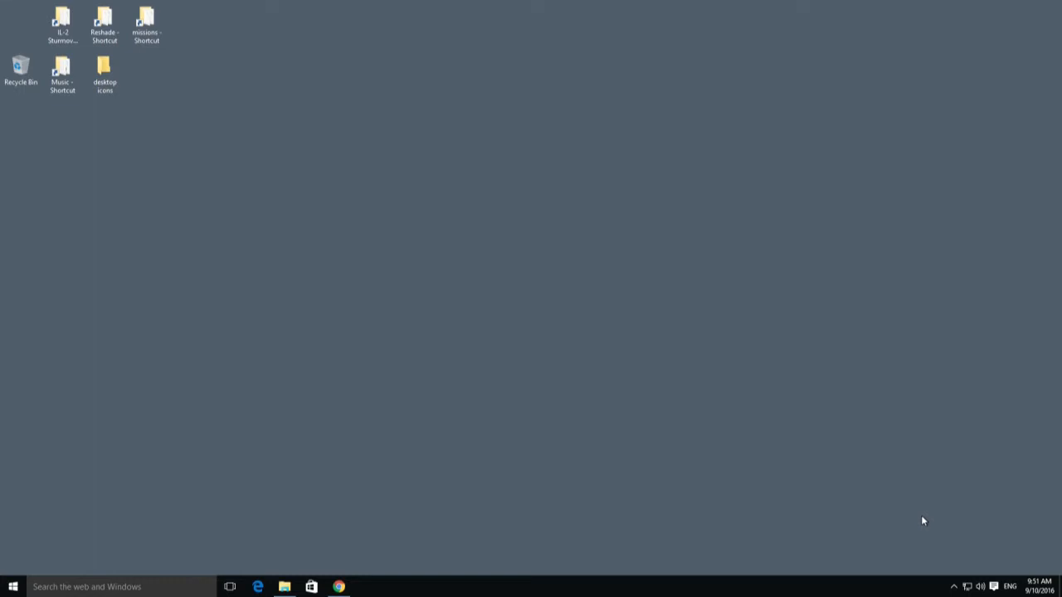
mouse_move(930, 523)
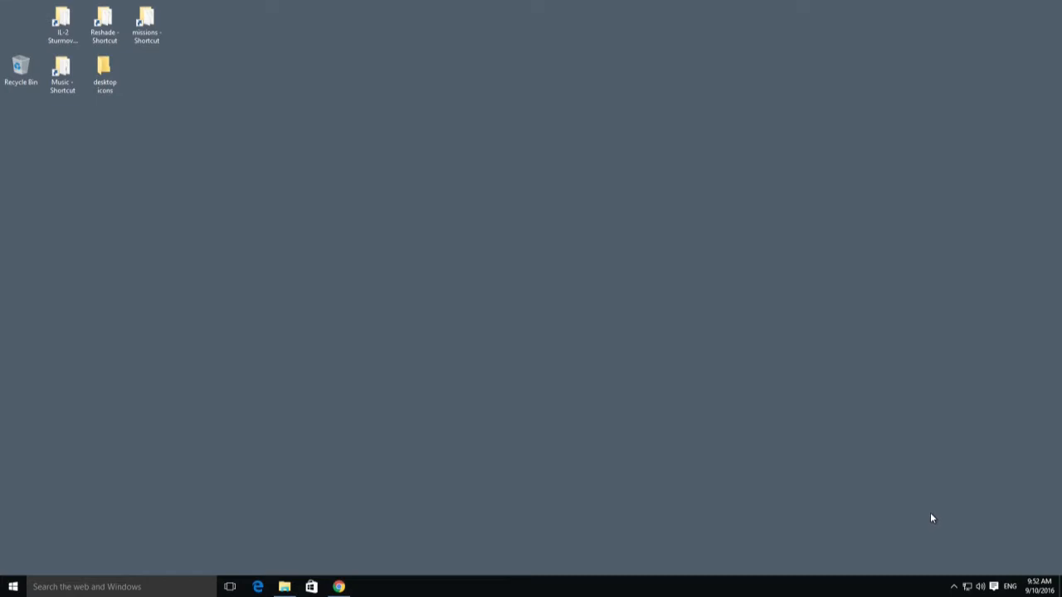
mouse_move(903, 498)
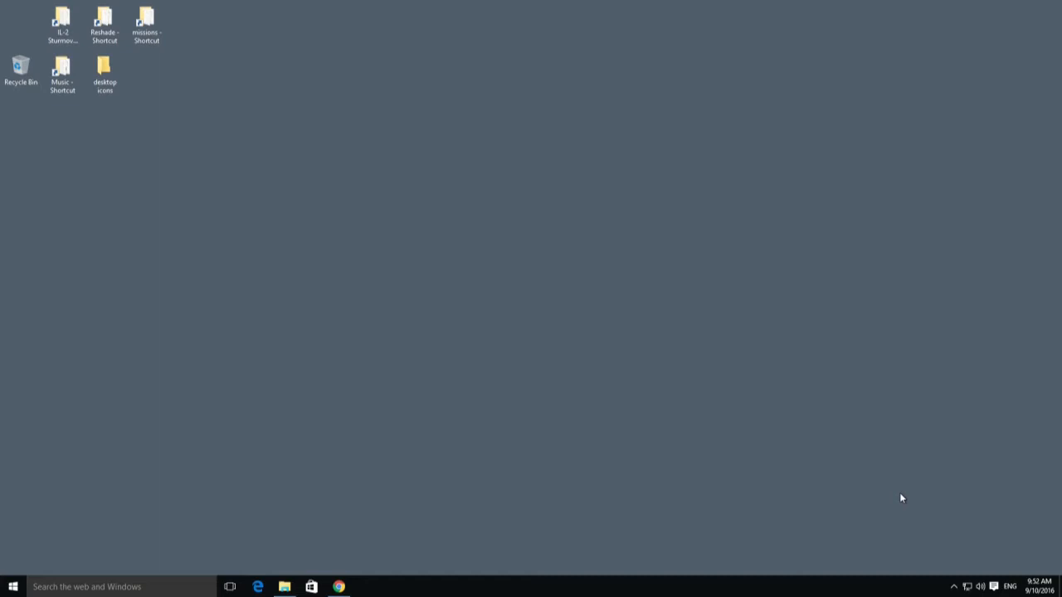
Step: Scroll the Cliffs of Dover Reshade forum thread down to the reply with the preset's install instructions
click(339, 588)
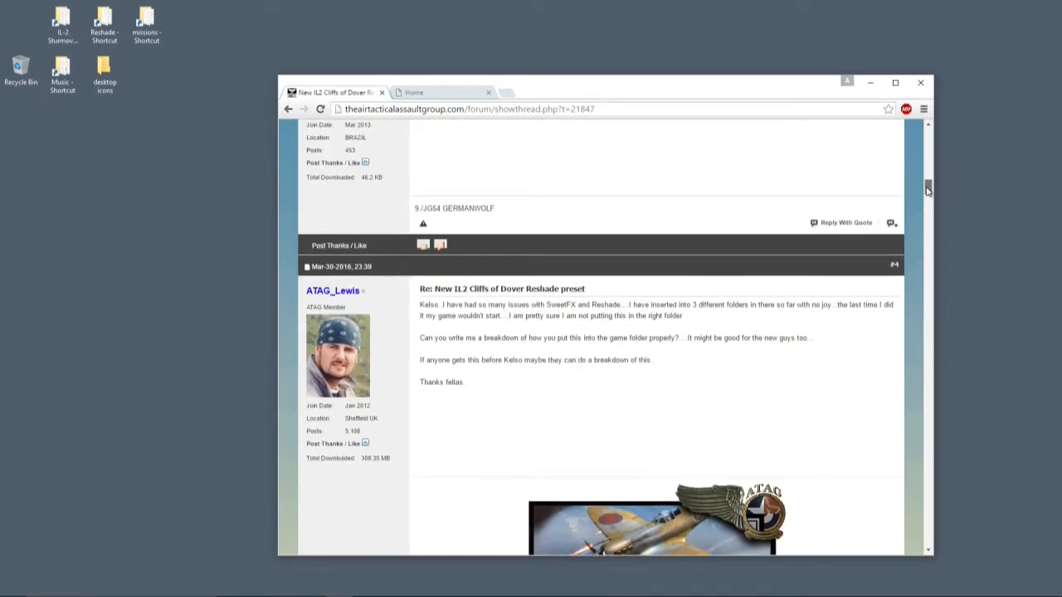
scroll(up, 3)
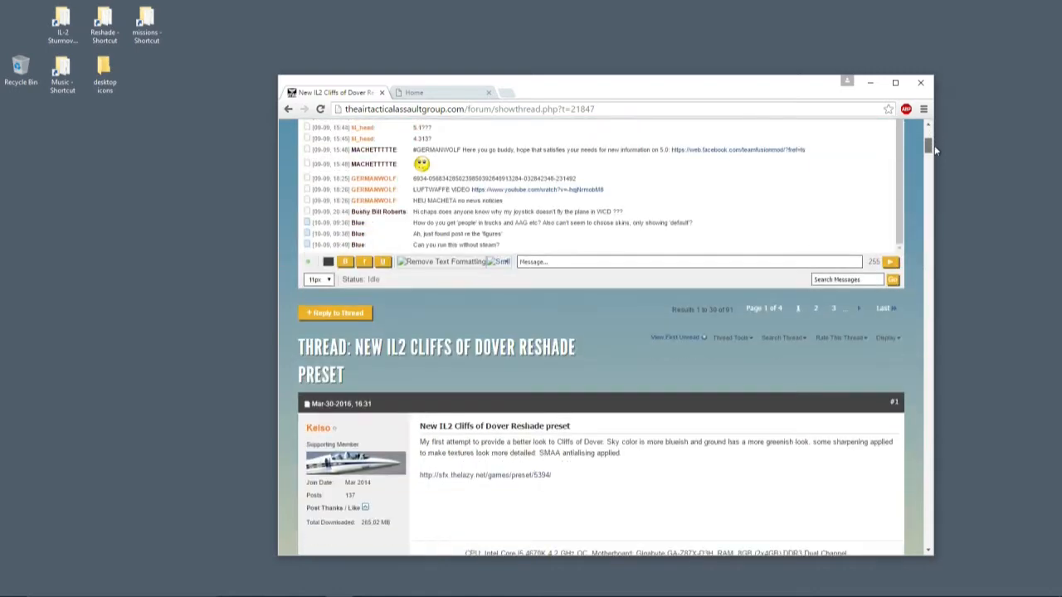
scroll(down, 3)
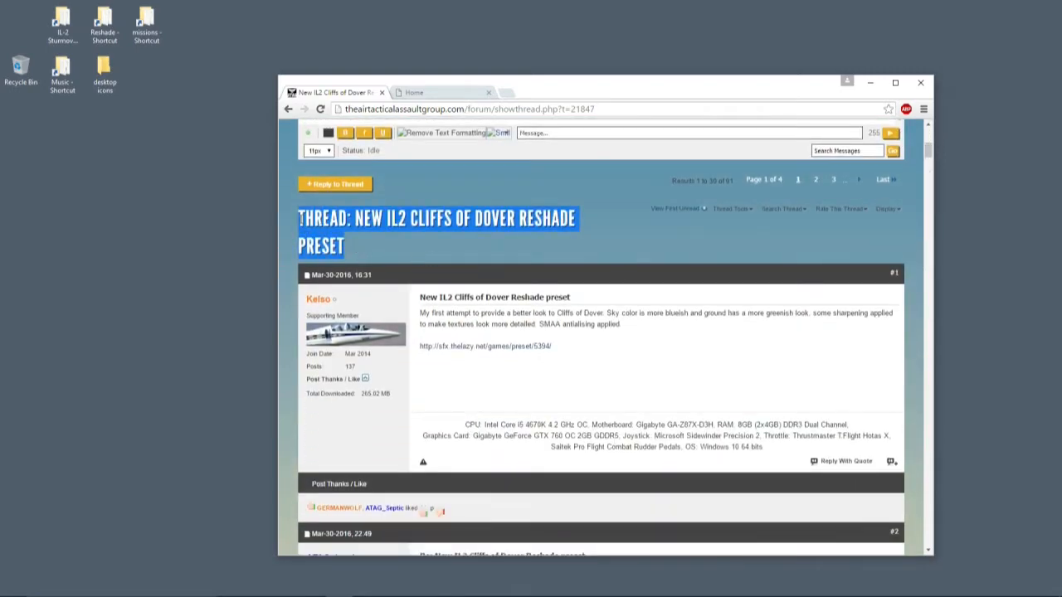
mouse_move(506, 256)
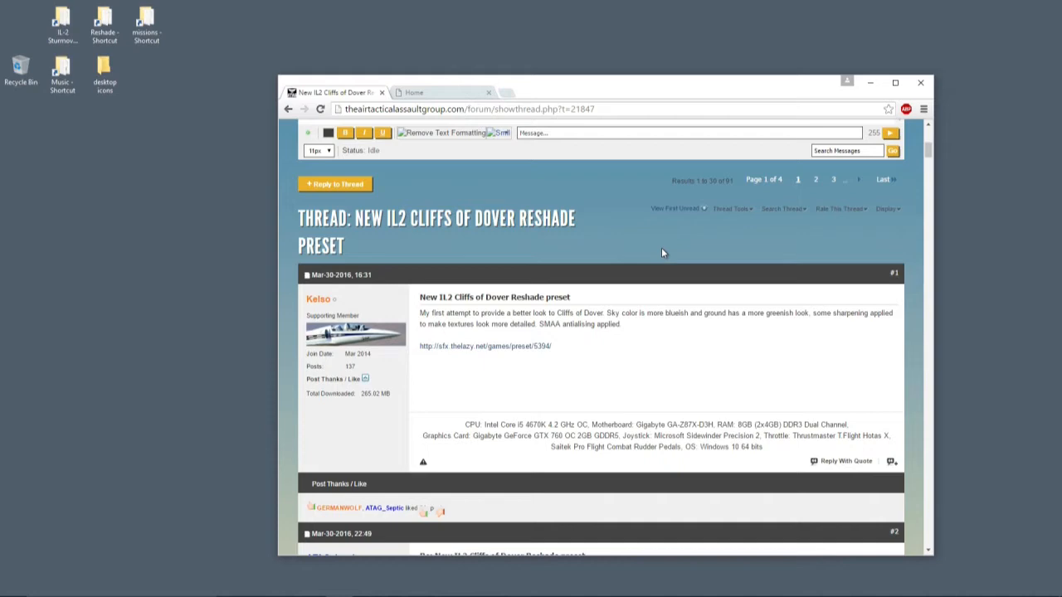
scroll(down, 3)
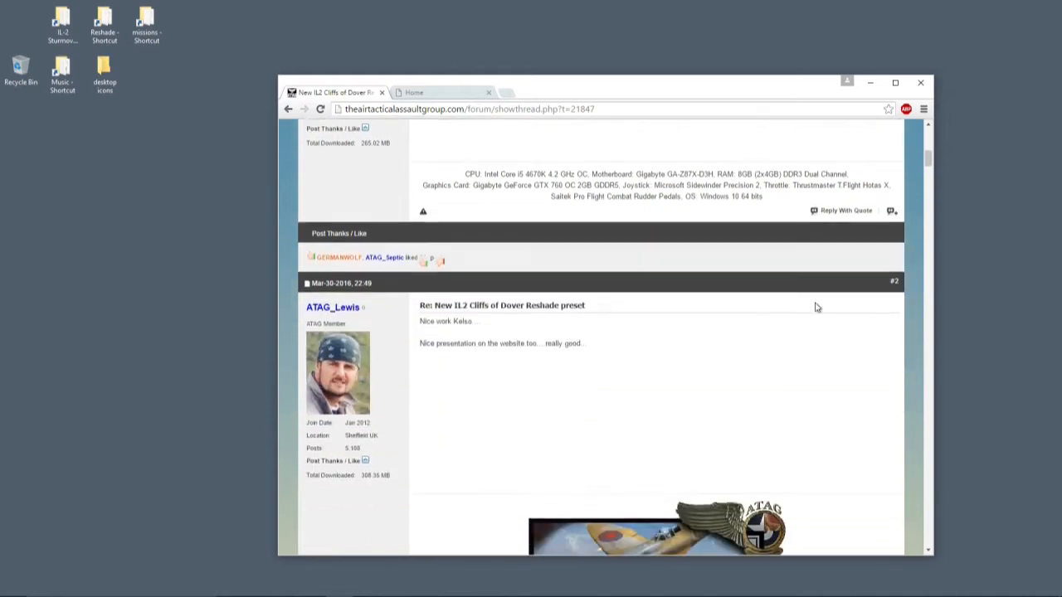
scroll(down, 3)
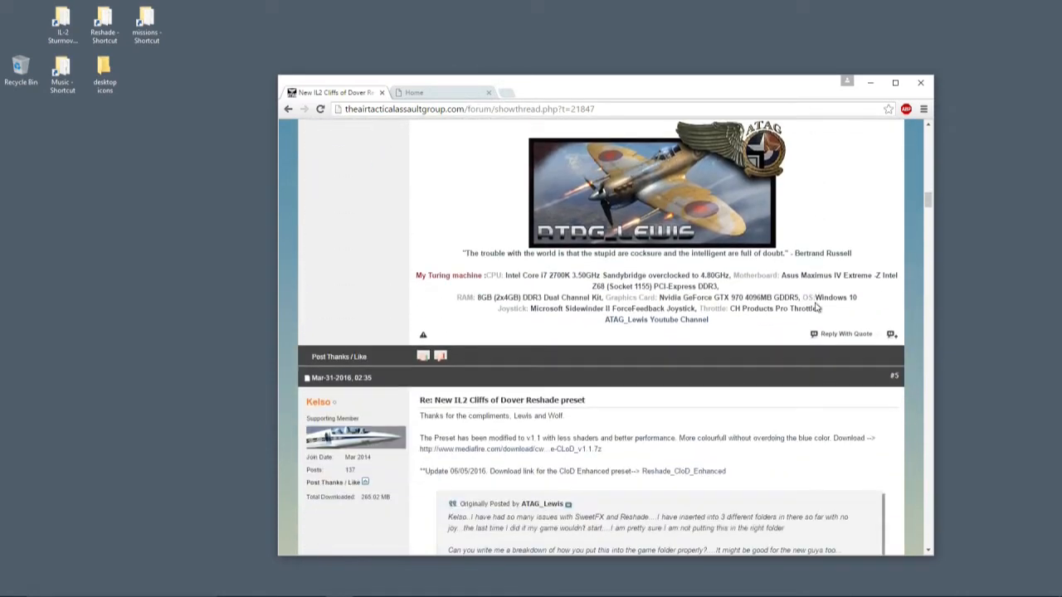
scroll(down, 3)
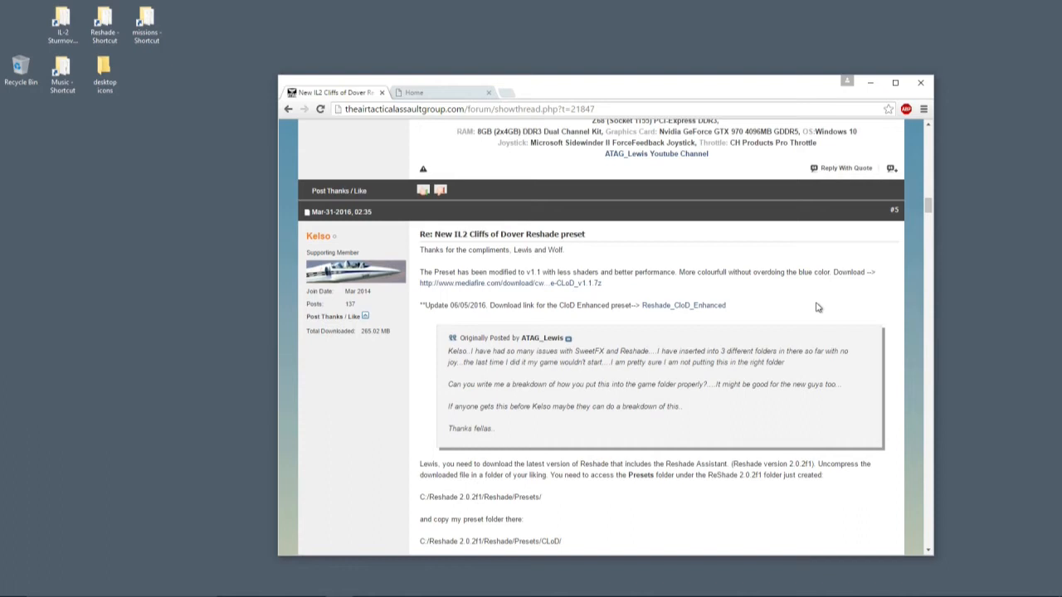
scroll(down, 3)
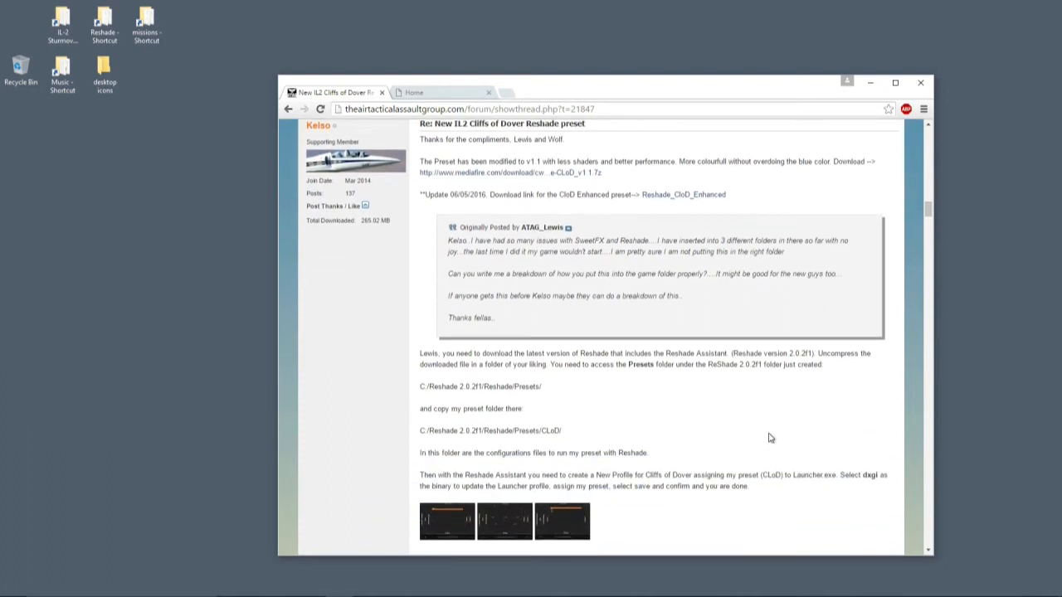
mouse_move(631, 424)
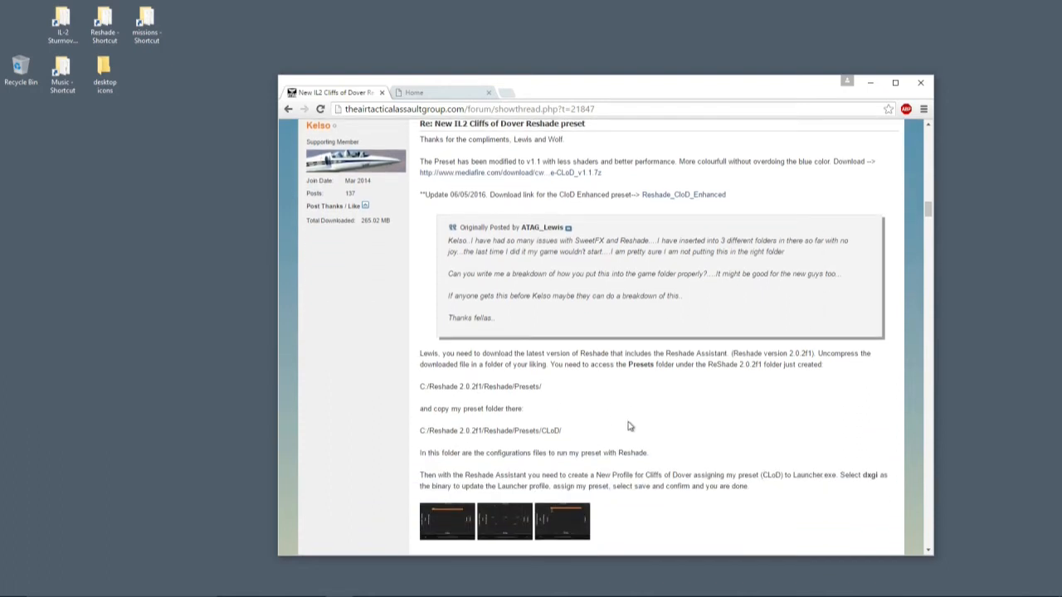
scroll(down, 3)
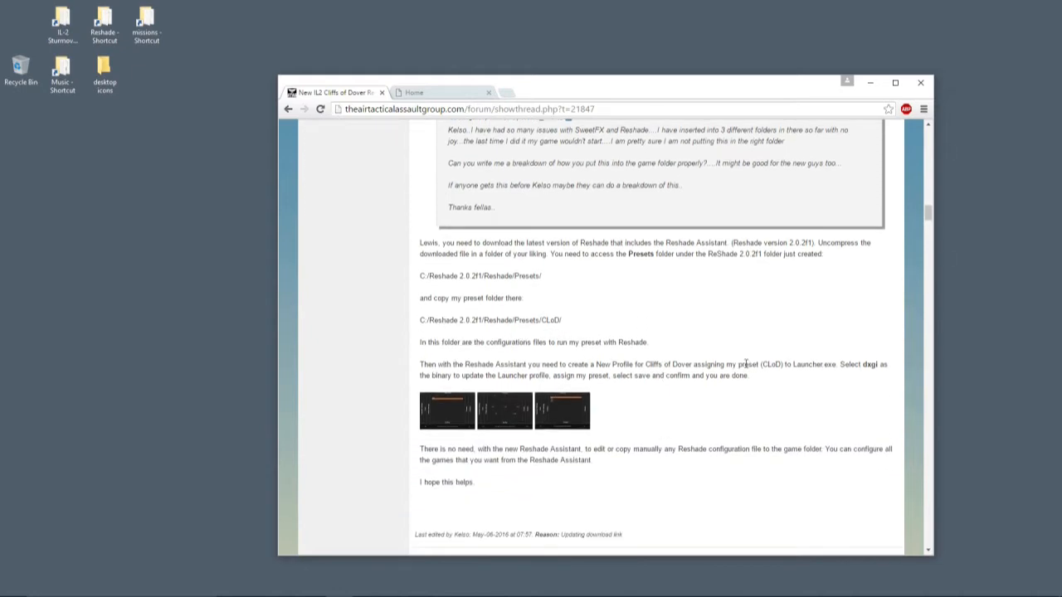
scroll(up, 3)
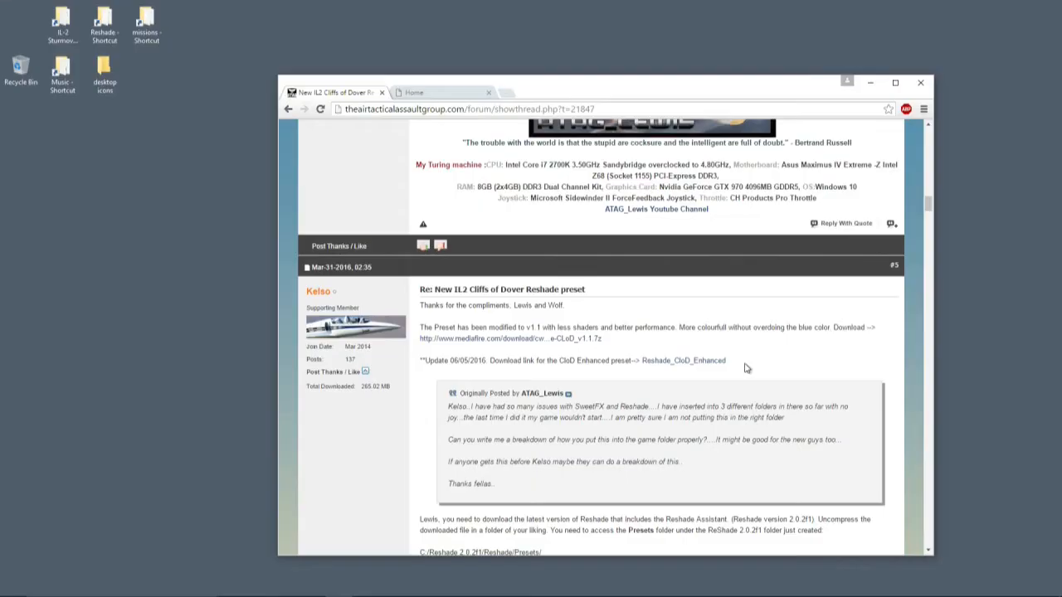
mouse_move(690, 360)
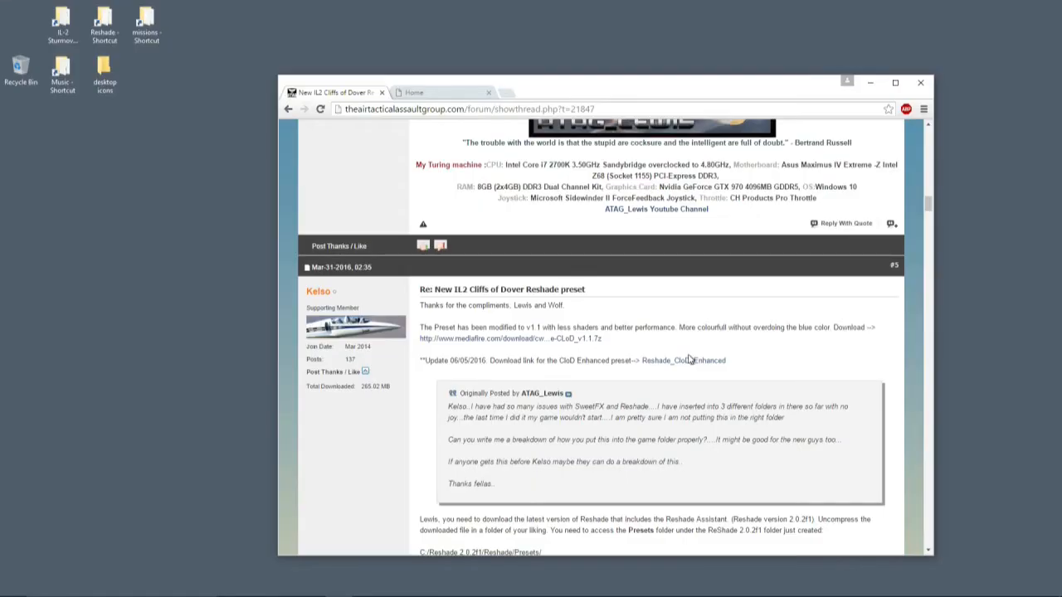
mouse_move(682, 360)
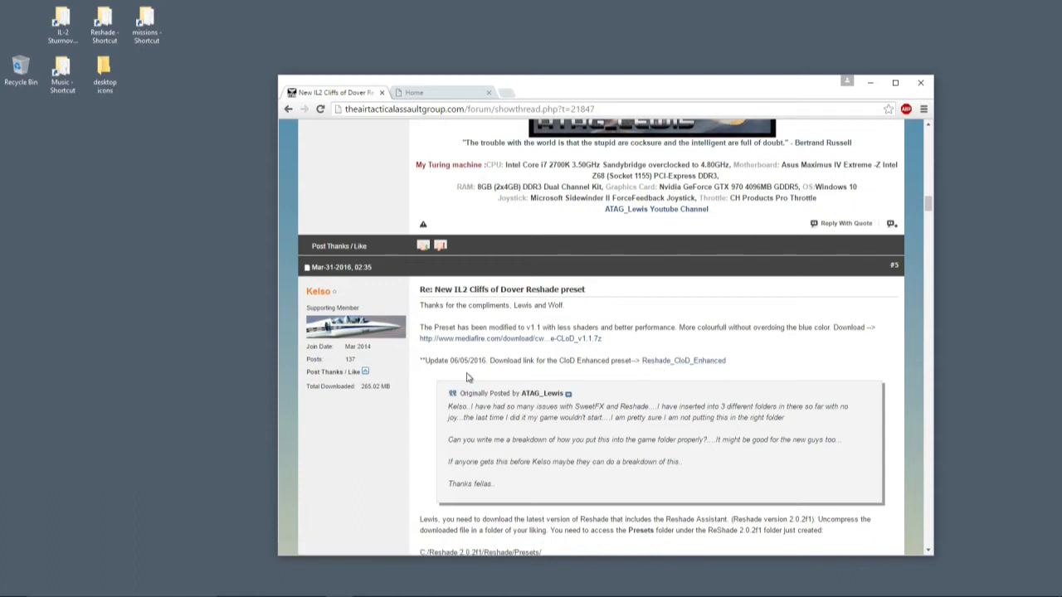
mouse_move(468, 367)
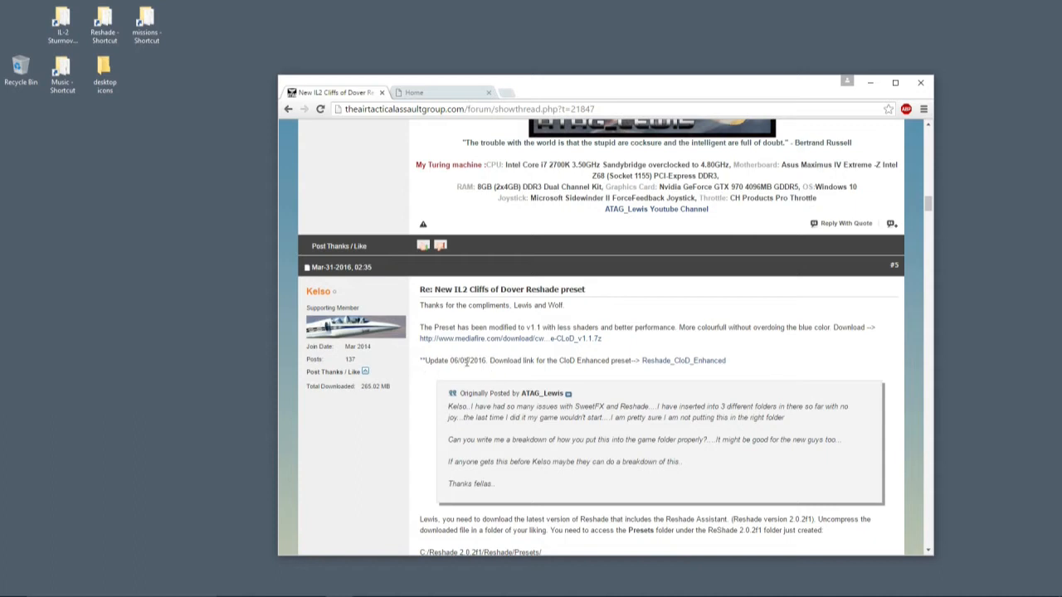
Step: Follow the Reshade_CloD_Enhanced link and request the Reshade_CloD_Enh.7z download from MediaFire
click(683, 360)
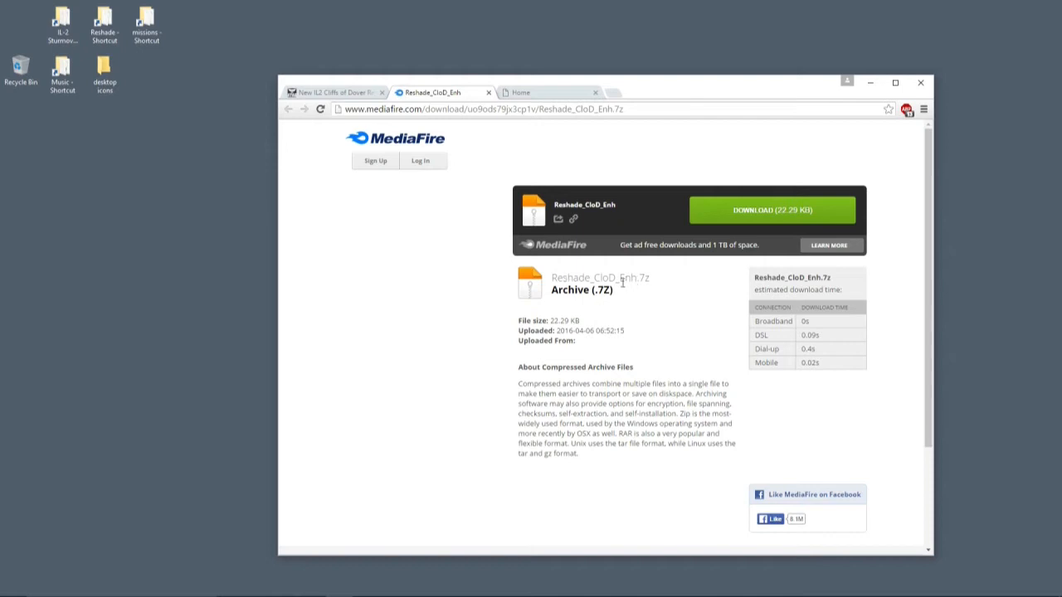
mouse_move(761, 209)
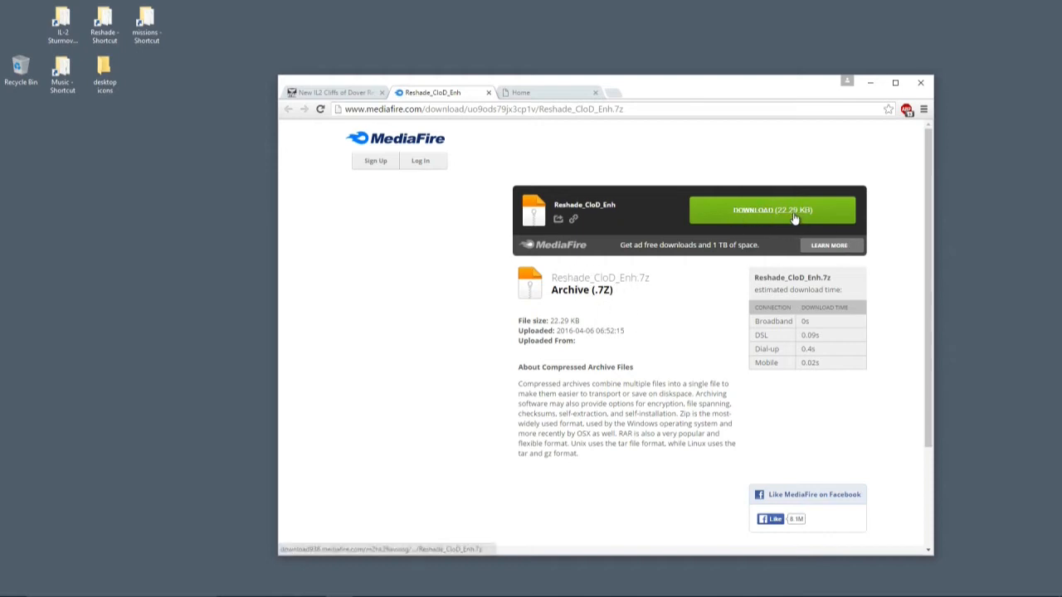
click(771, 209)
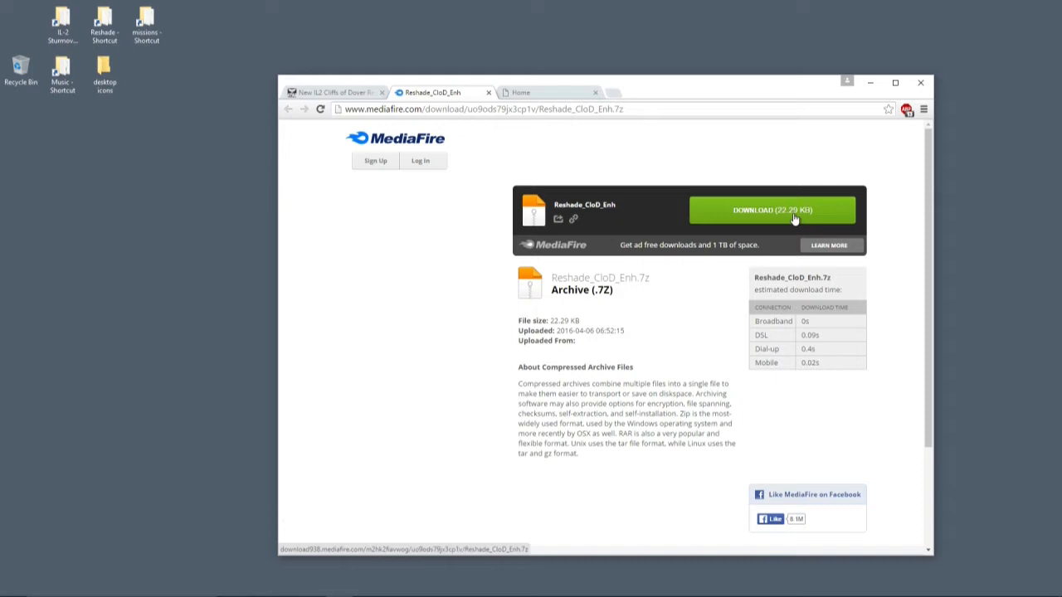
click(771, 209)
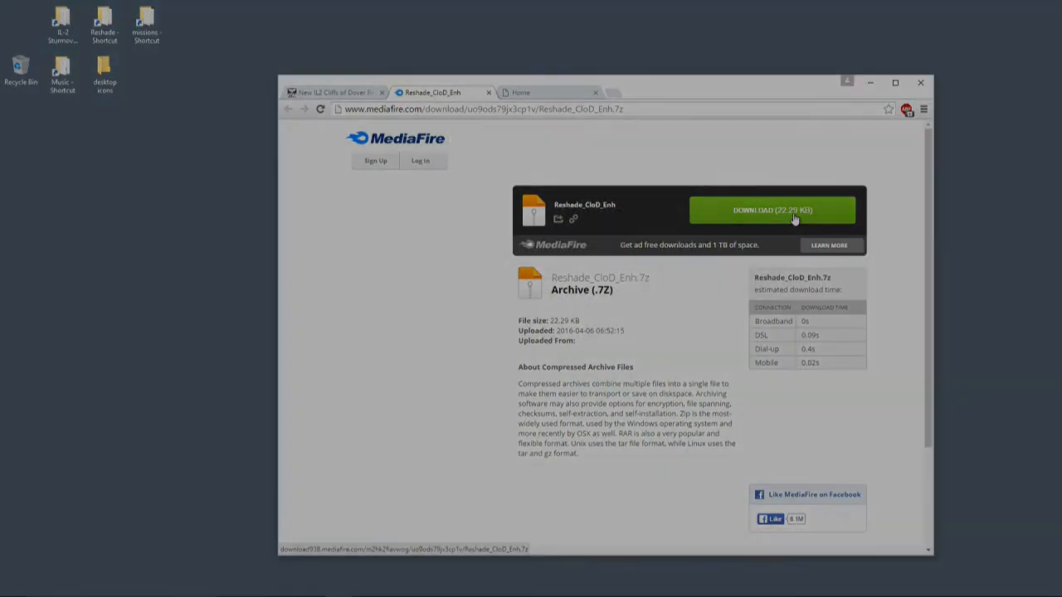
click(521, 92)
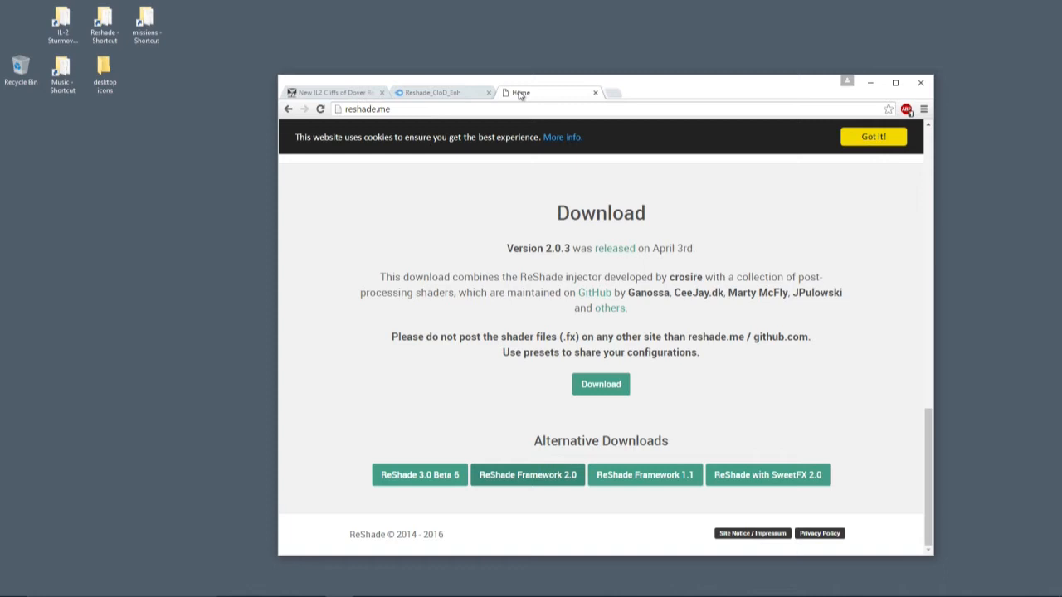
mouse_move(524, 264)
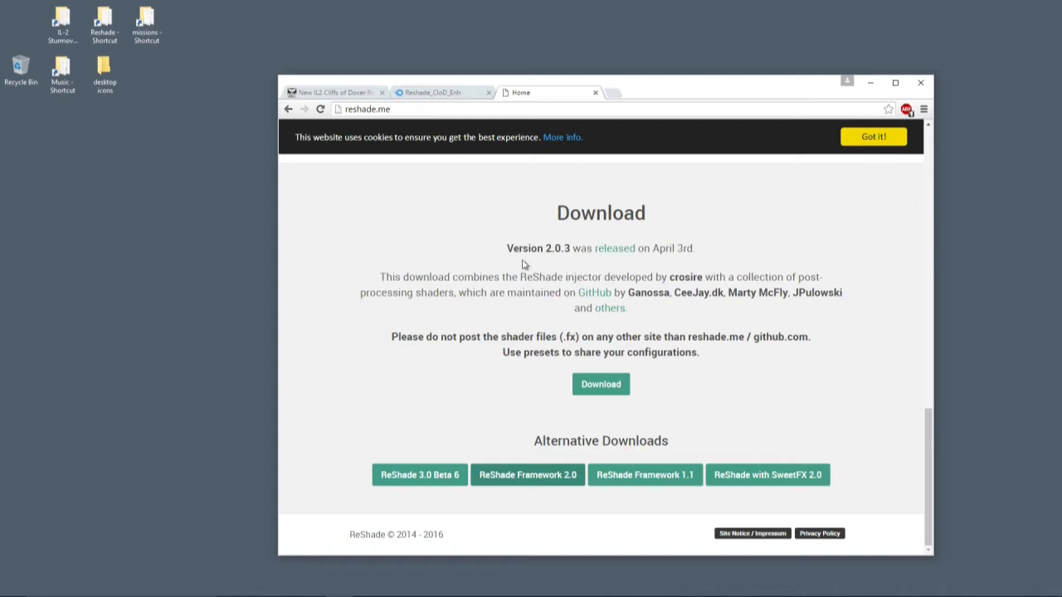
Step: Reach reshade.me's Version 2.0.3 Download button and Alternative Downloads, then the SSD (E:) drive in Explorer
double_click(537, 249)
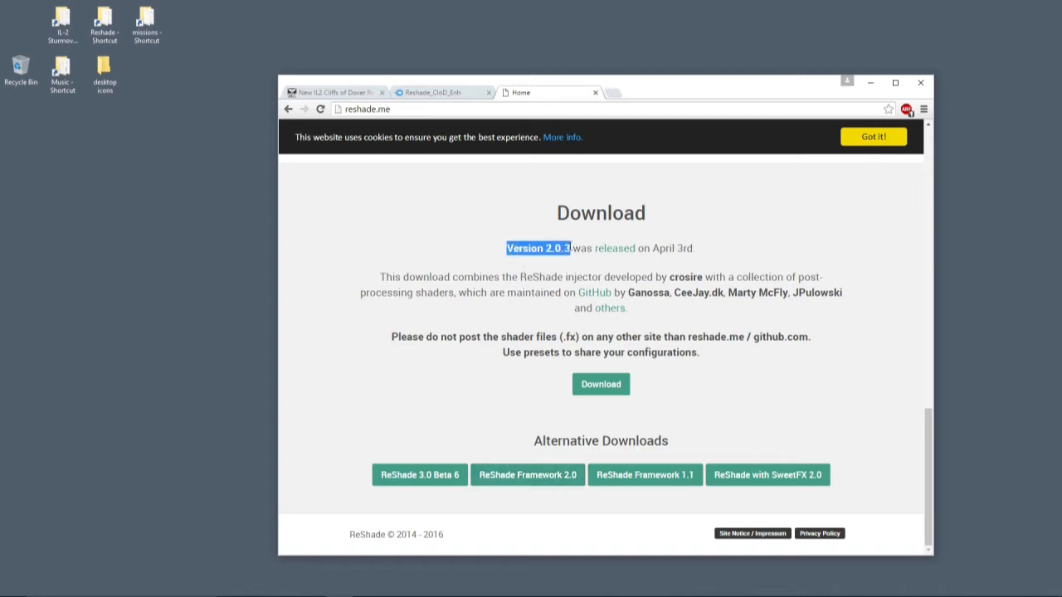
scroll(up, 3)
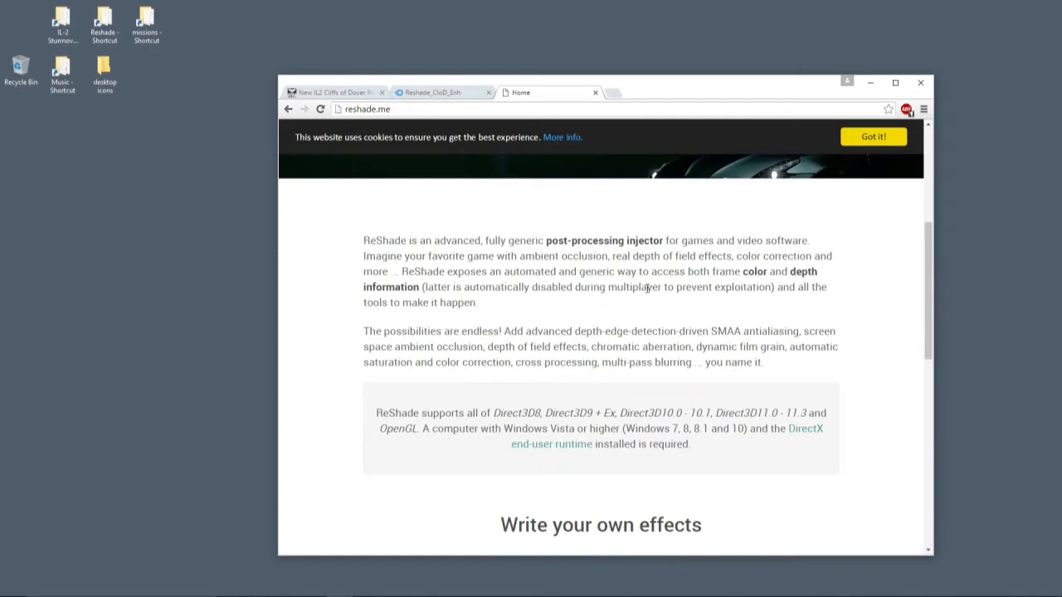
scroll(down, 3)
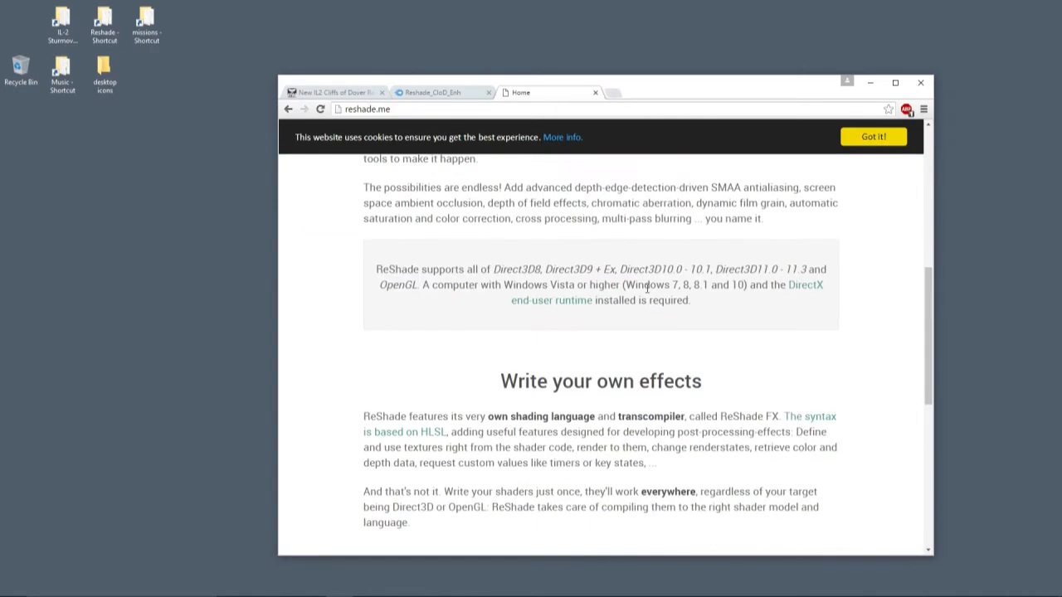
scroll(down, 3)
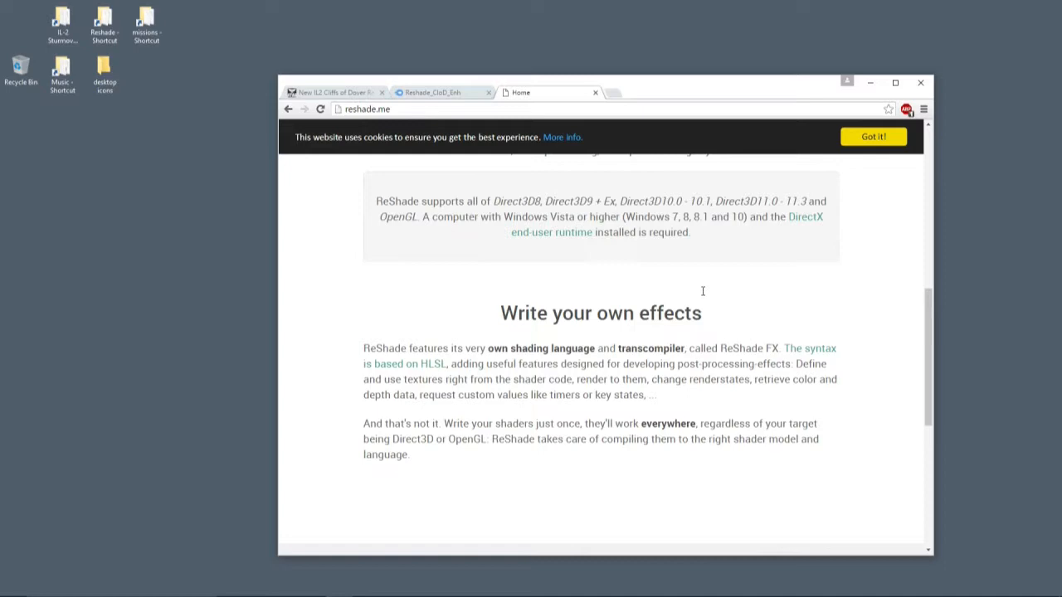
scroll(up, 3)
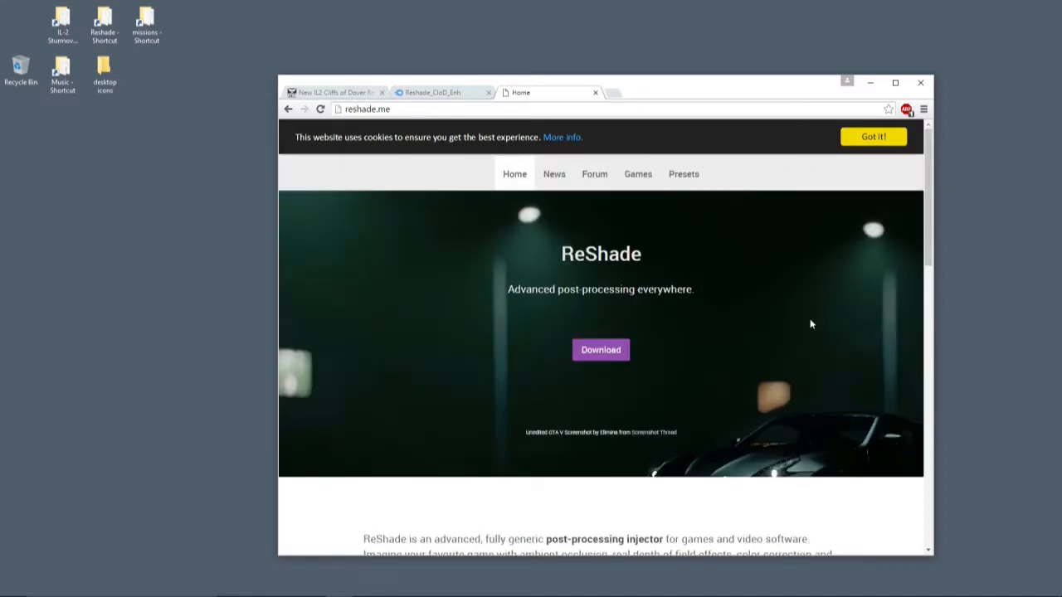
click(601, 348)
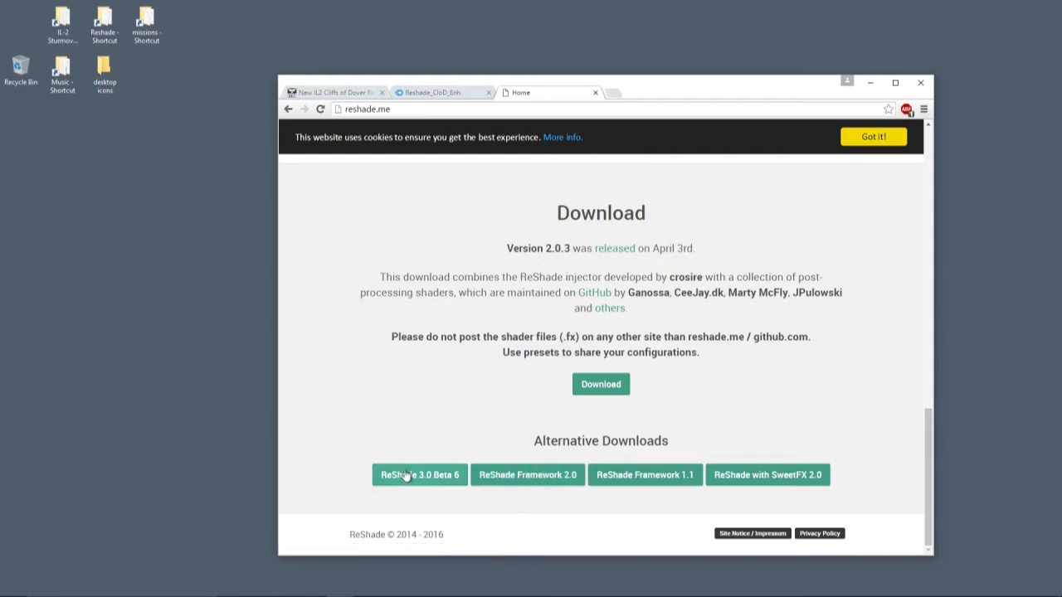
mouse_move(415, 515)
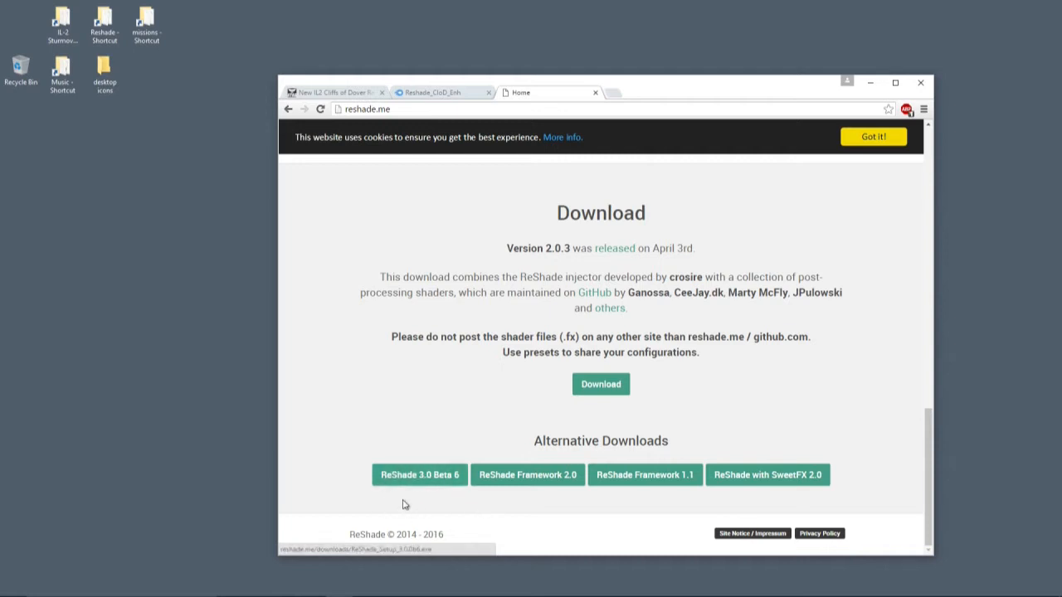
mouse_move(354, 418)
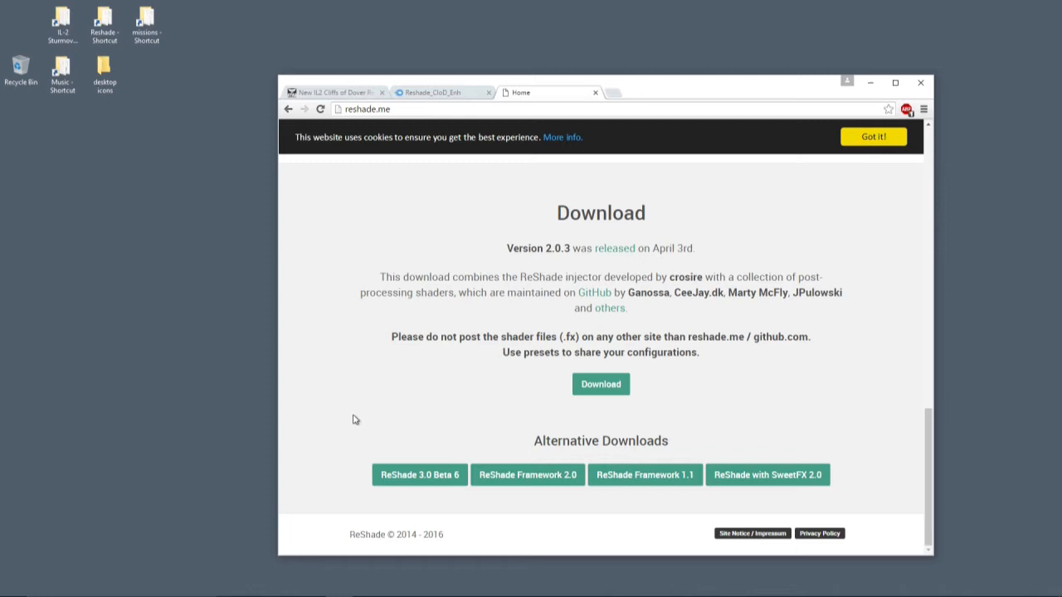
mouse_move(468, 507)
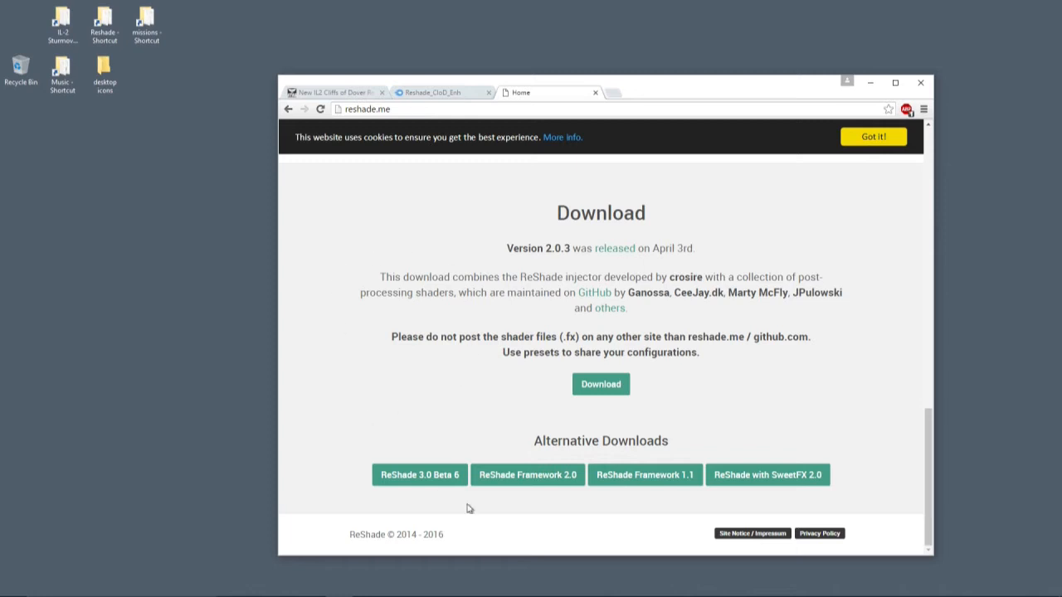
click(601, 384)
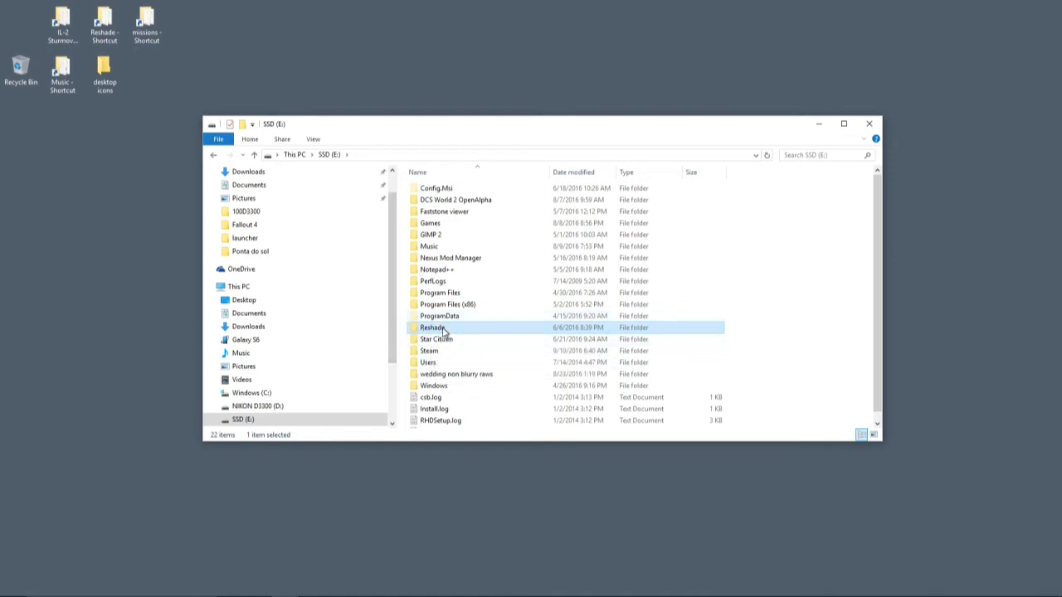
Step: Enter E:\Reshade, locate ReShade Assistant.exe, and look into the ReShade > Presets folder
double_click(431, 327)
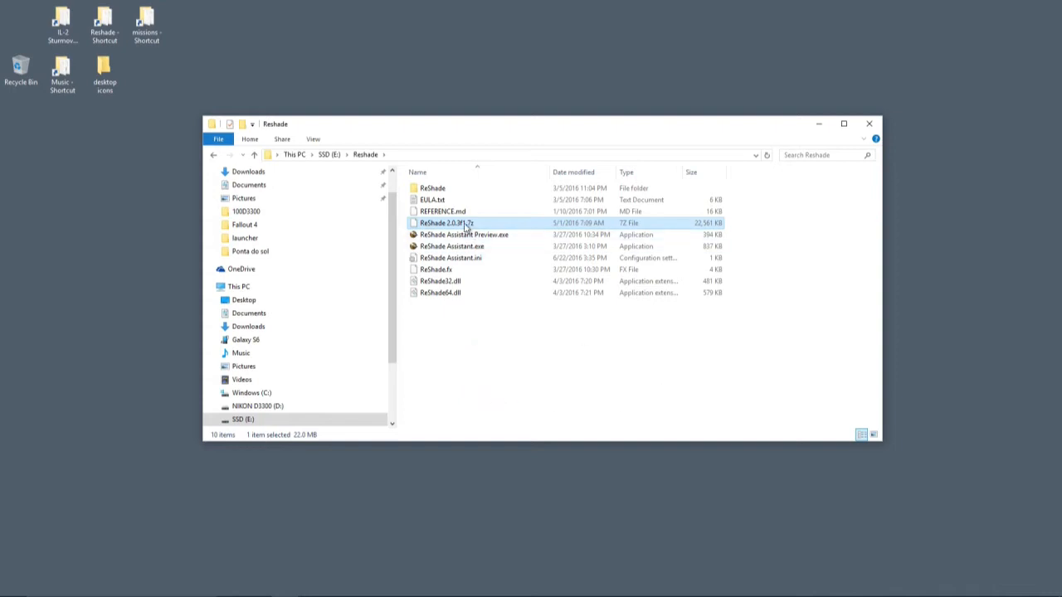
mouse_move(461, 226)
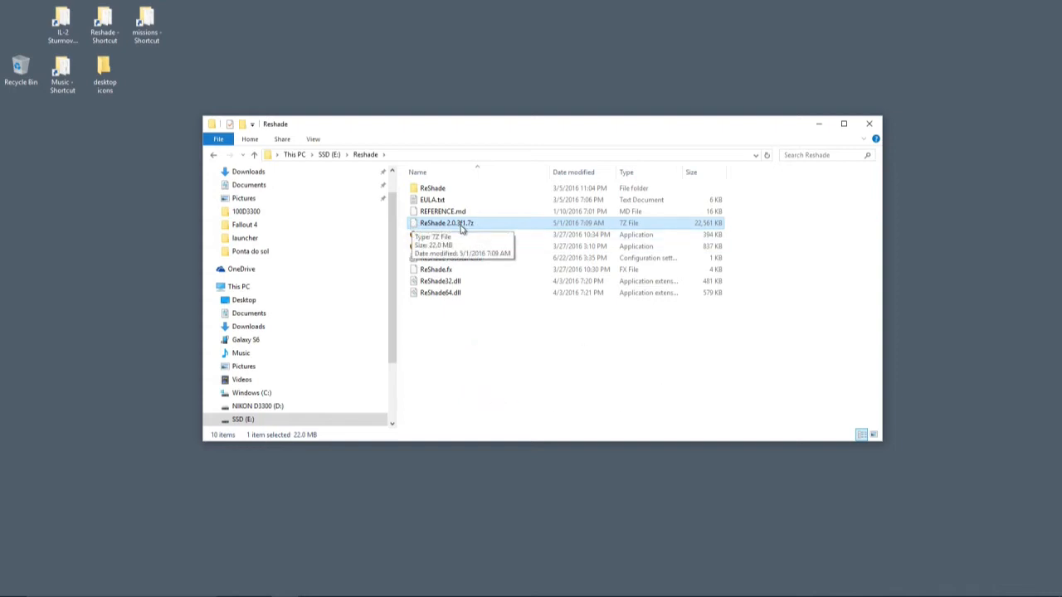
right_click(445, 223)
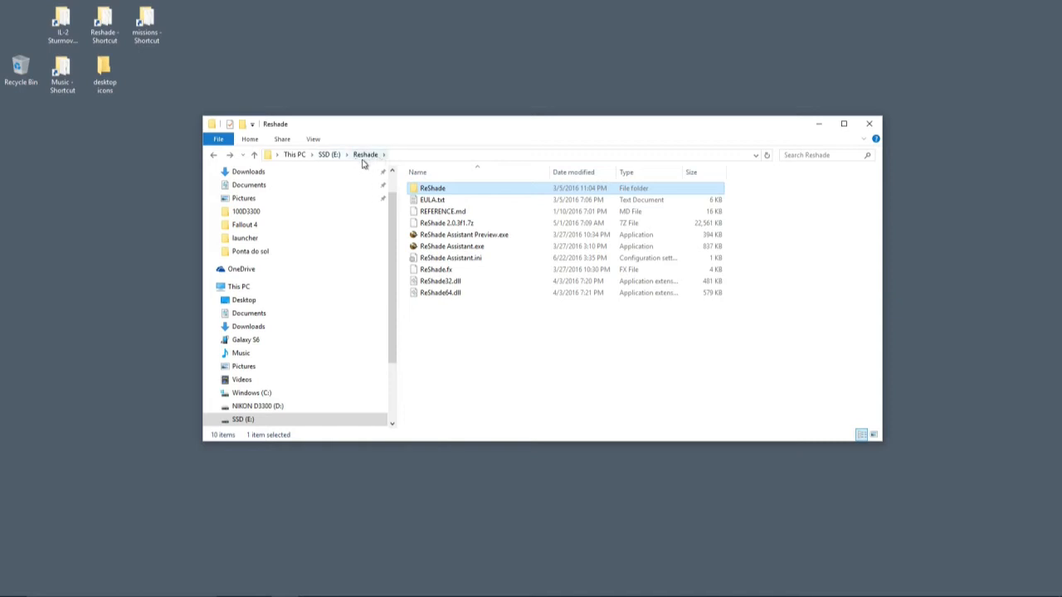
click(564, 381)
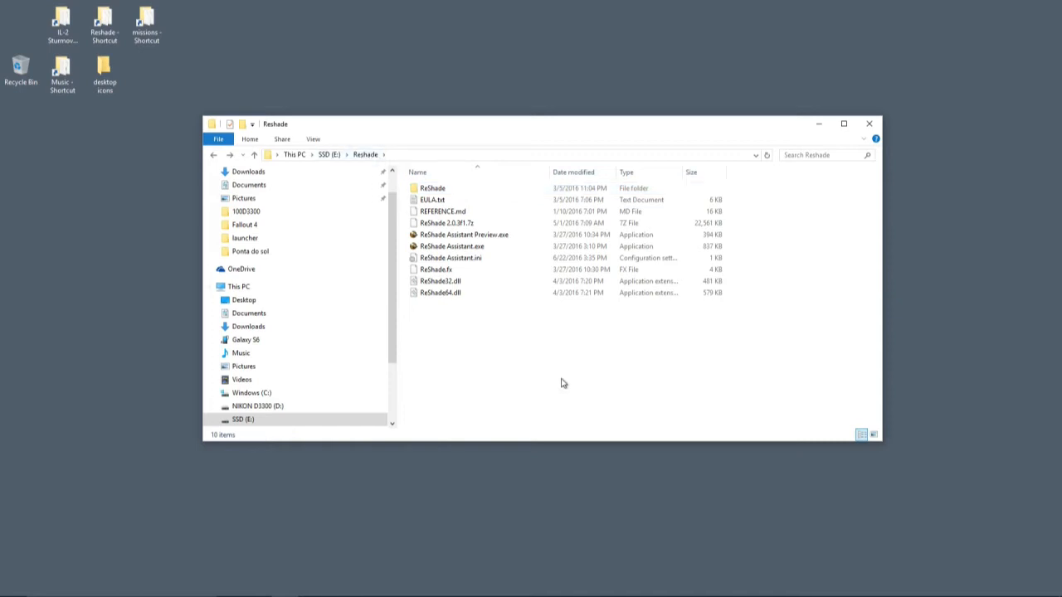
click(451, 245)
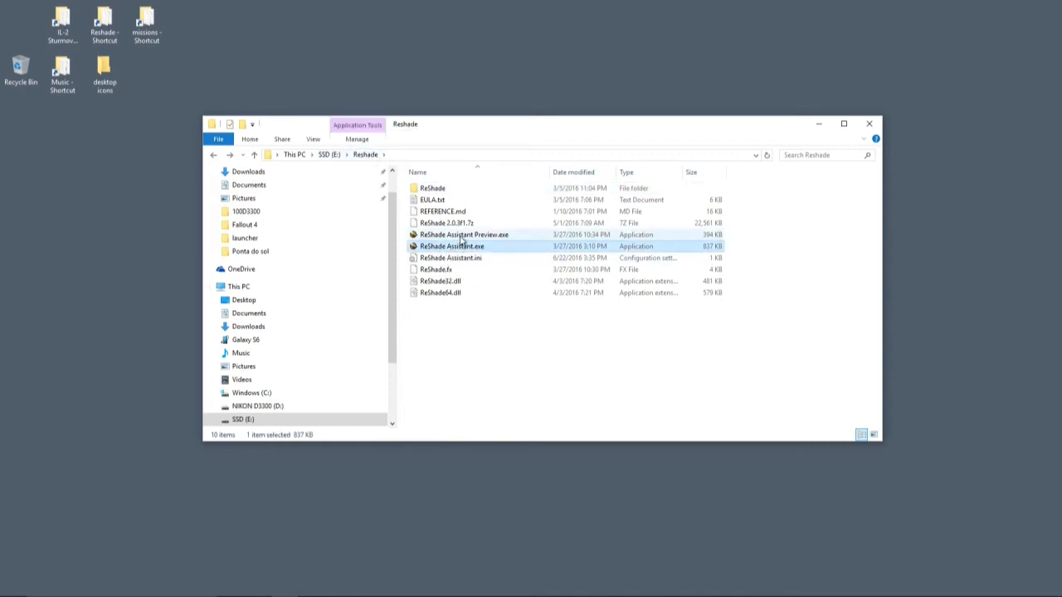
mouse_move(463, 236)
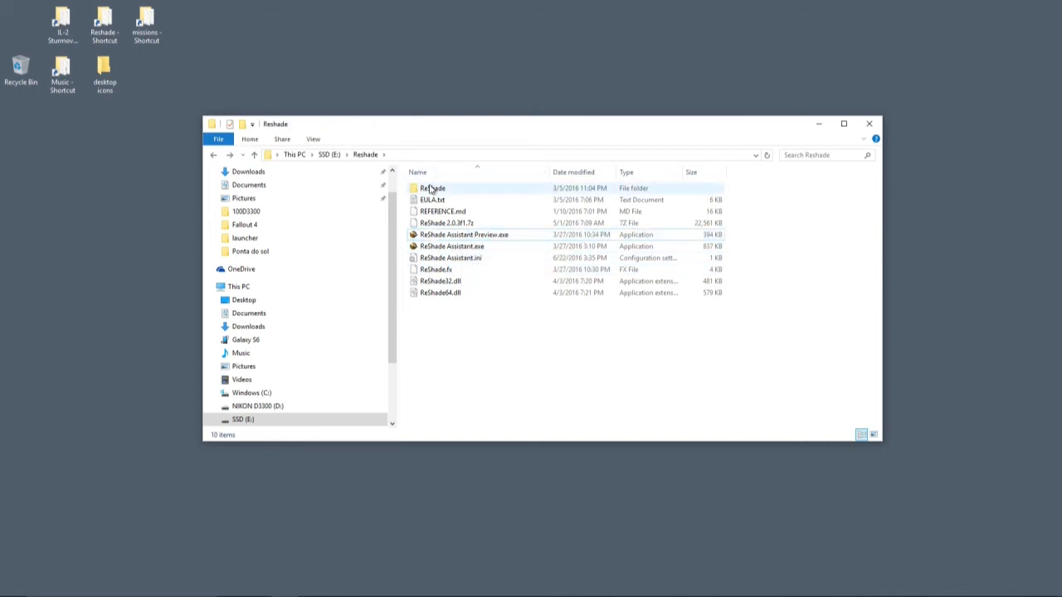
double_click(432, 189)
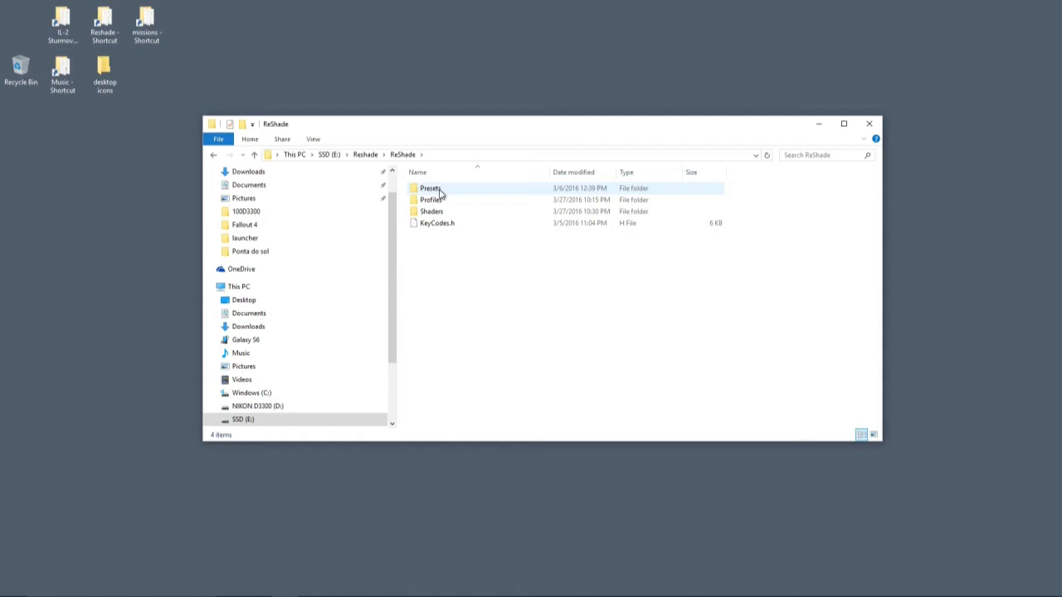
double_click(431, 189)
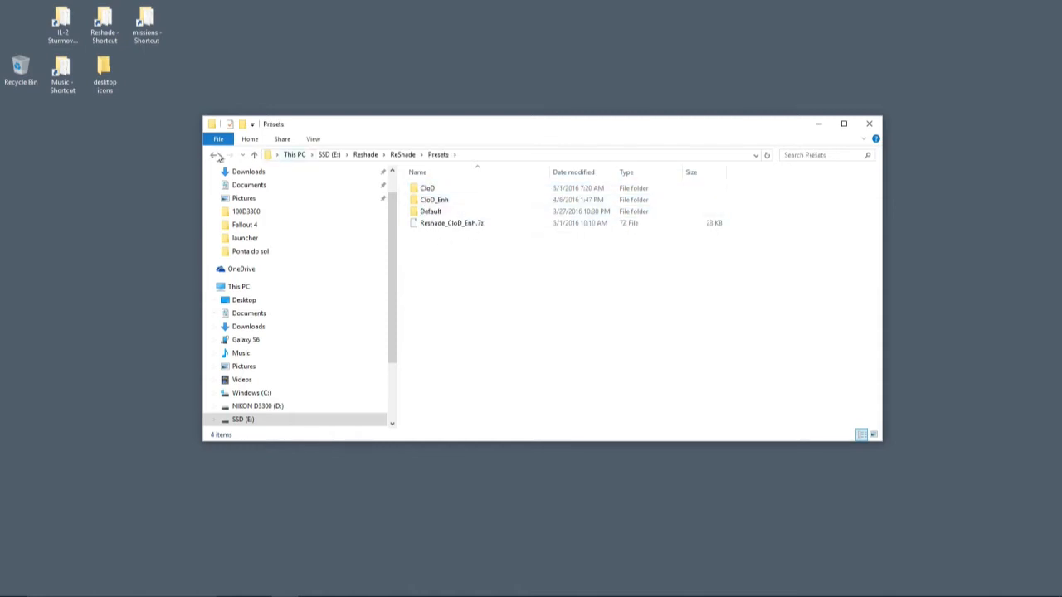
click(214, 156)
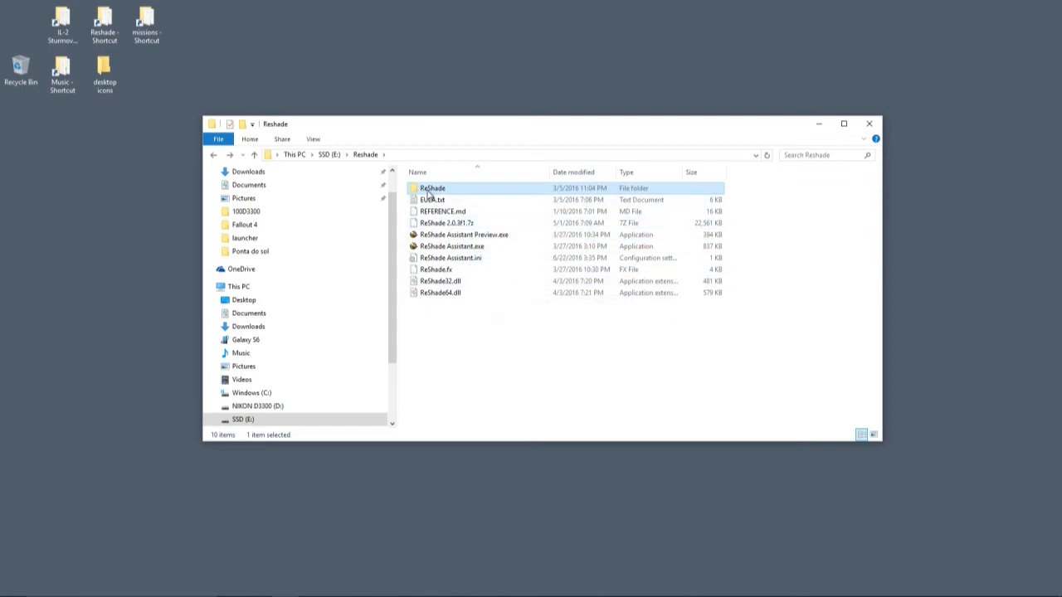
mouse_move(432, 189)
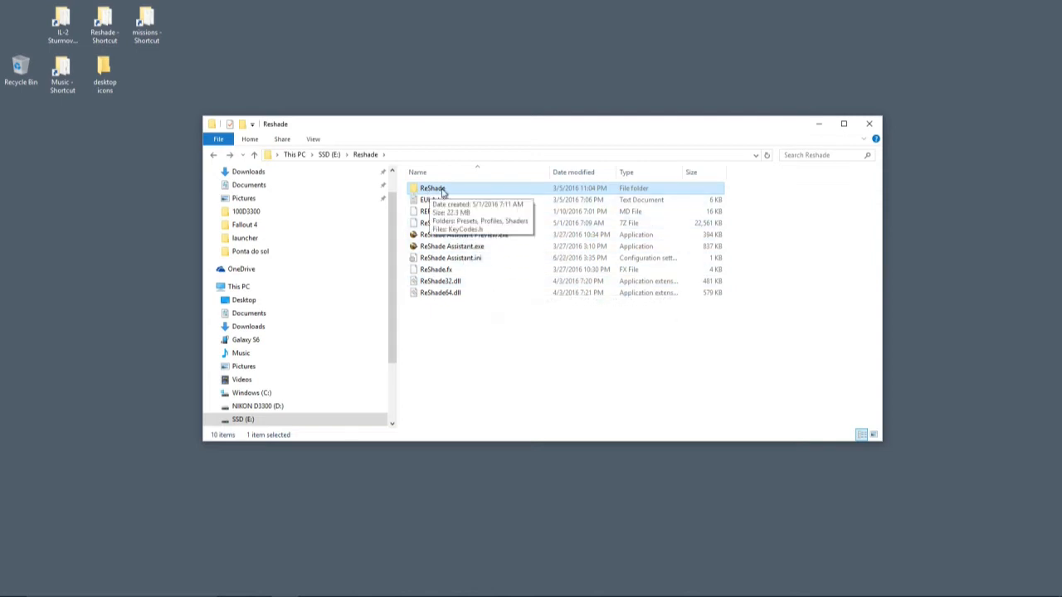
Step: Inspect the Reshade_CloD_Enh archive and the CloD_Enh preset folder inside Presets, returning to the Reshade root
double_click(431, 188)
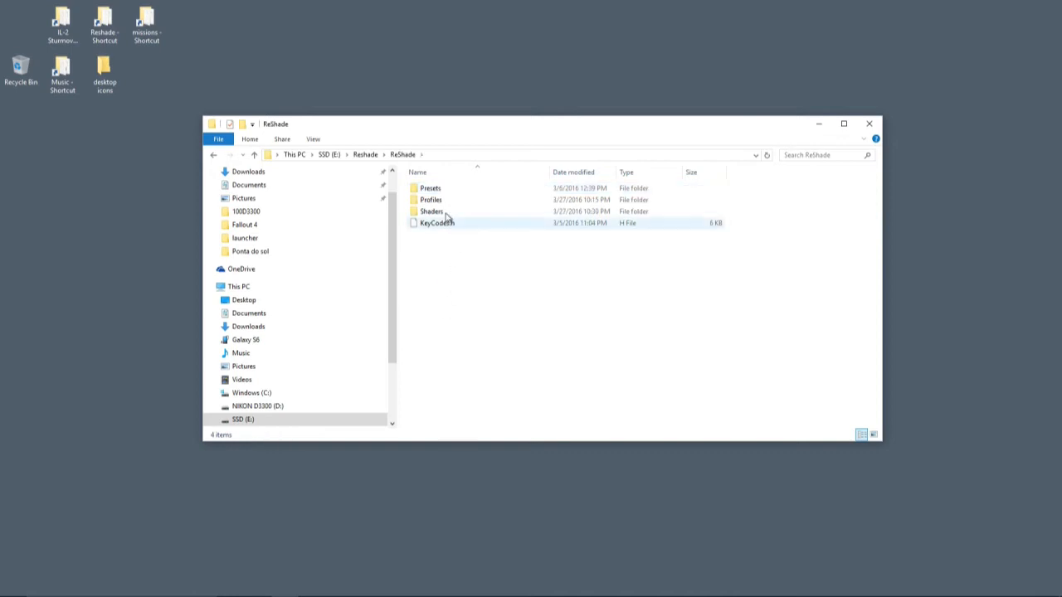
mouse_move(431, 189)
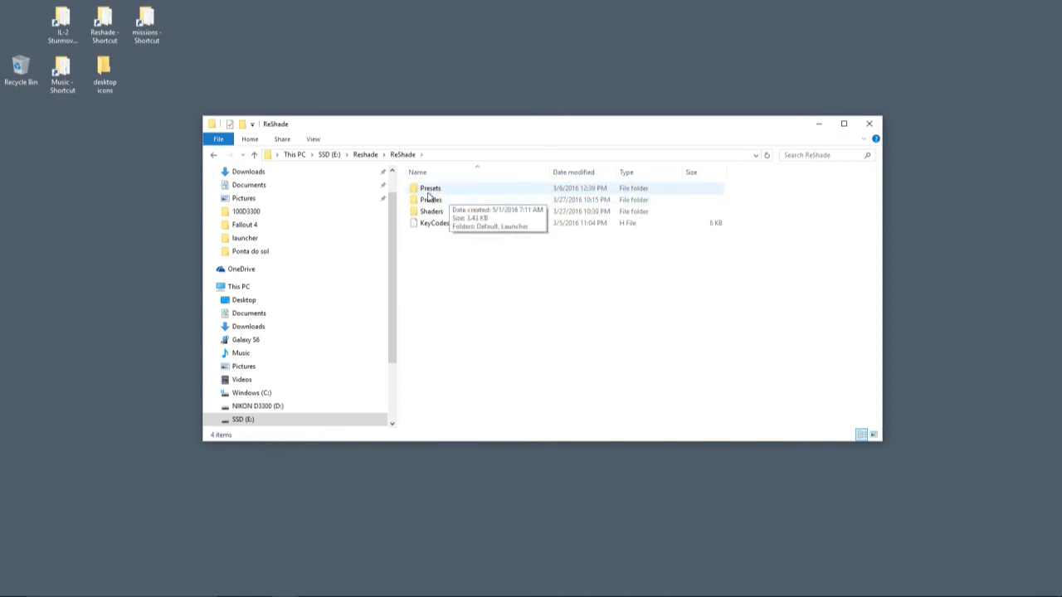
double_click(429, 187)
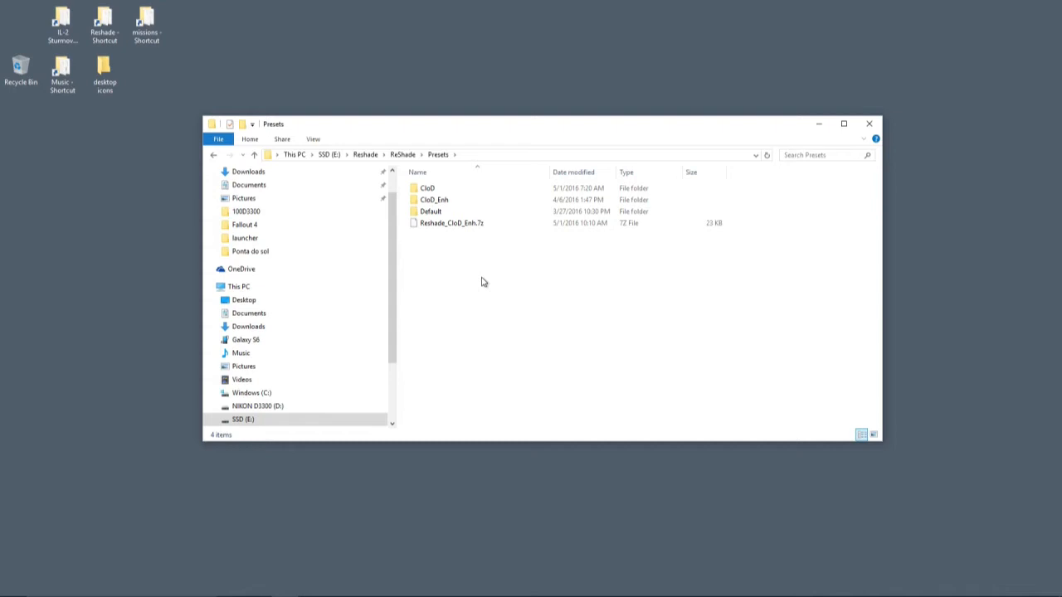
click(451, 223)
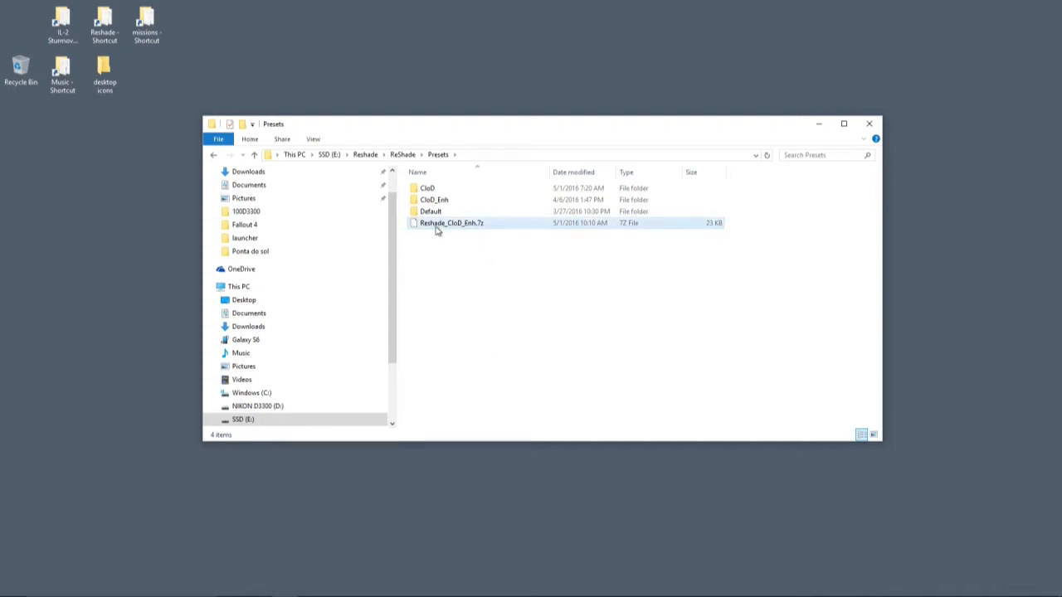
click(492, 252)
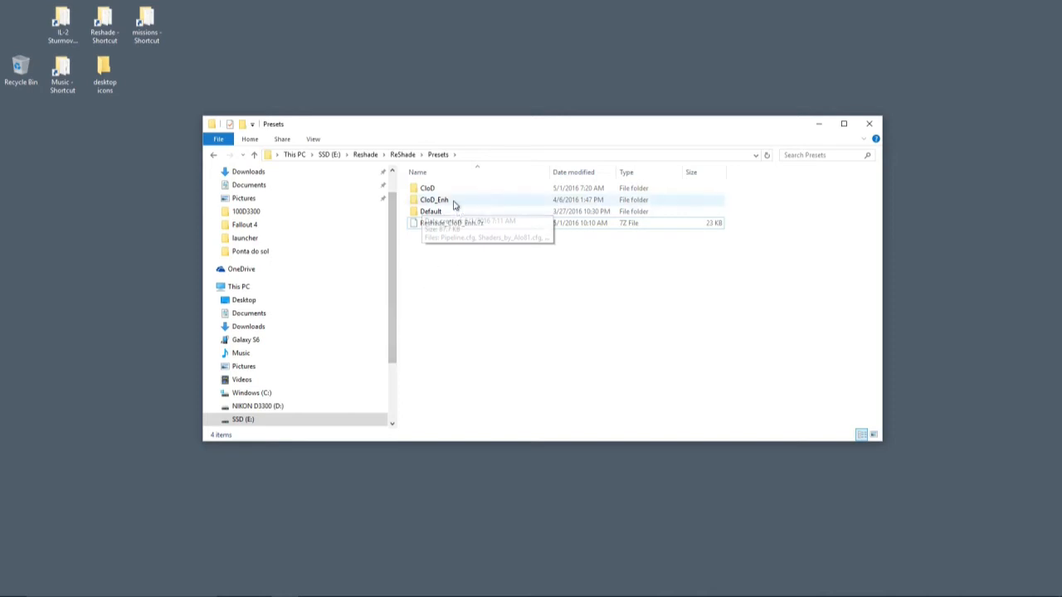
mouse_move(423, 224)
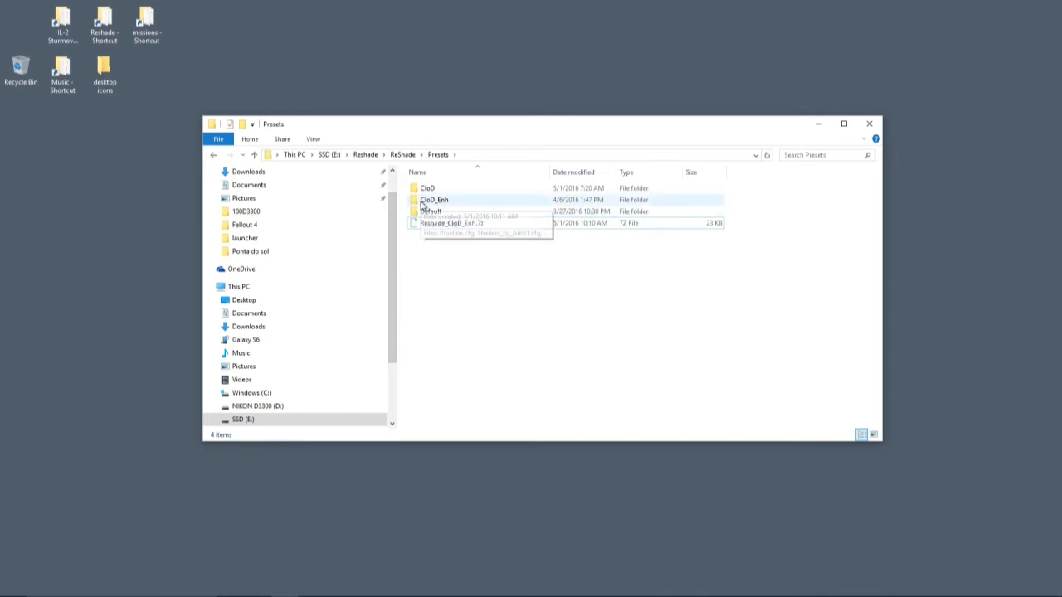
mouse_move(441, 203)
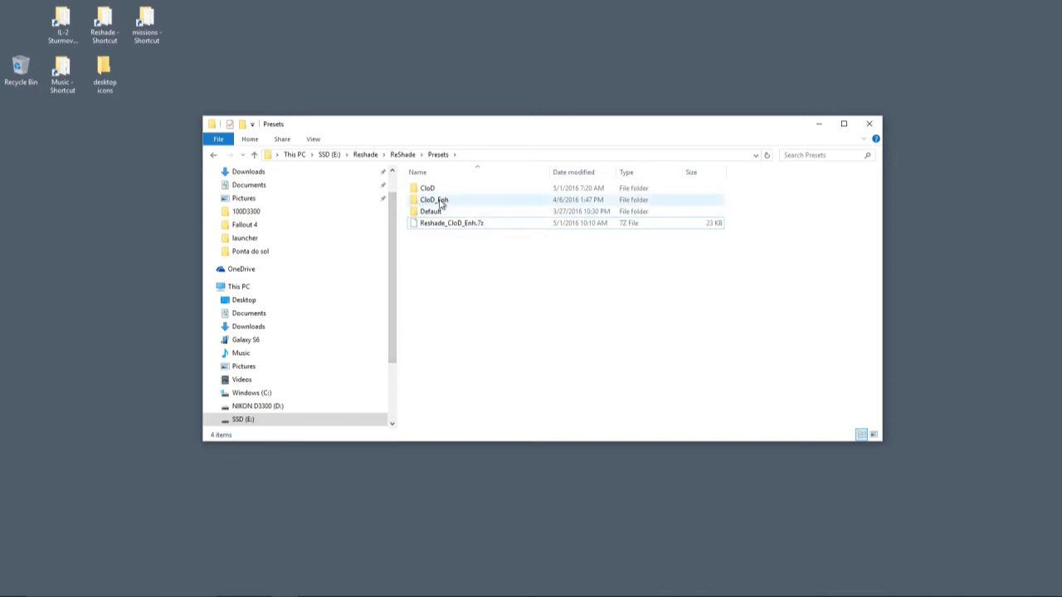
double_click(433, 199)
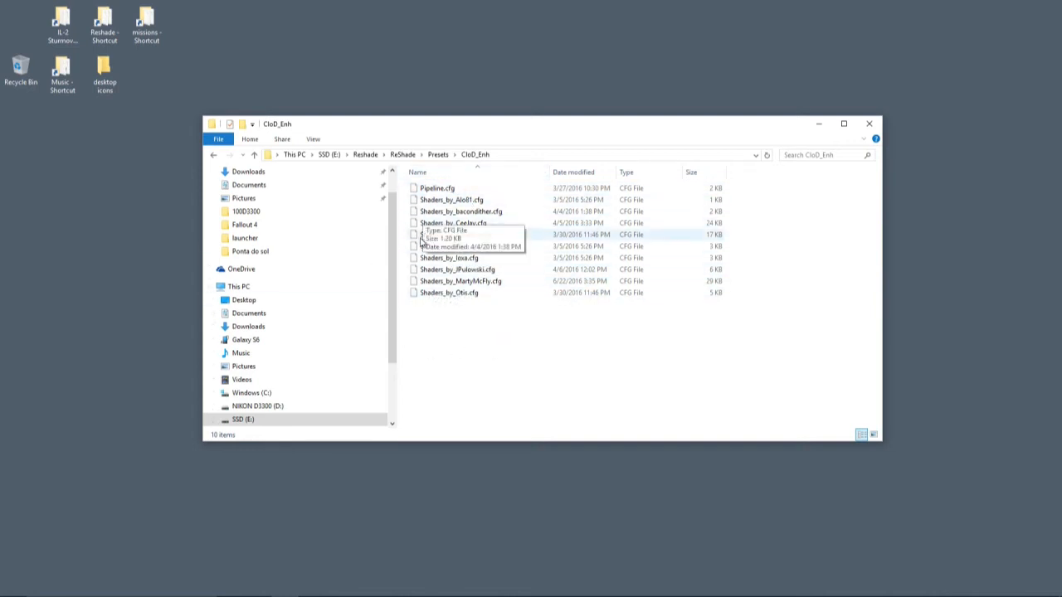
click(401, 154)
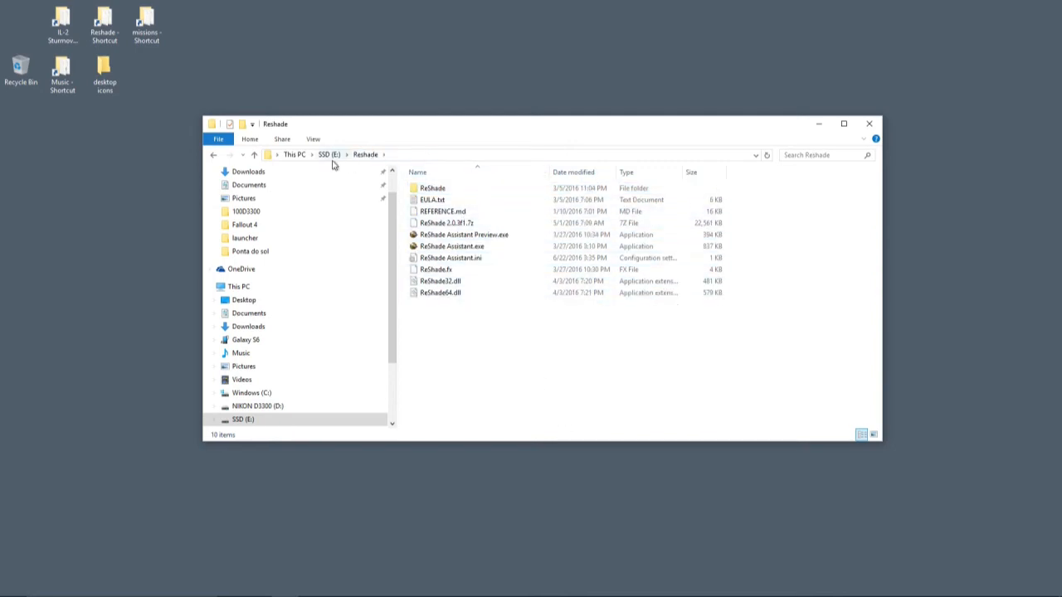
double_click(431, 187)
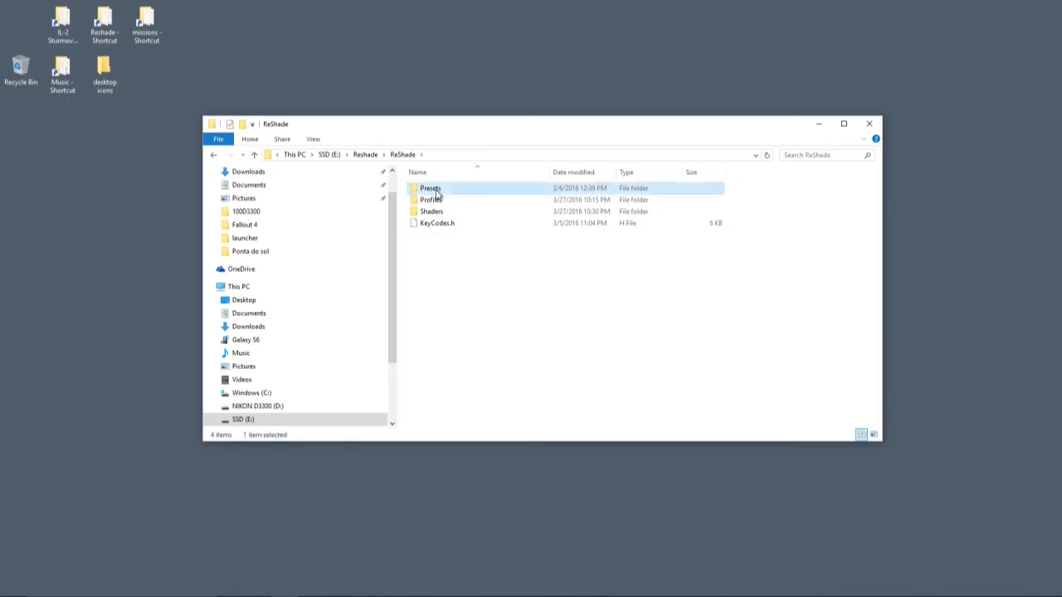
double_click(431, 187)
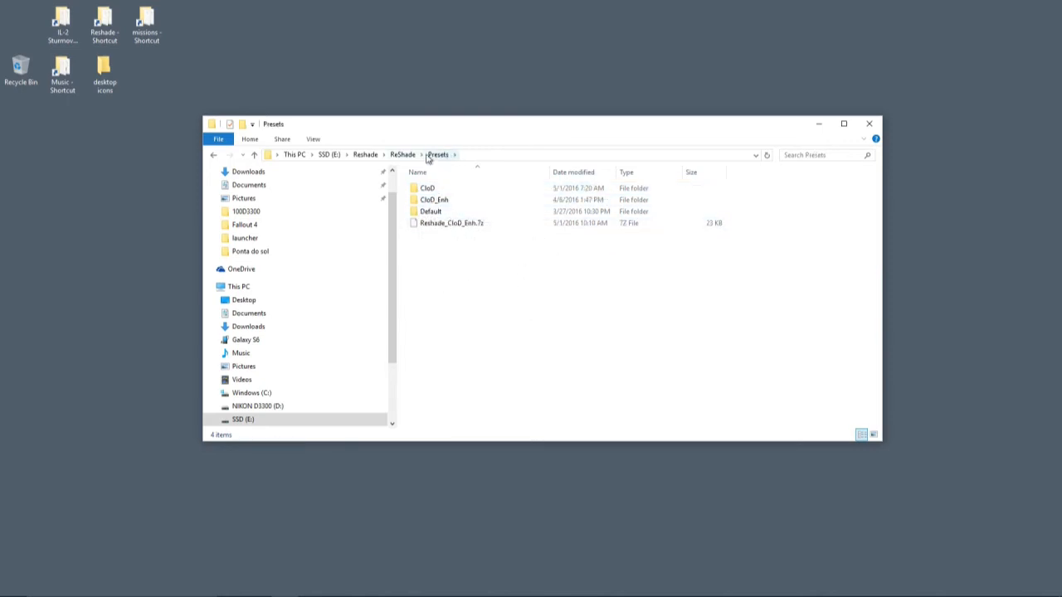
click(402, 156)
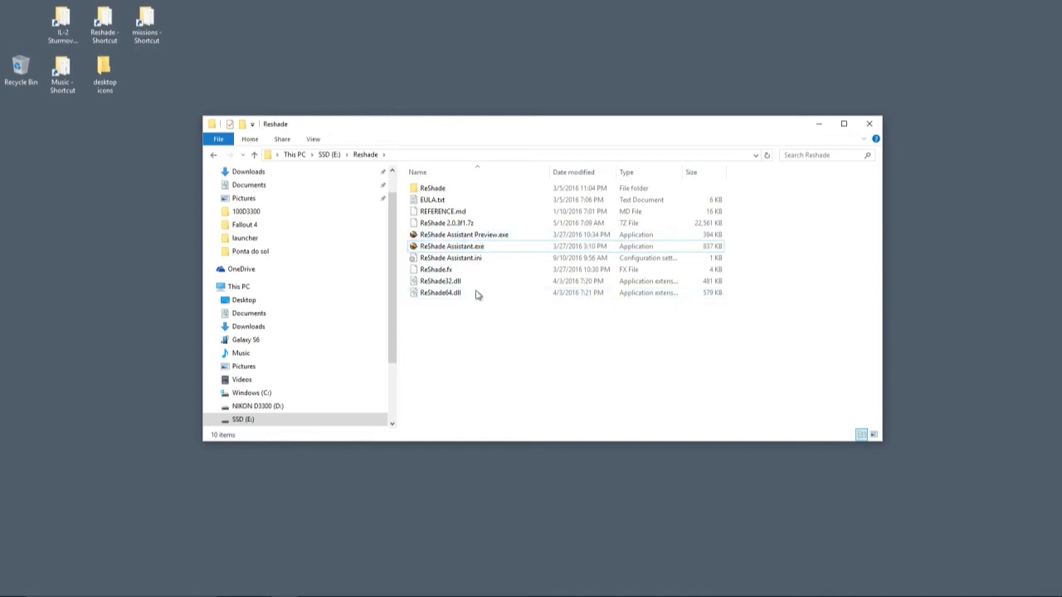
mouse_move(401, 296)
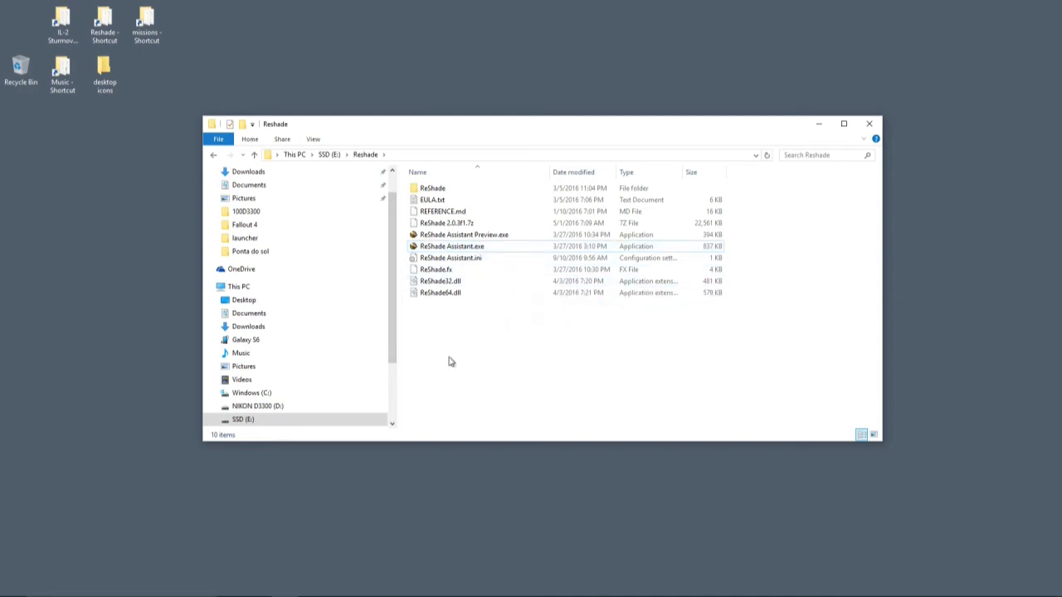
mouse_move(511, 282)
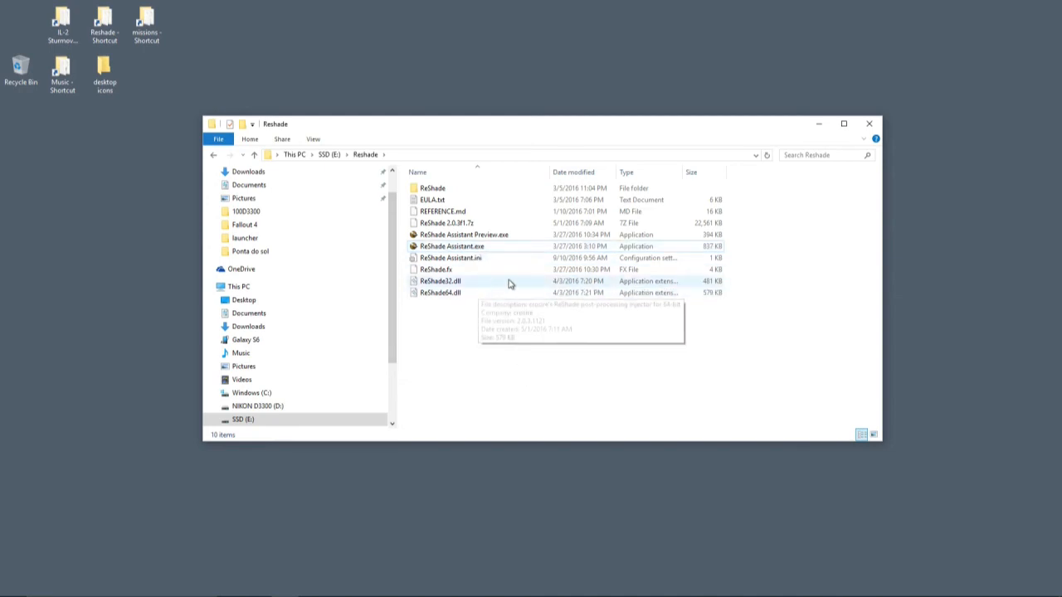
mouse_move(501, 347)
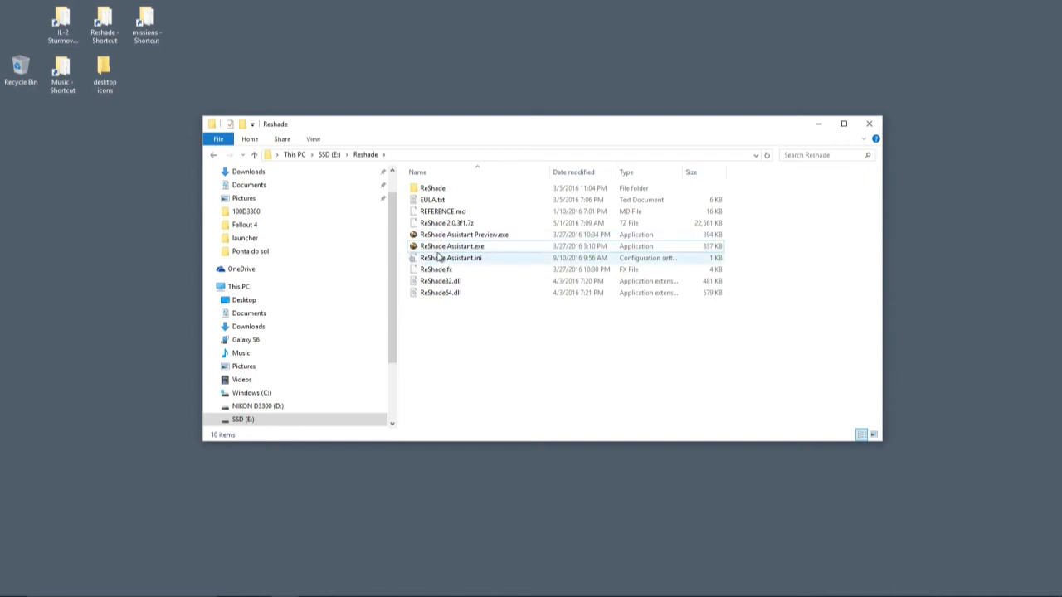
mouse_move(451, 246)
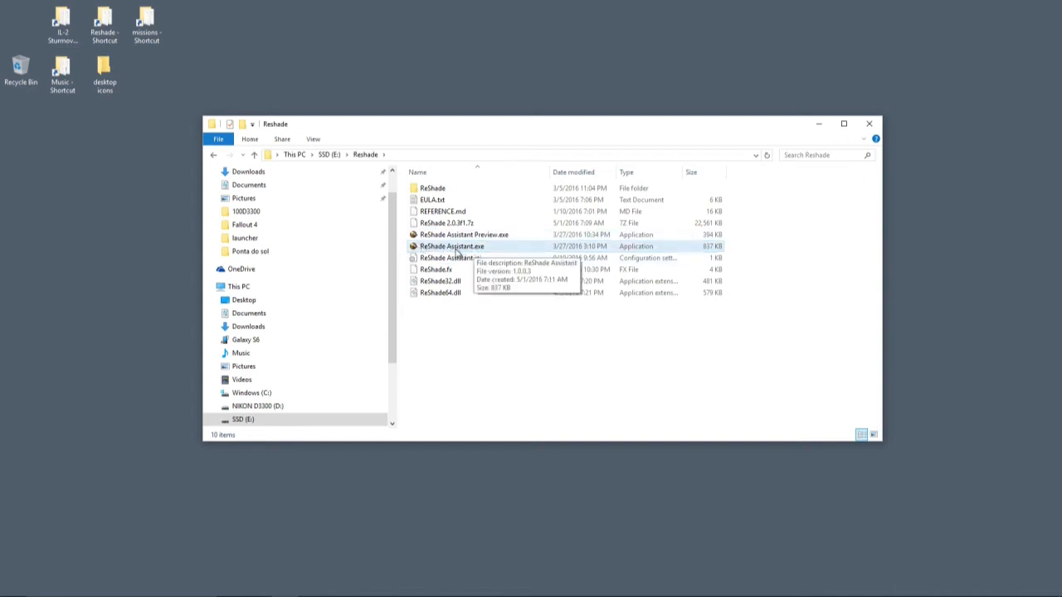
Step: Launch ReShade Assistant.exe and browse Tools and Presets (CloD, CloD_Enh, Default), ending on Profiles
double_click(451, 245)
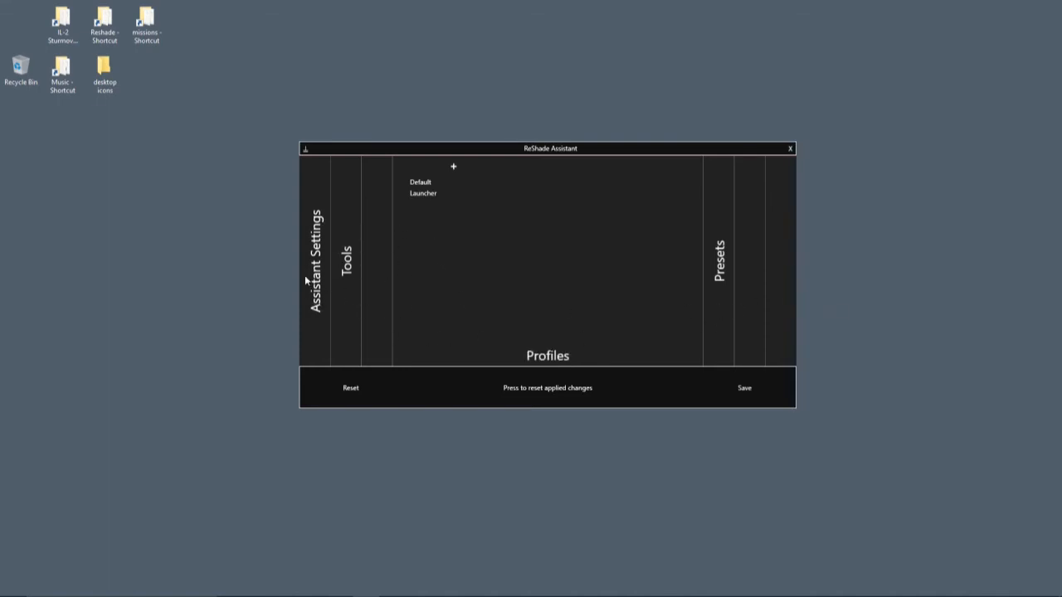
click(346, 259)
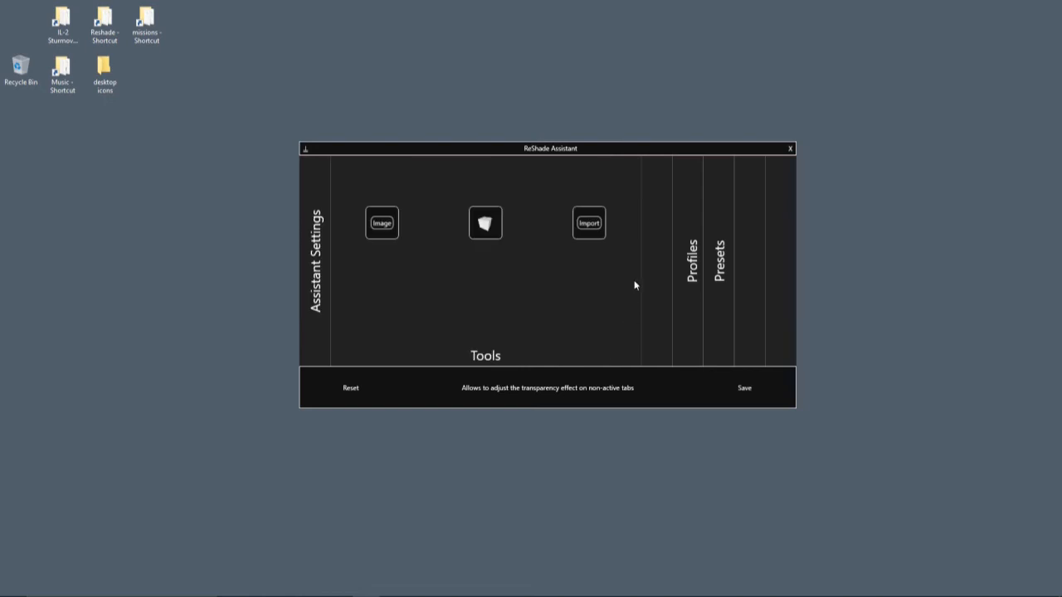
click(690, 257)
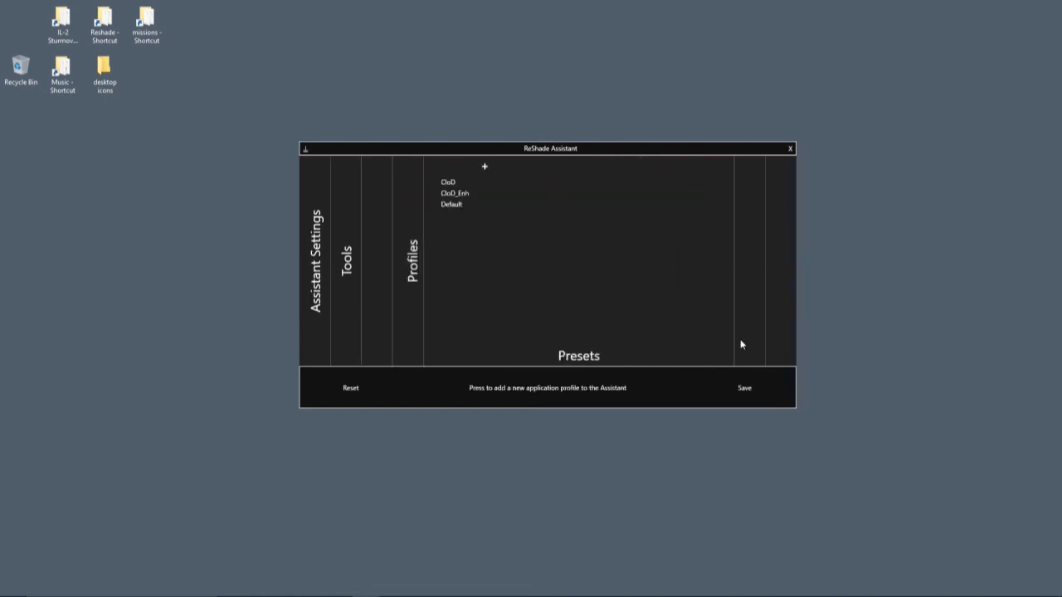
mouse_move(415, 265)
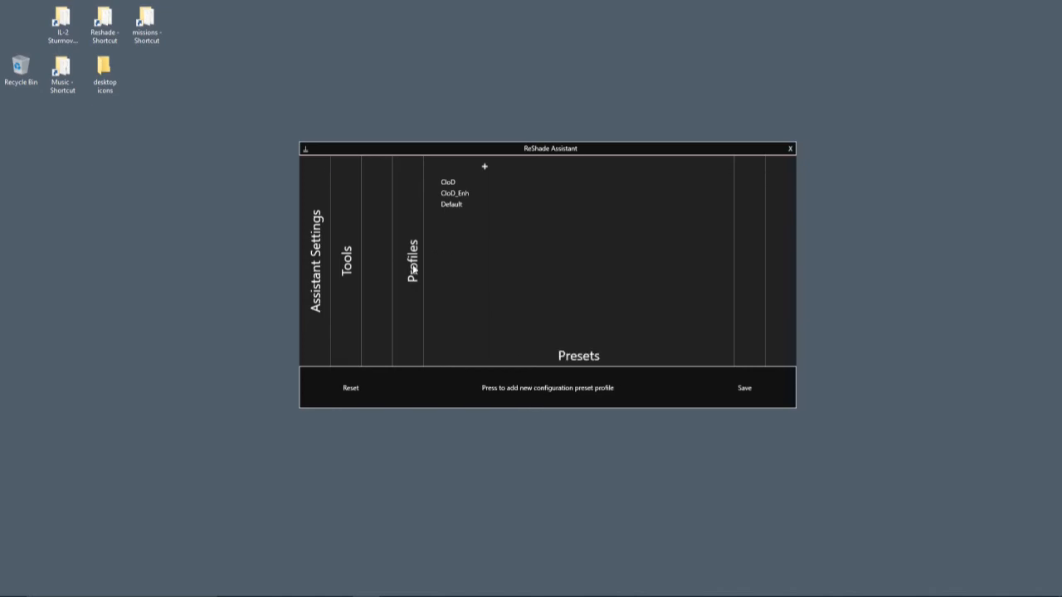
mouse_move(426, 298)
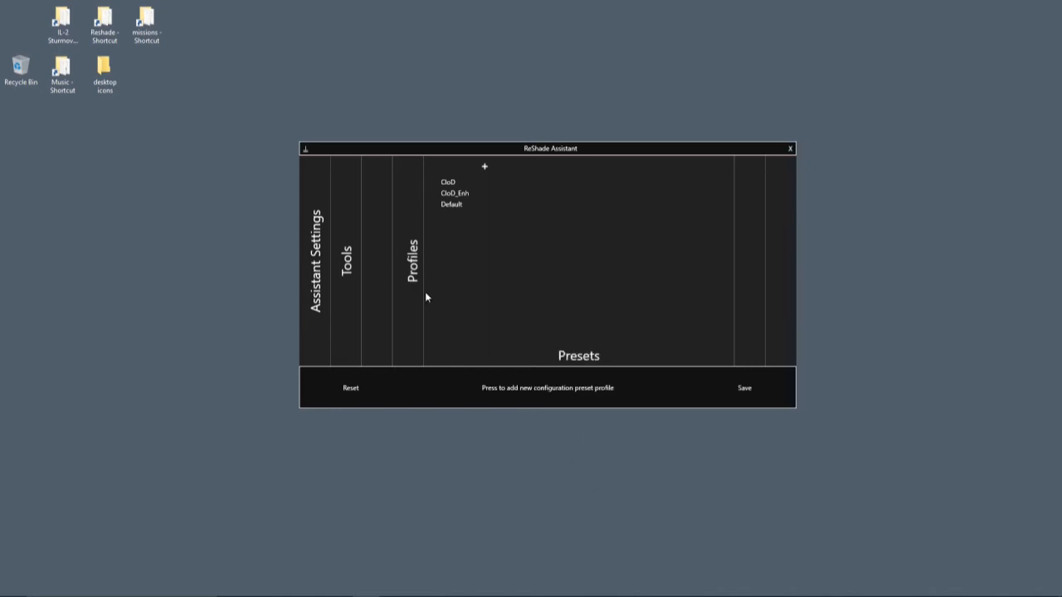
click(411, 262)
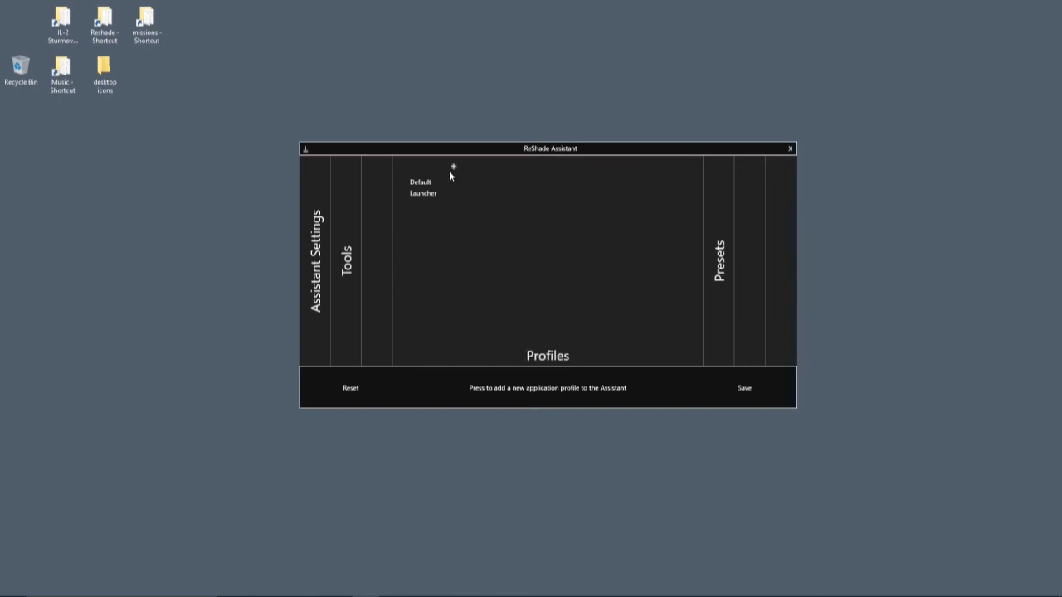
click(453, 166)
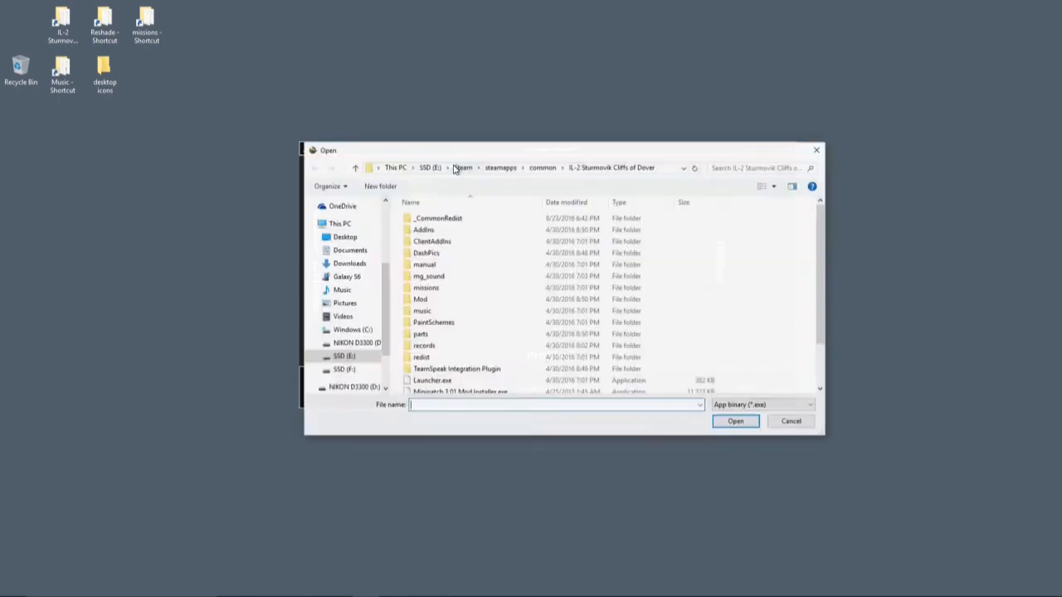
scroll(down, 3)
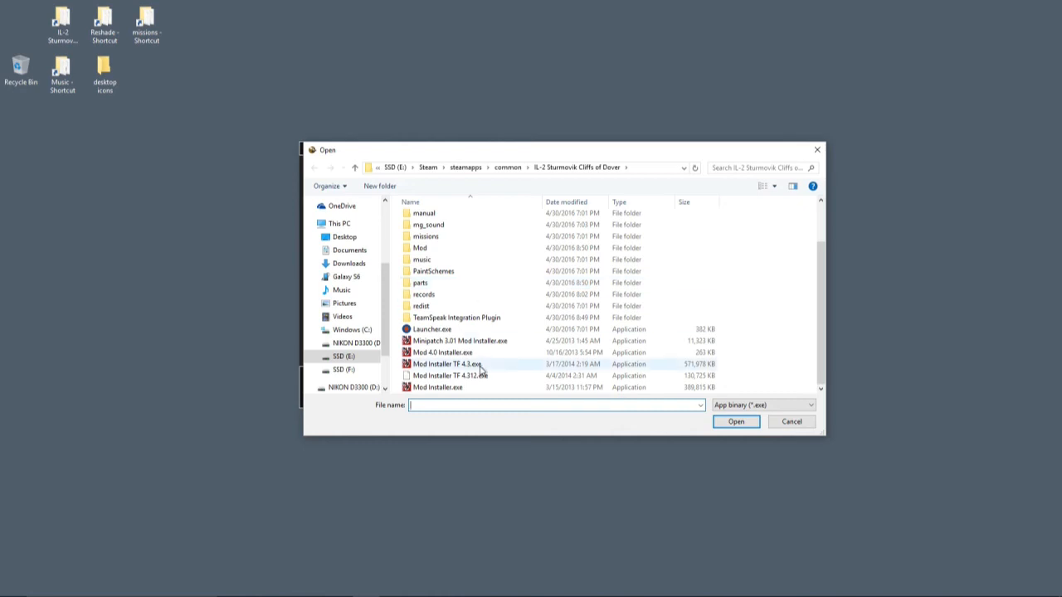
mouse_move(589, 166)
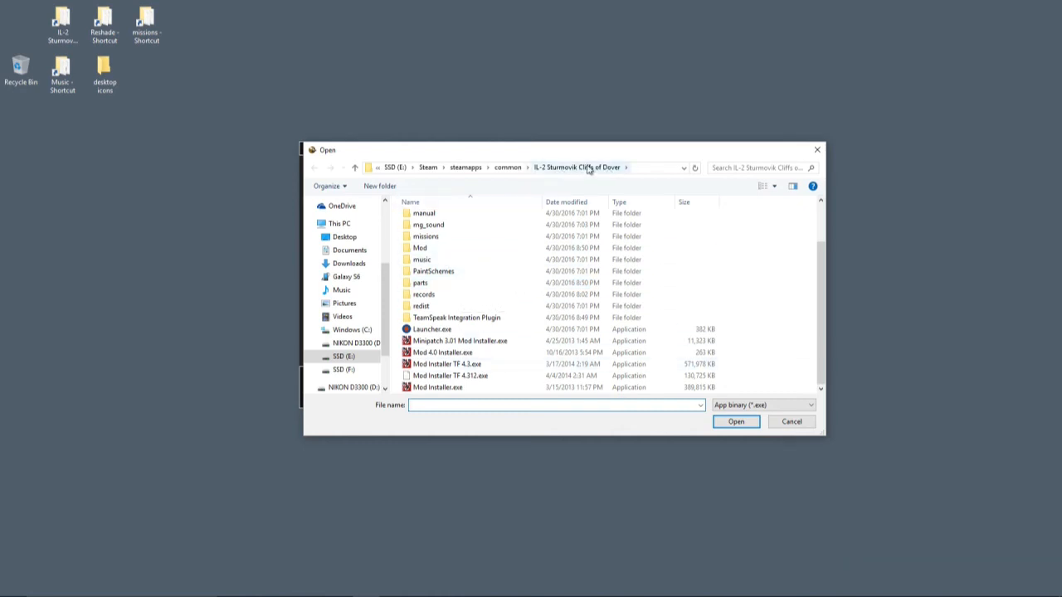
click(432, 328)
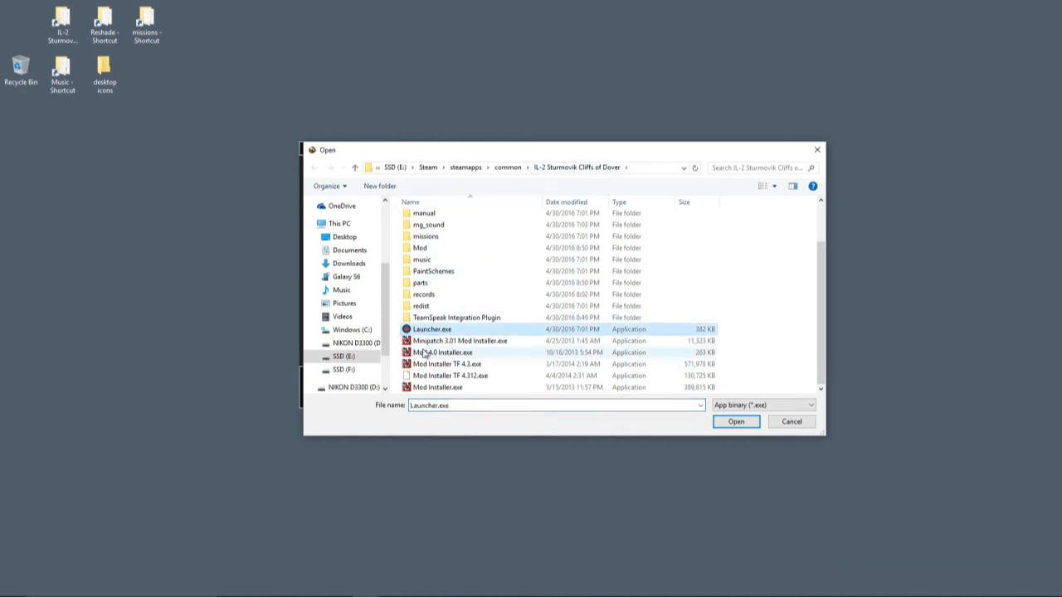
mouse_move(431, 328)
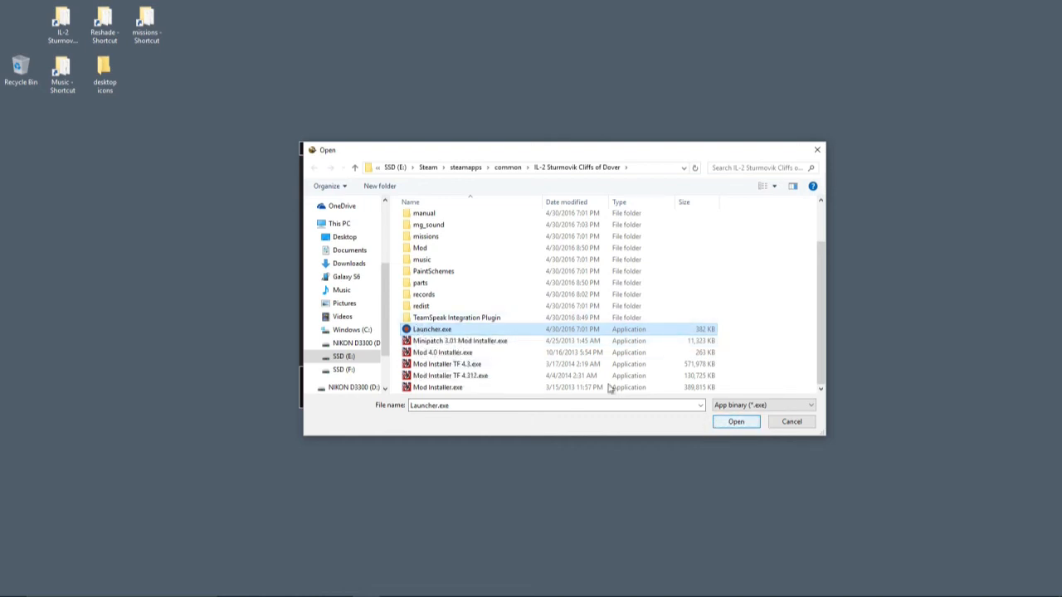
mouse_move(478, 288)
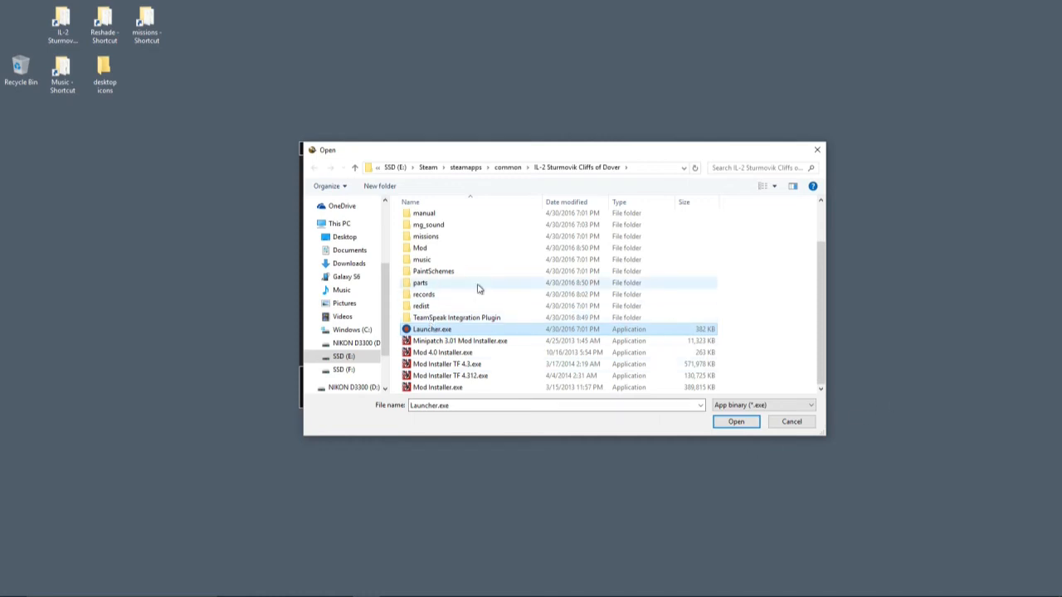
click(735, 421)
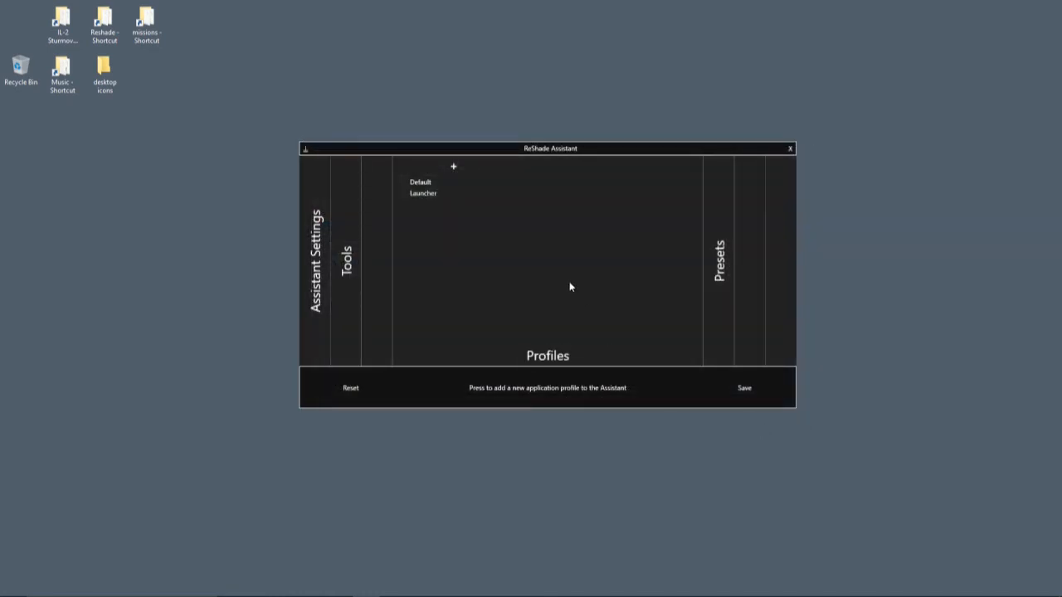
Step: Select the Launcher profile in the Profiles list, checking Tools in between
click(423, 192)
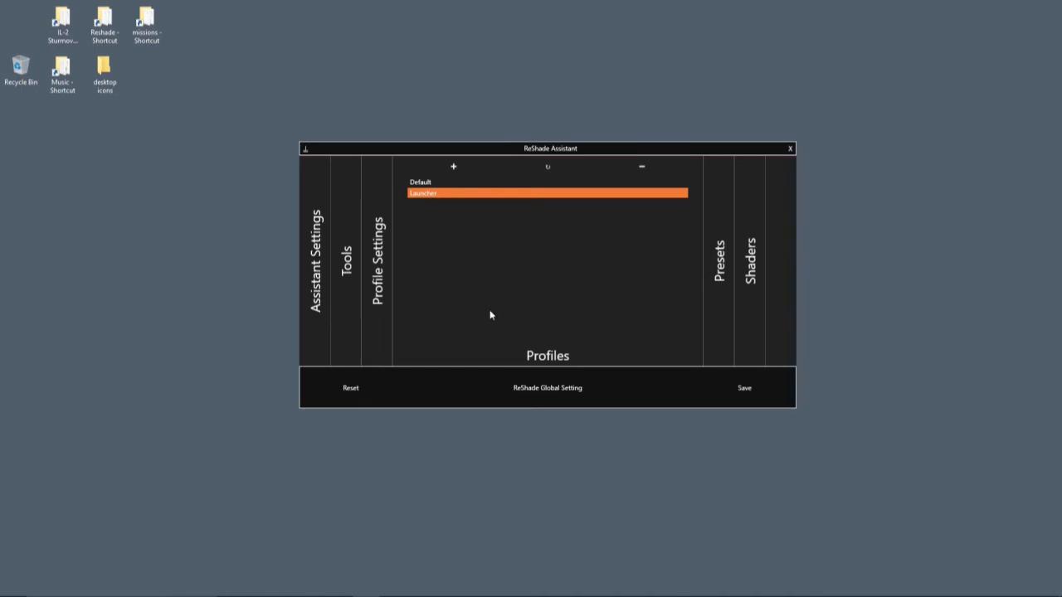
mouse_move(478, 232)
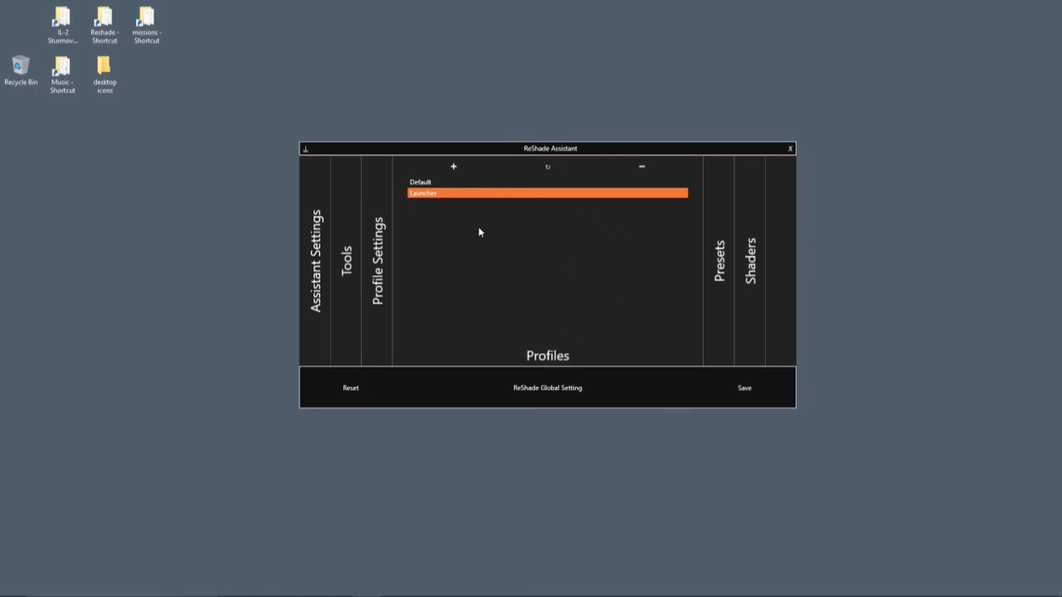
mouse_move(345, 268)
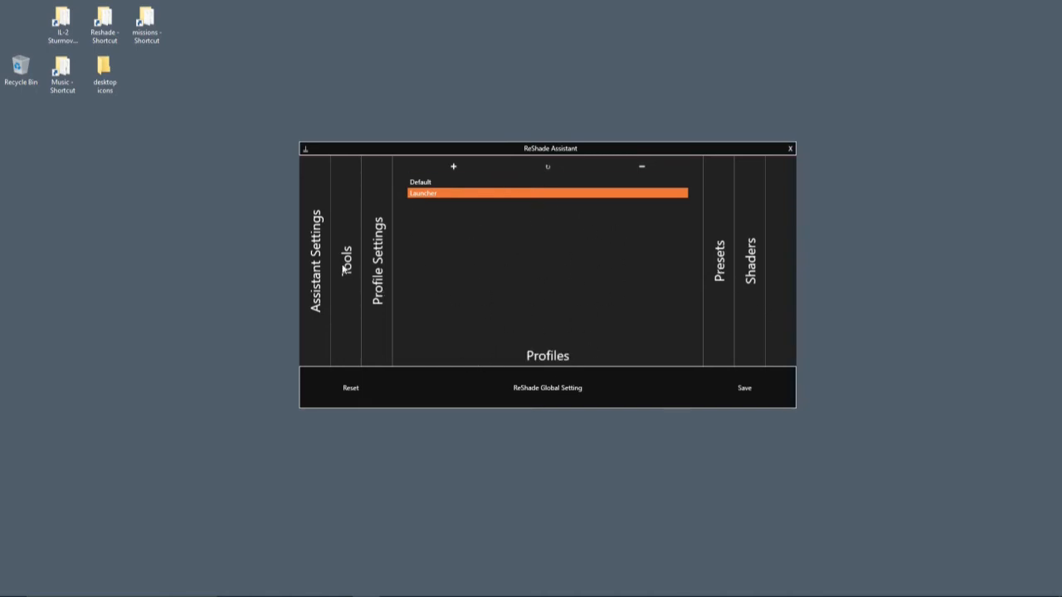
click(345, 257)
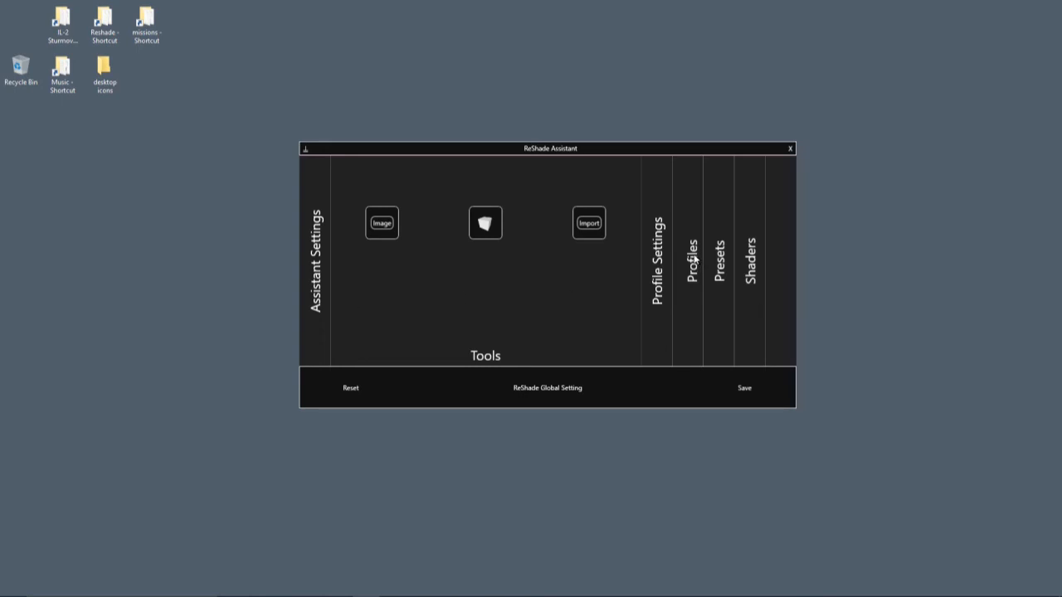
click(691, 247)
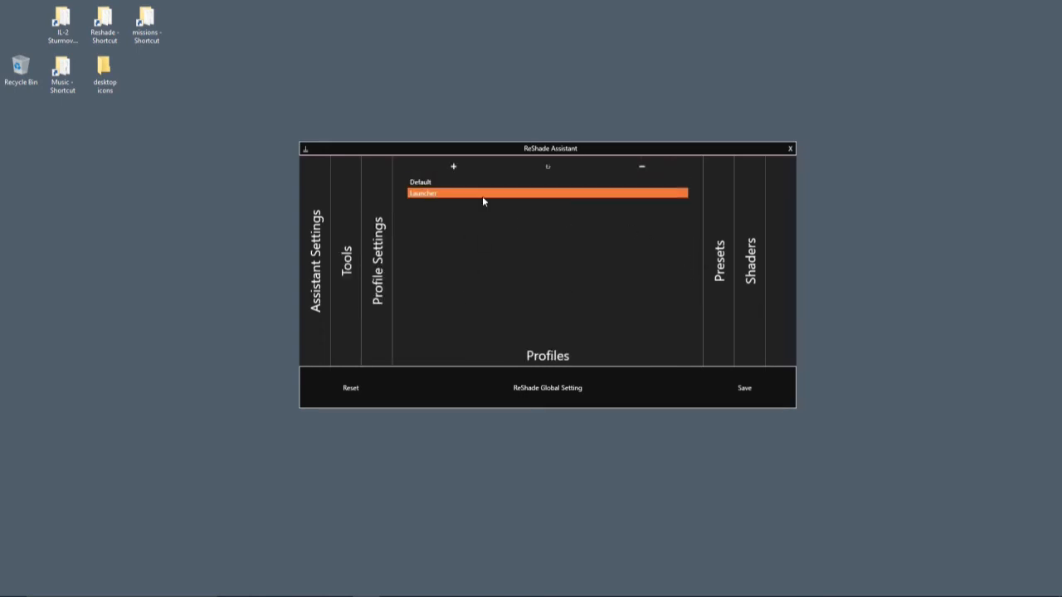
mouse_move(468, 264)
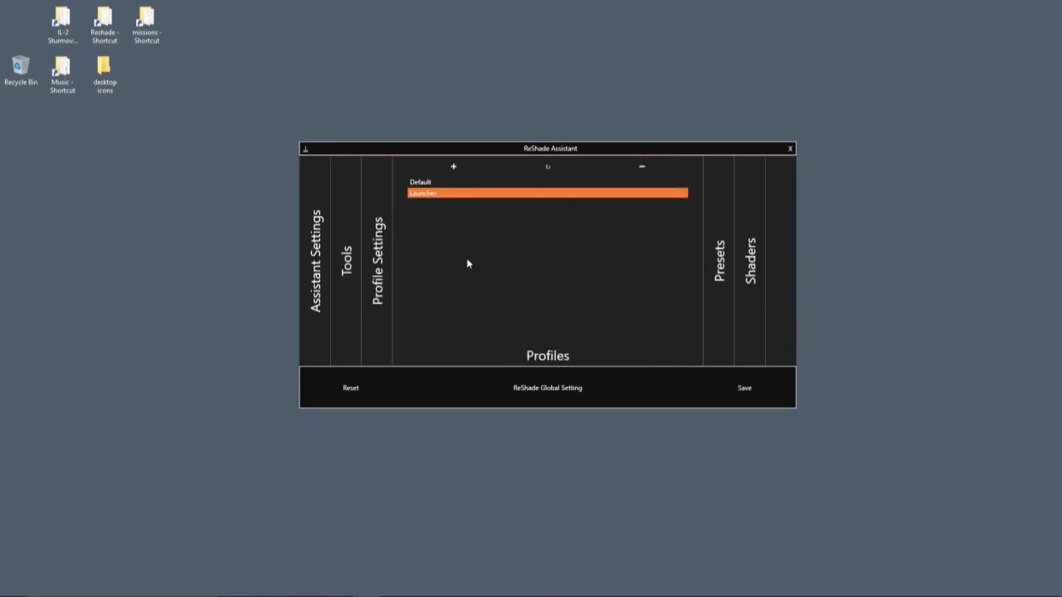
mouse_move(430, 197)
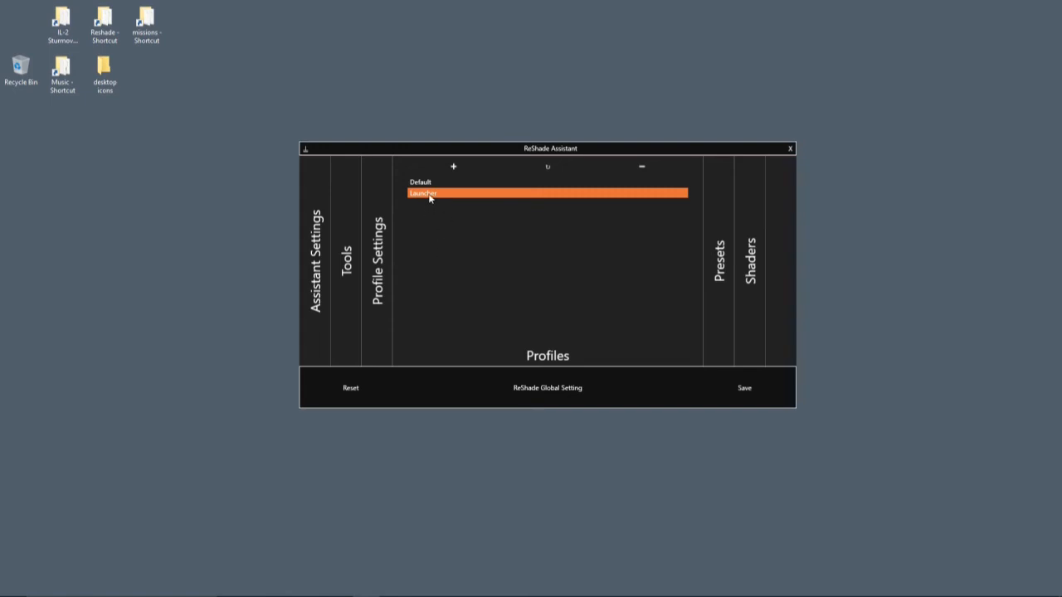
click(422, 181)
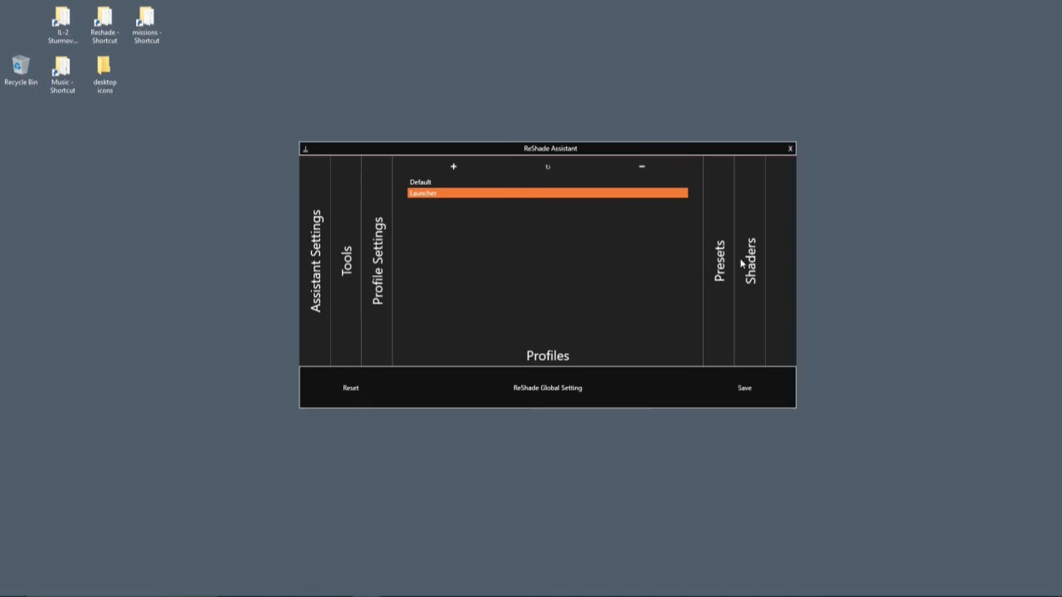
mouse_move(721, 267)
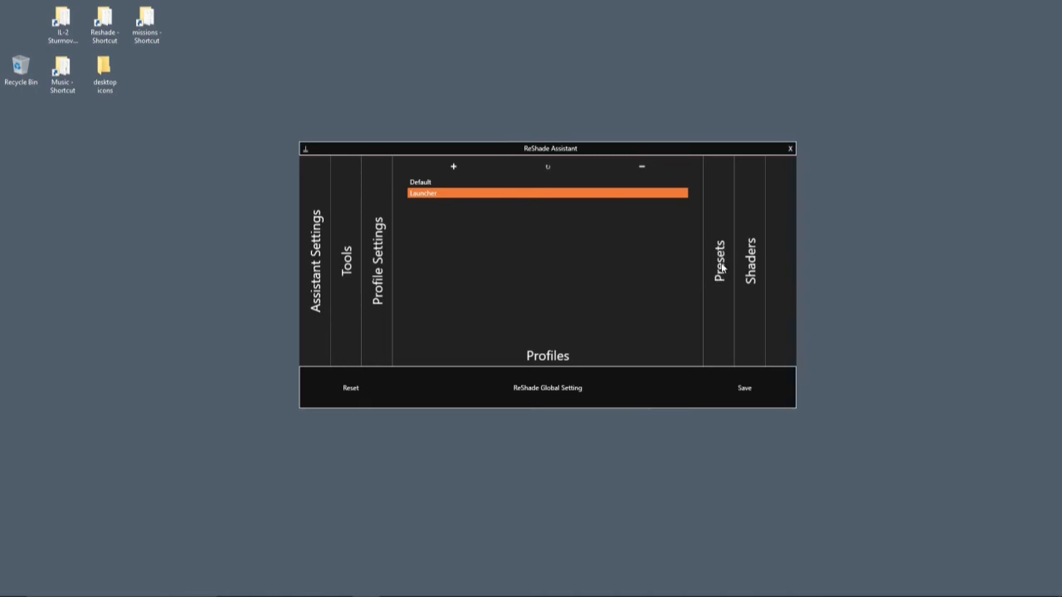
mouse_move(428, 201)
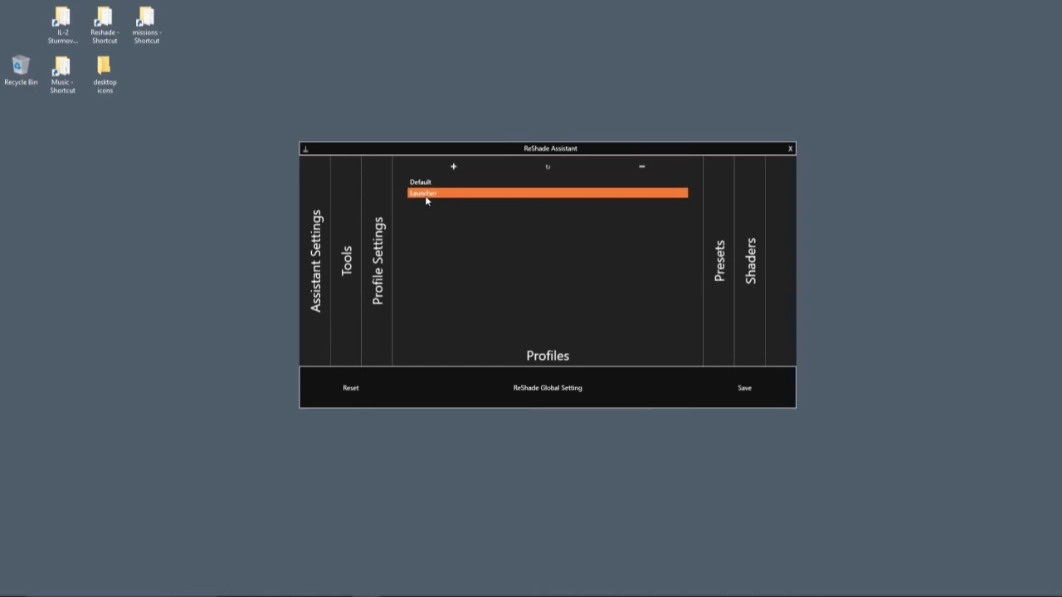
Step: Add a preset named 'Clod enhanced' based on CloD_Enh for the Launcher profile and select it
click(718, 257)
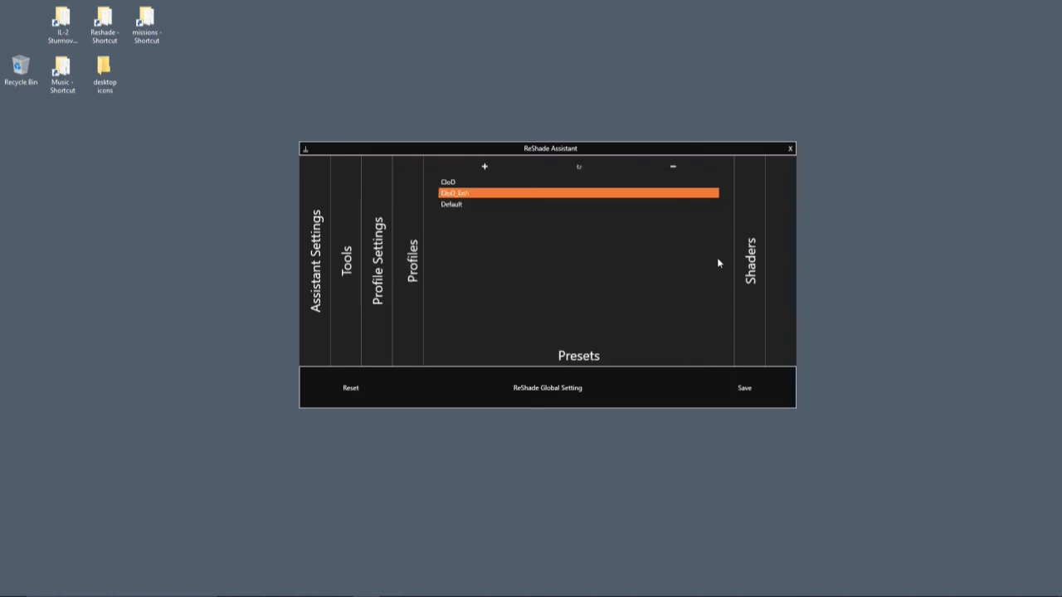
mouse_move(491, 229)
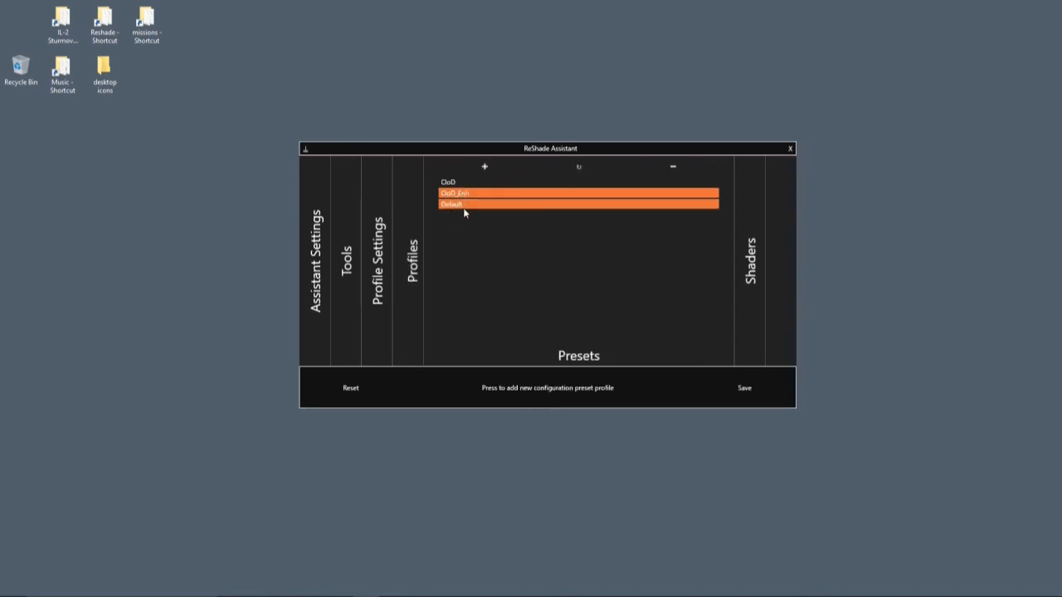
click(578, 192)
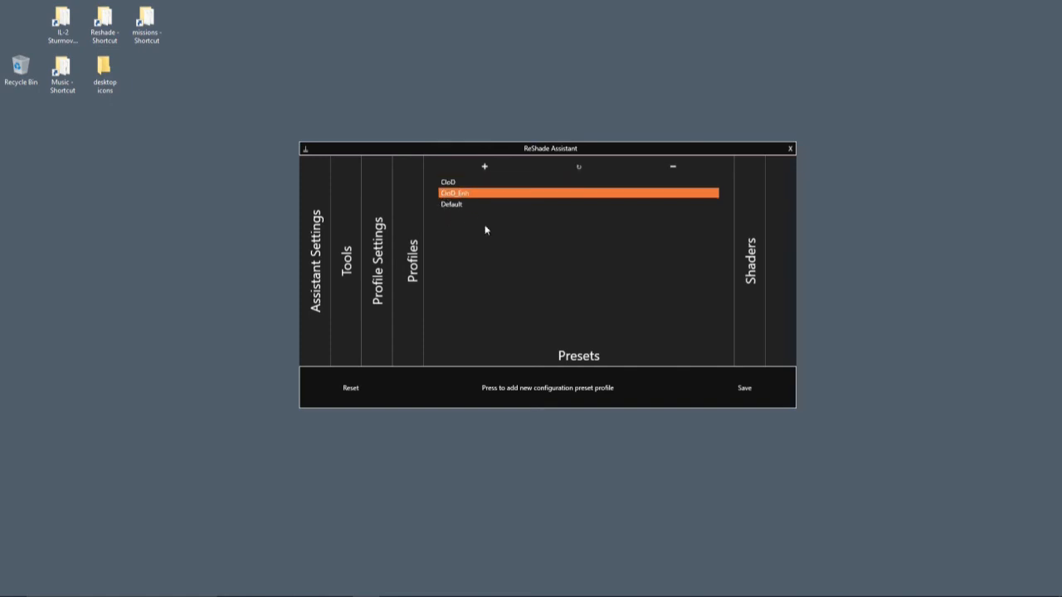
click(485, 166)
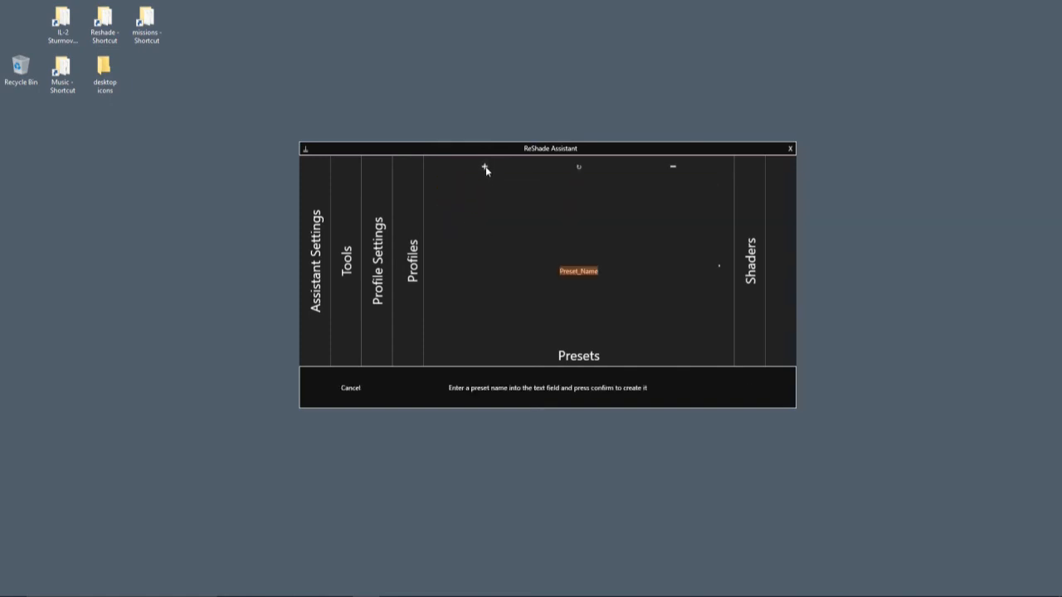
mouse_move(651, 311)
text(Cl)
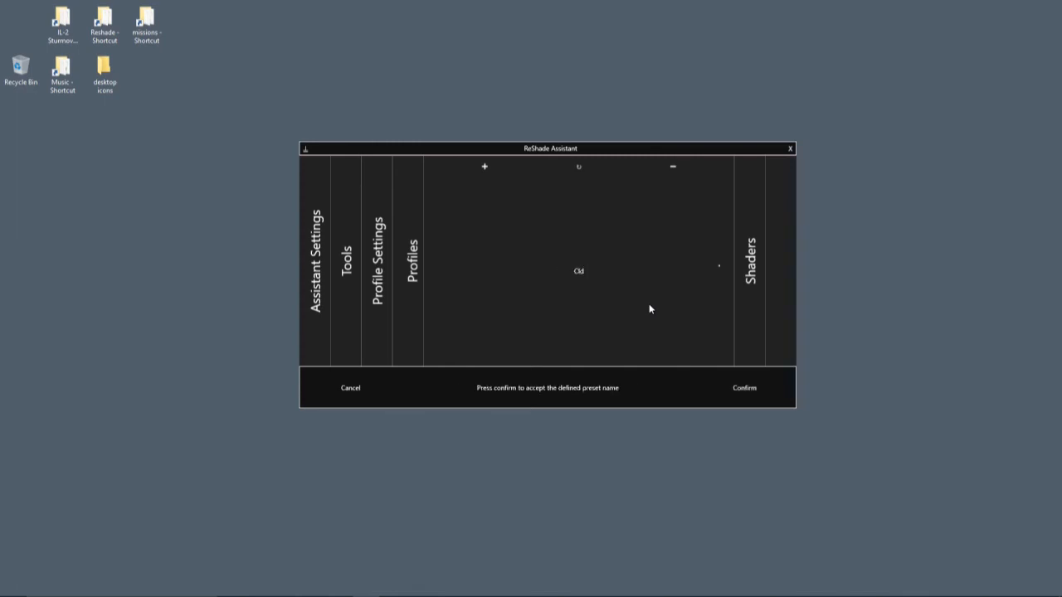
text(d d)
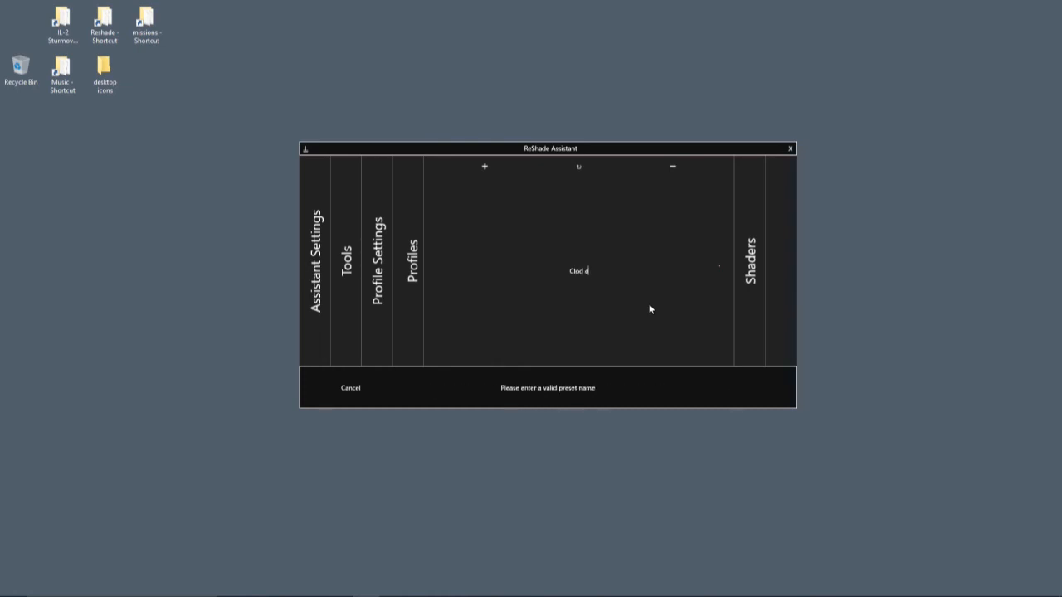
text(nhanced)
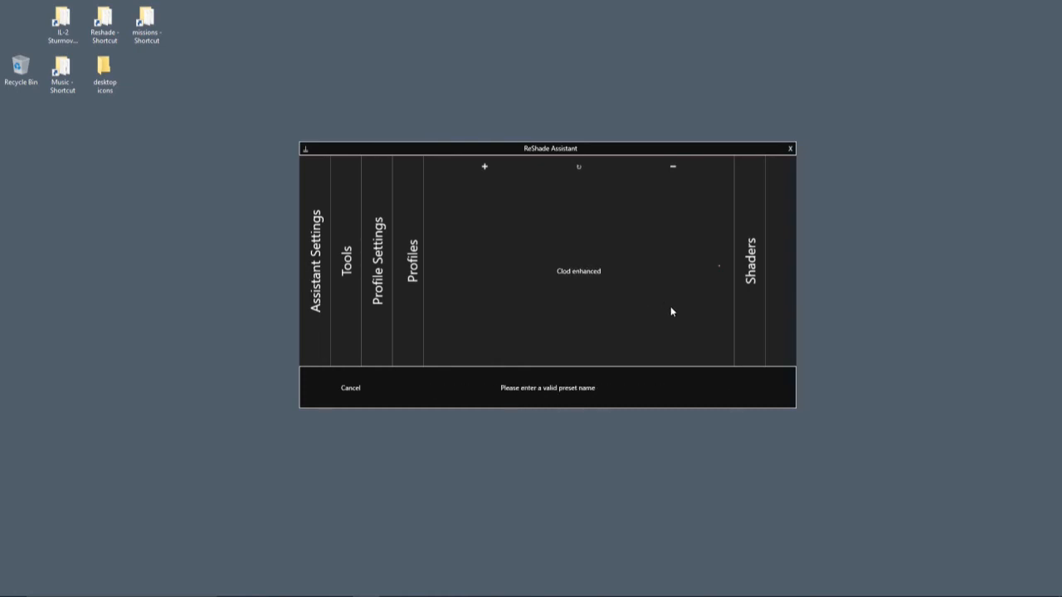
click(485, 166)
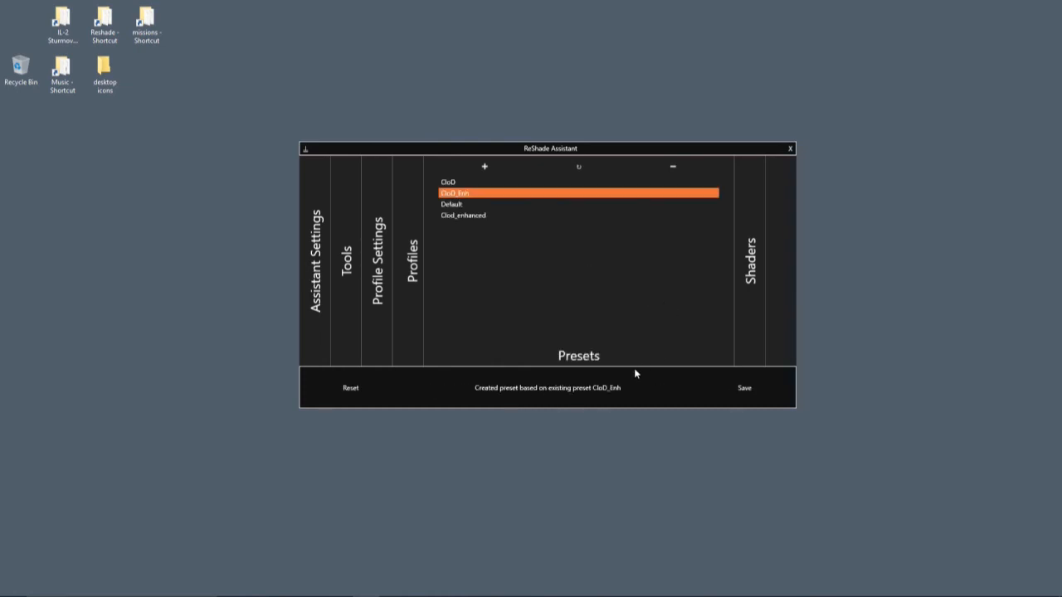
click(448, 181)
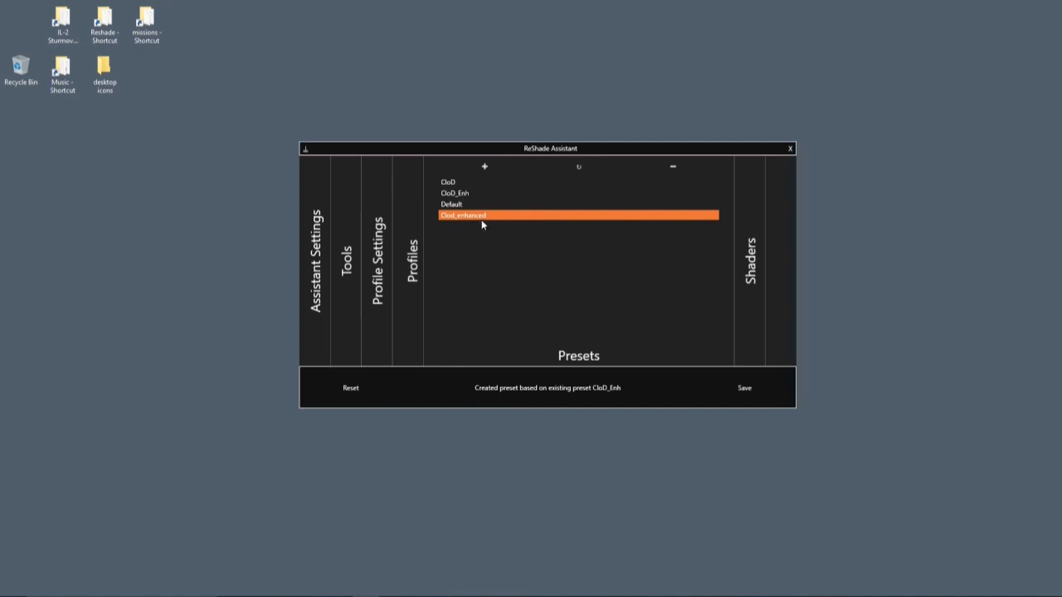
mouse_move(497, 221)
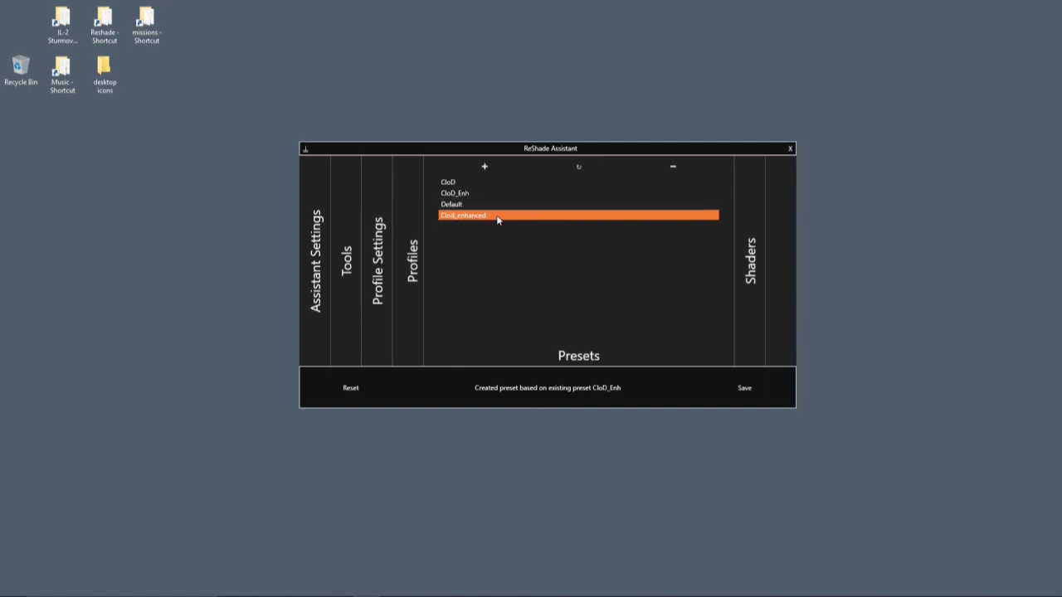
mouse_move(470, 225)
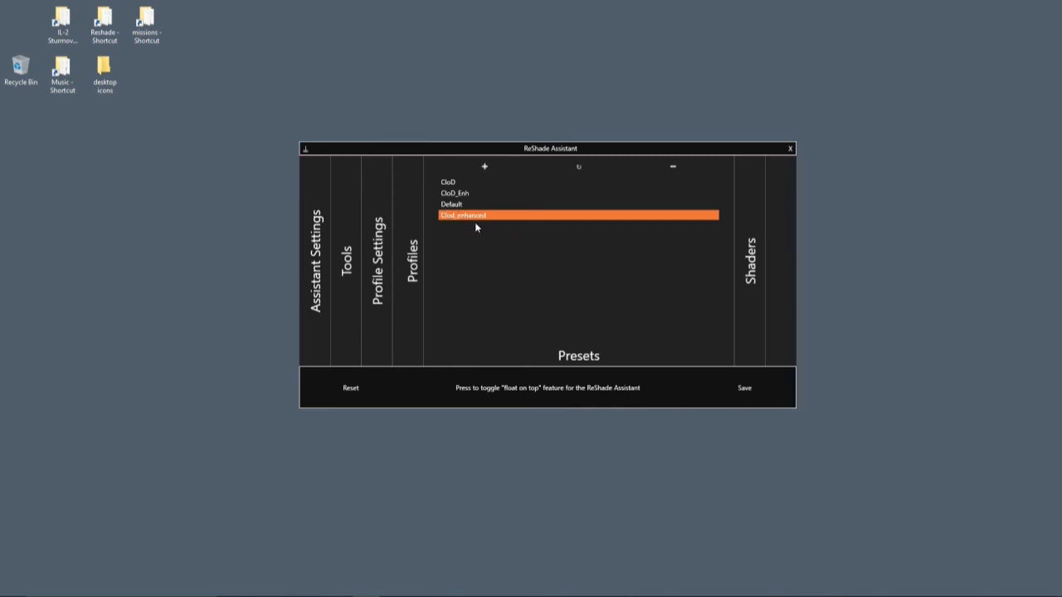
mouse_move(119, 289)
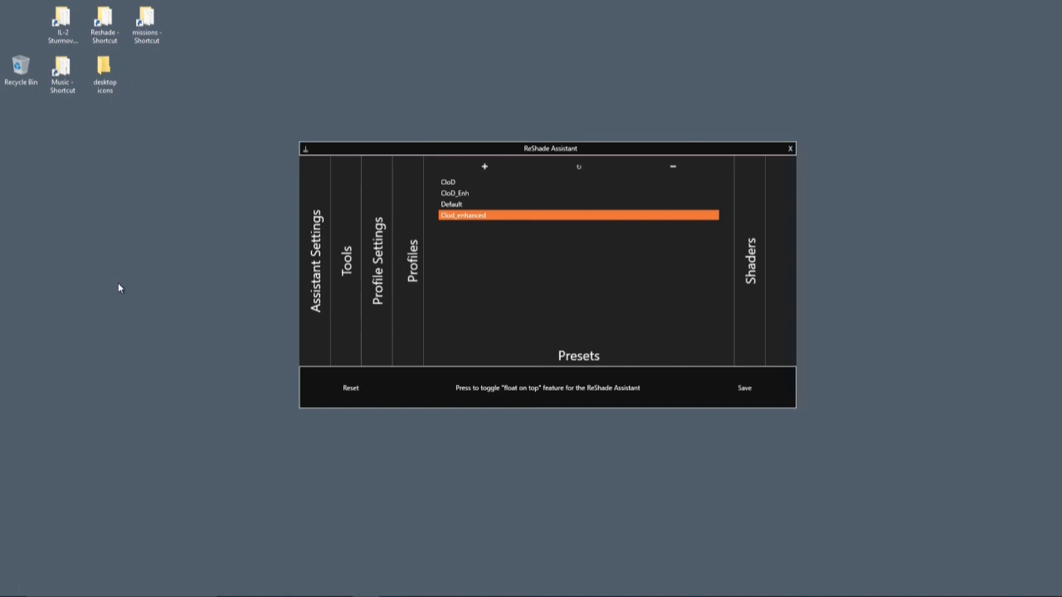
mouse_move(278, 594)
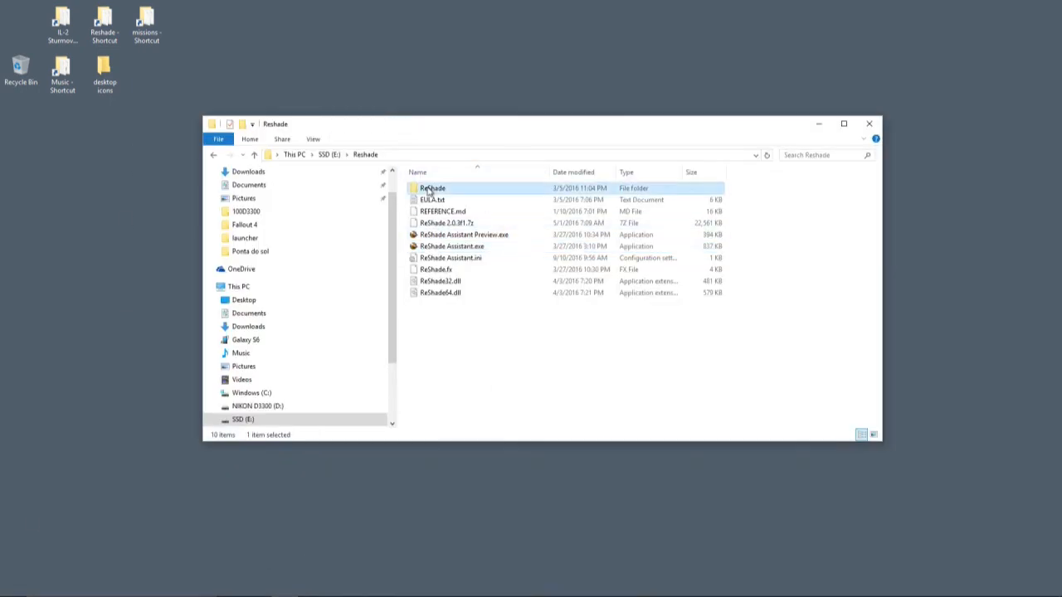
Step: Browse to ReShade\Presets in Explorer, where the new Clod_enhanced folder sits beside CloD, CloD_Enh and Default
double_click(431, 187)
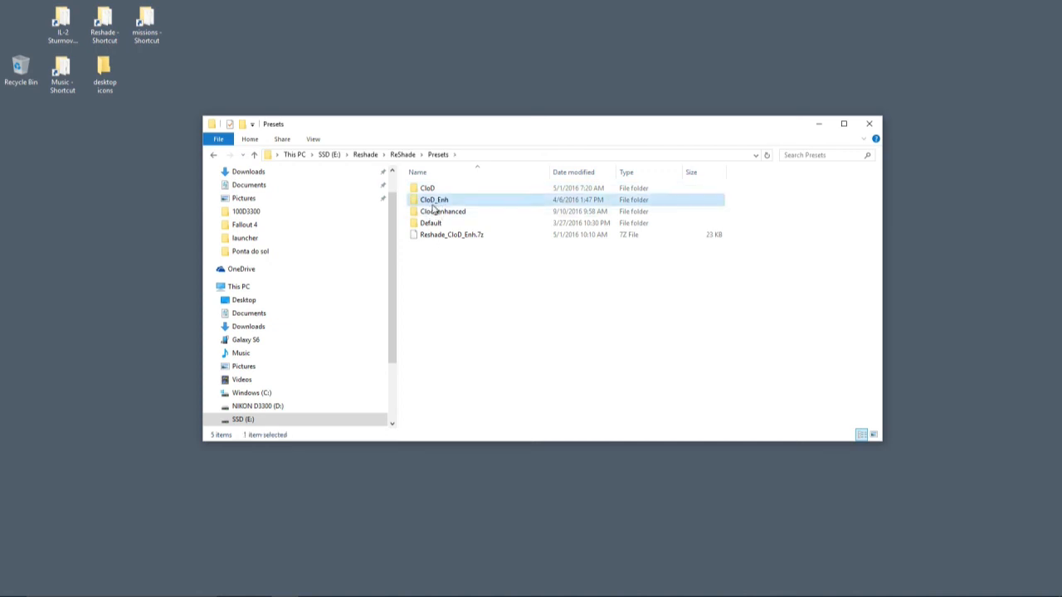
mouse_move(464, 212)
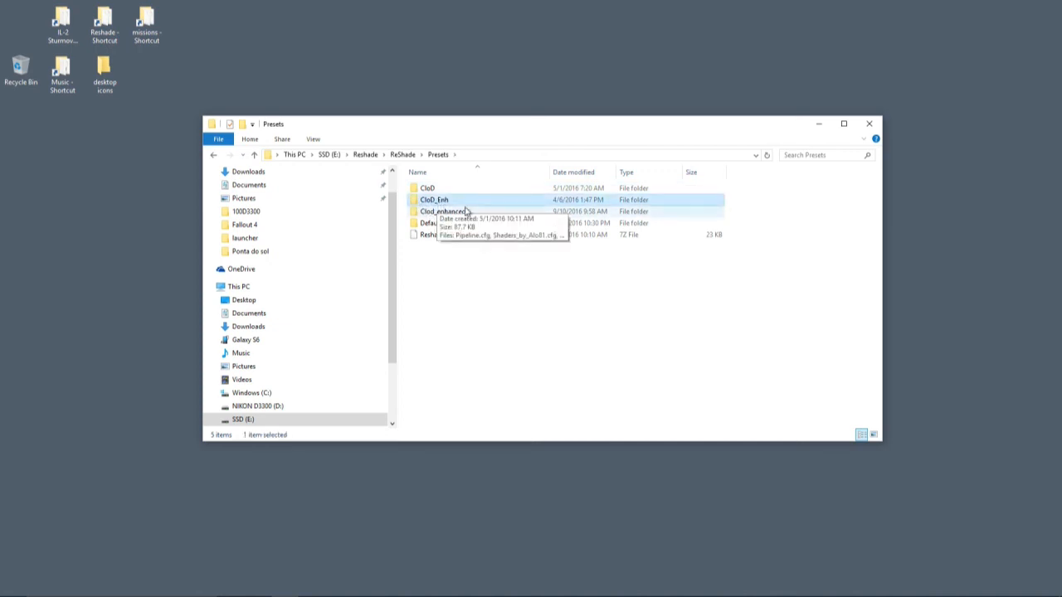
double_click(432, 199)
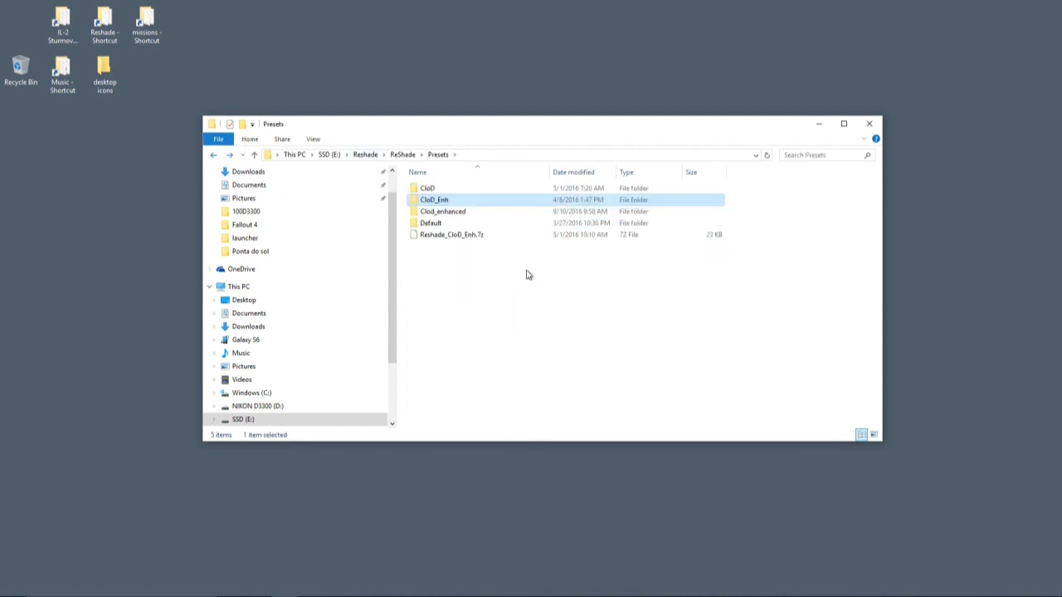
mouse_move(454, 240)
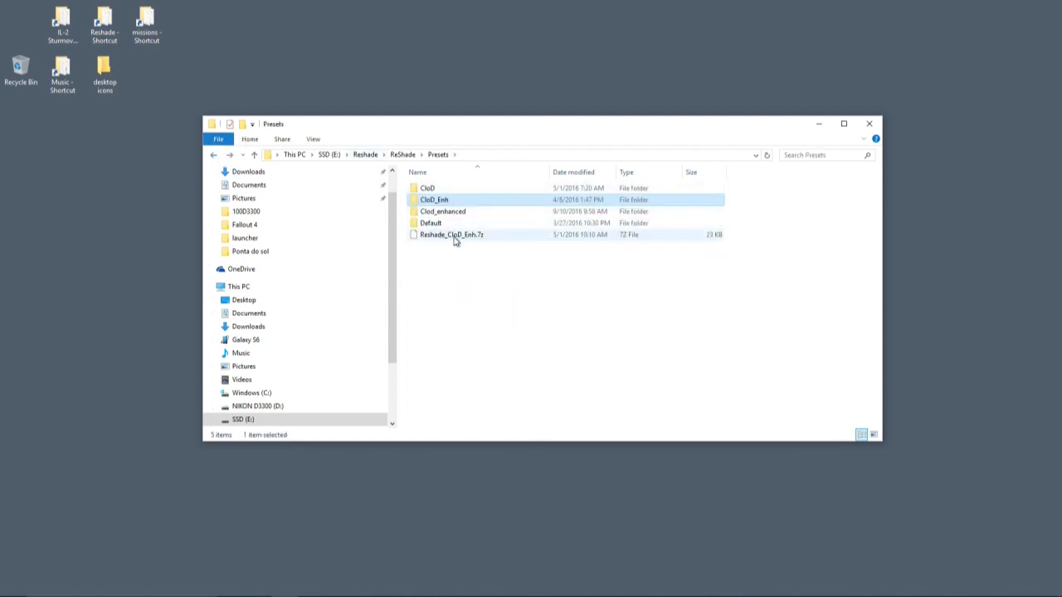
right_click(434, 199)
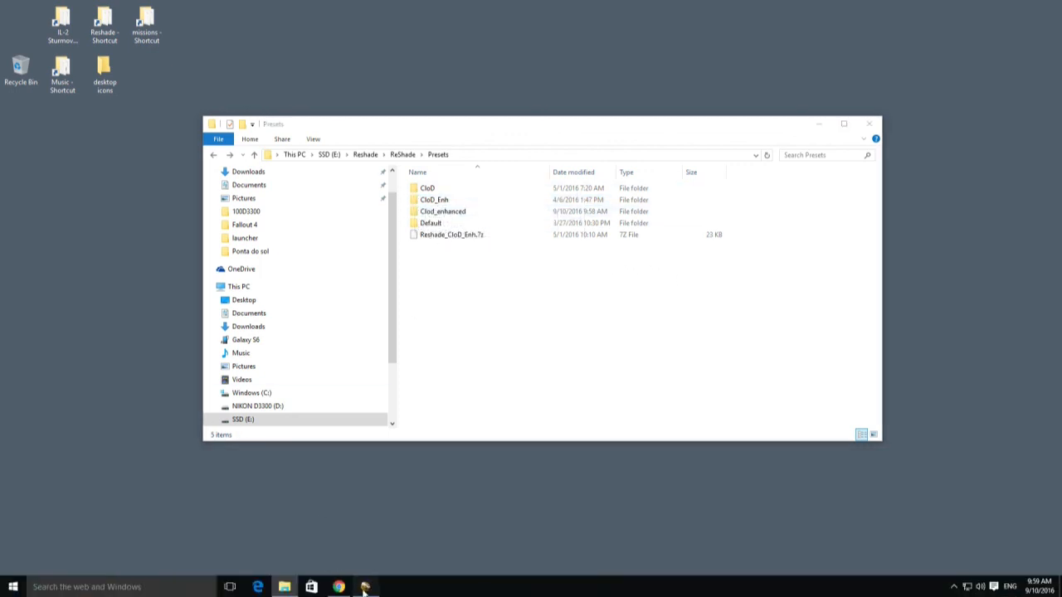
Step: Delete the Clod_enhanced preset, select CloD_Enh and check the active profile
click(365, 587)
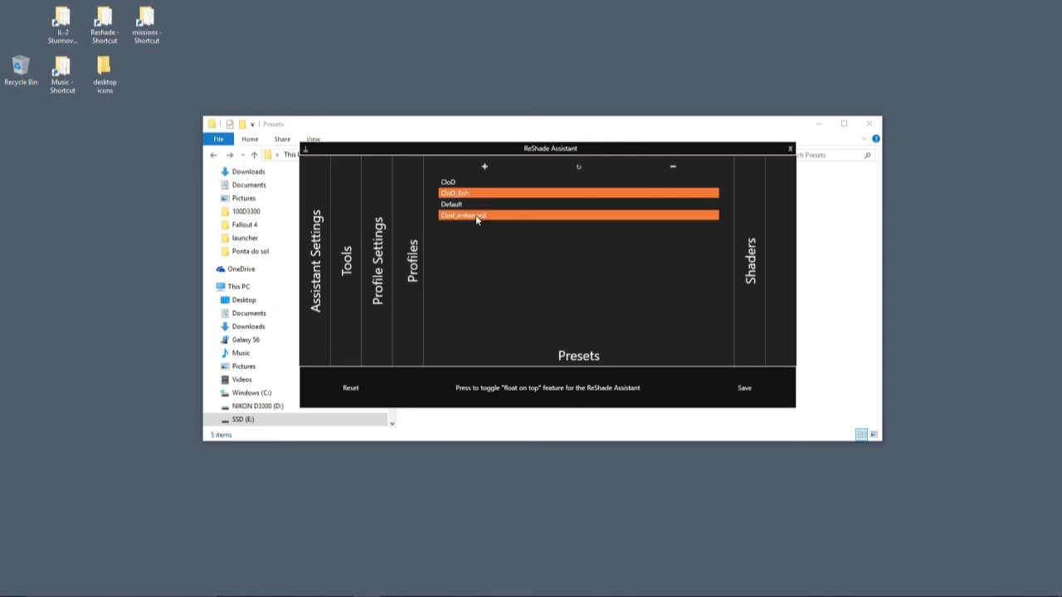
click(673, 166)
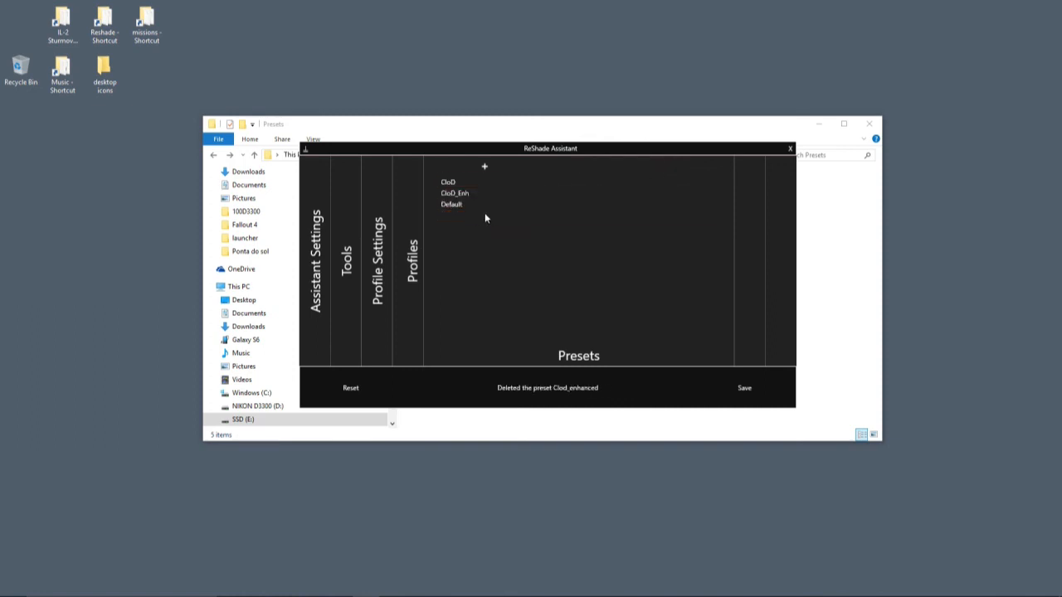
click(455, 192)
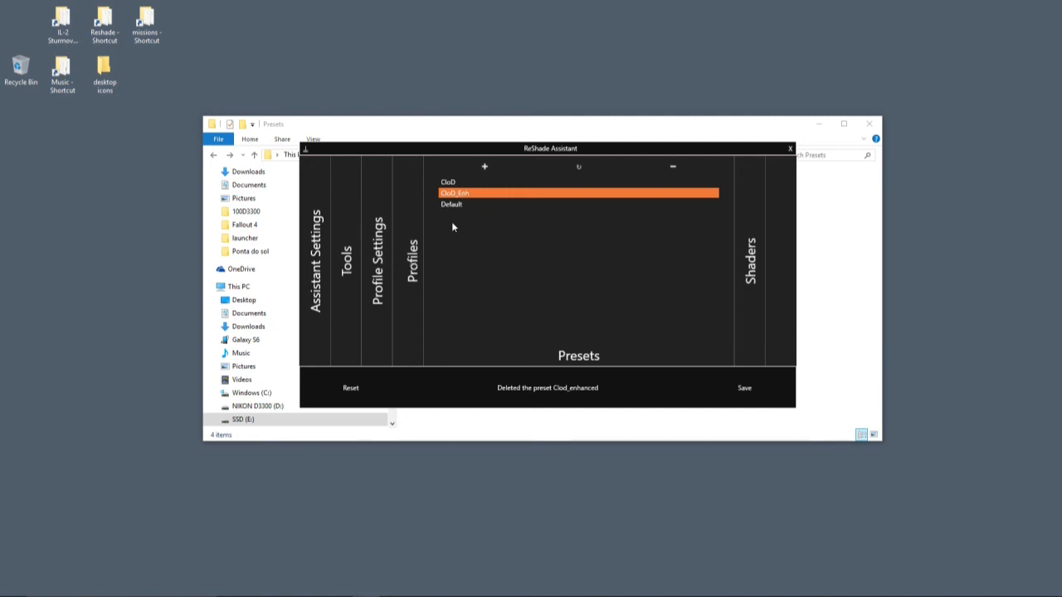
click(411, 257)
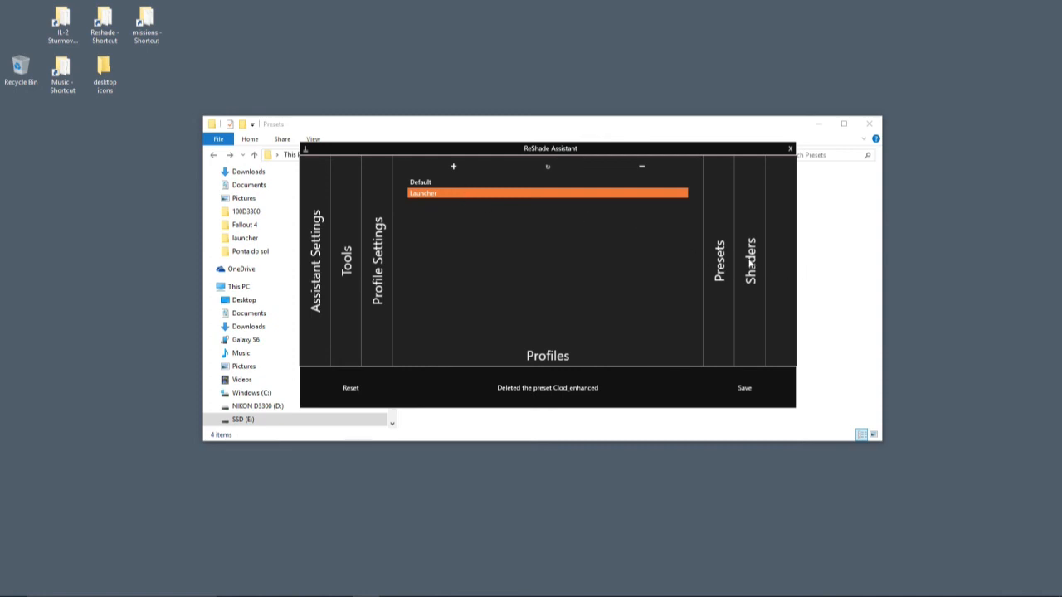
Step: Save CloD_Enh as the Launcher profile's preset, confirming the configuration save
click(718, 265)
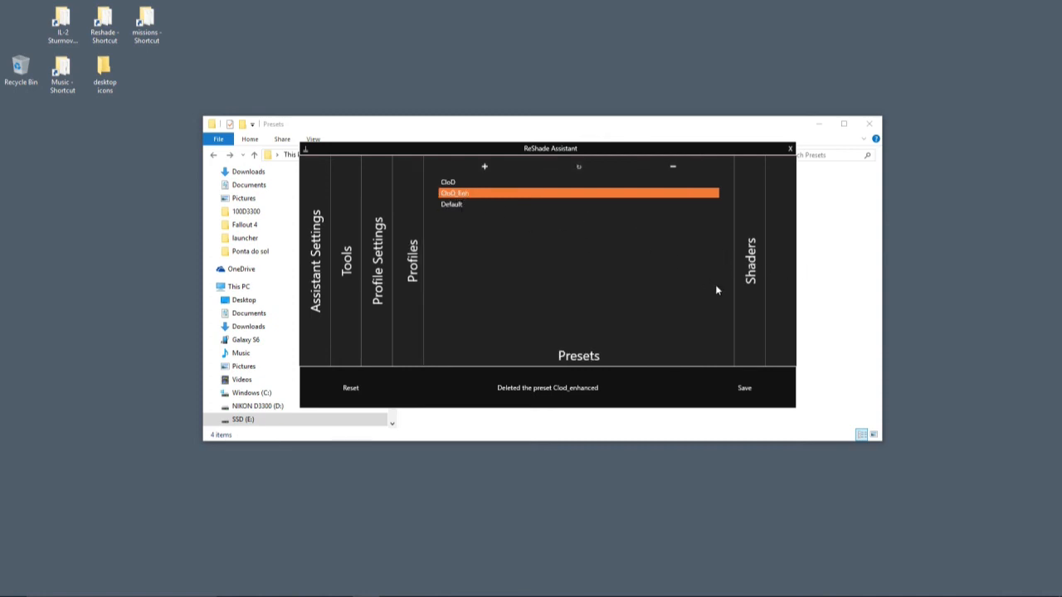
click(743, 388)
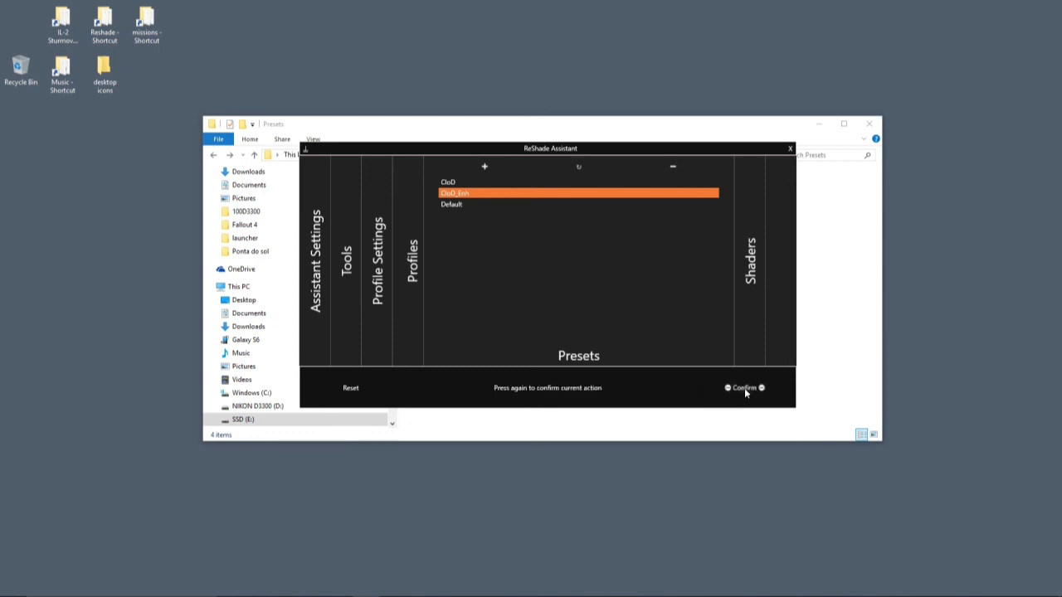
click(743, 388)
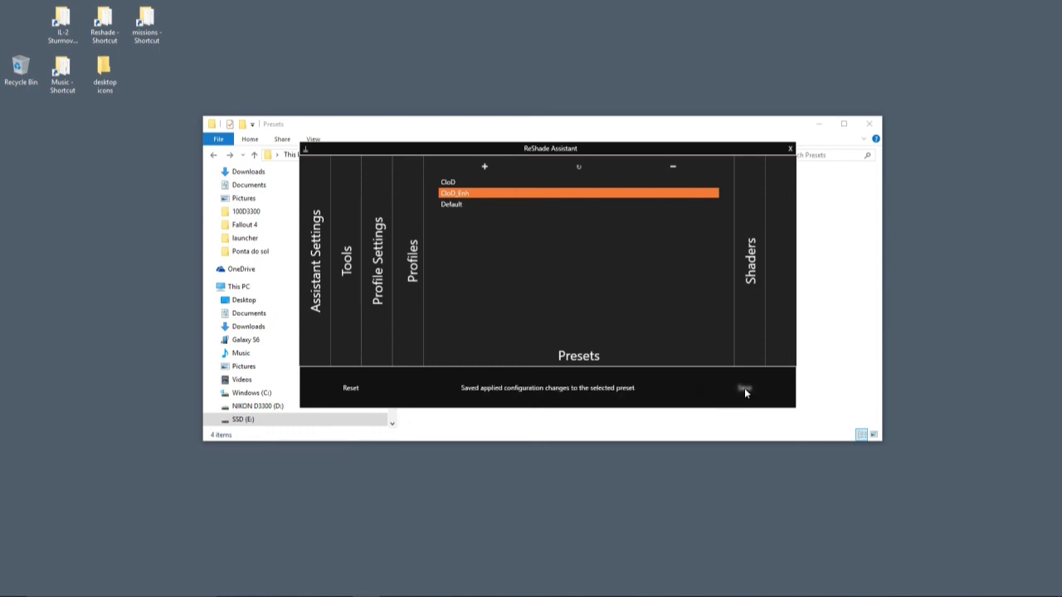
mouse_move(685, 501)
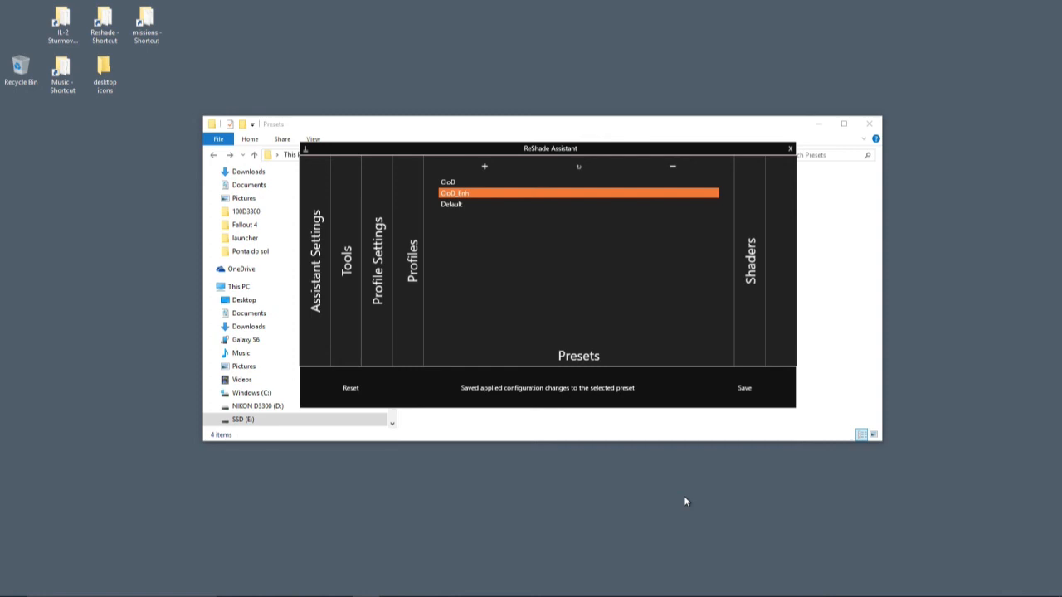
Step: Close ReShade Assistant and the Presets Explorer window, leaving the desktop
click(790, 149)
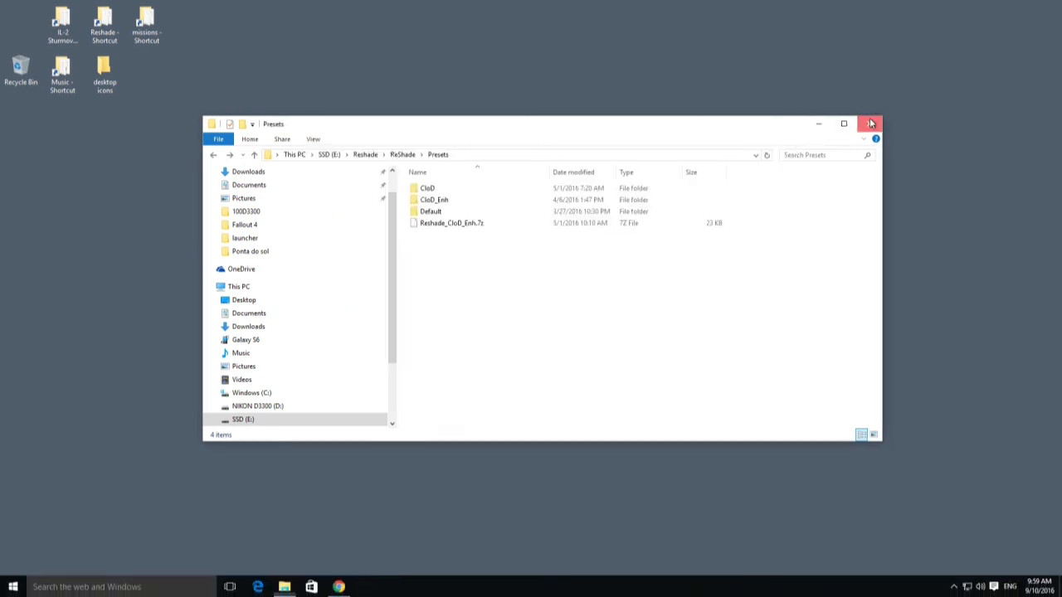
click(869, 123)
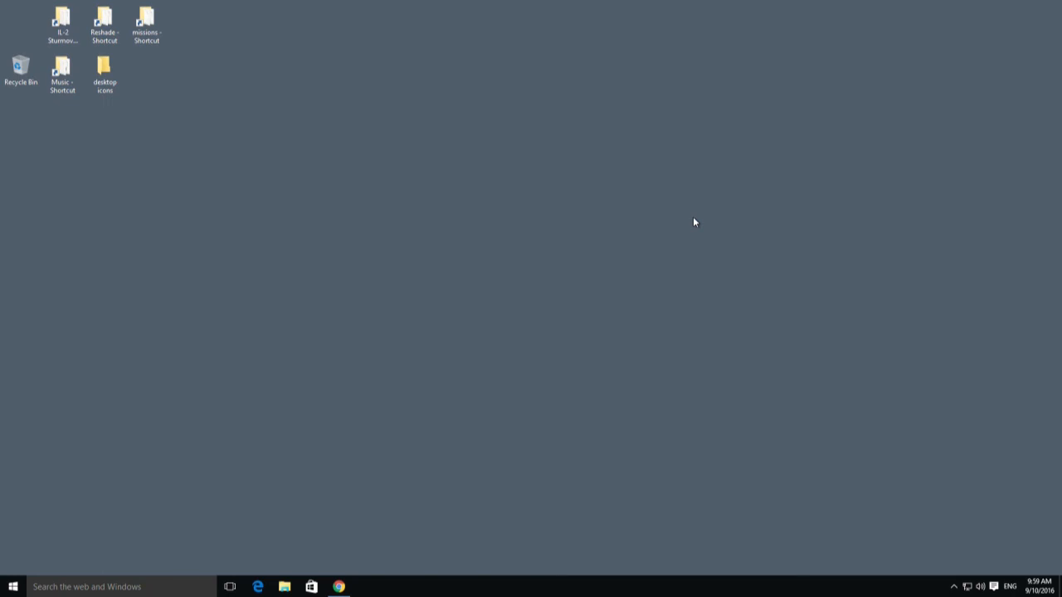